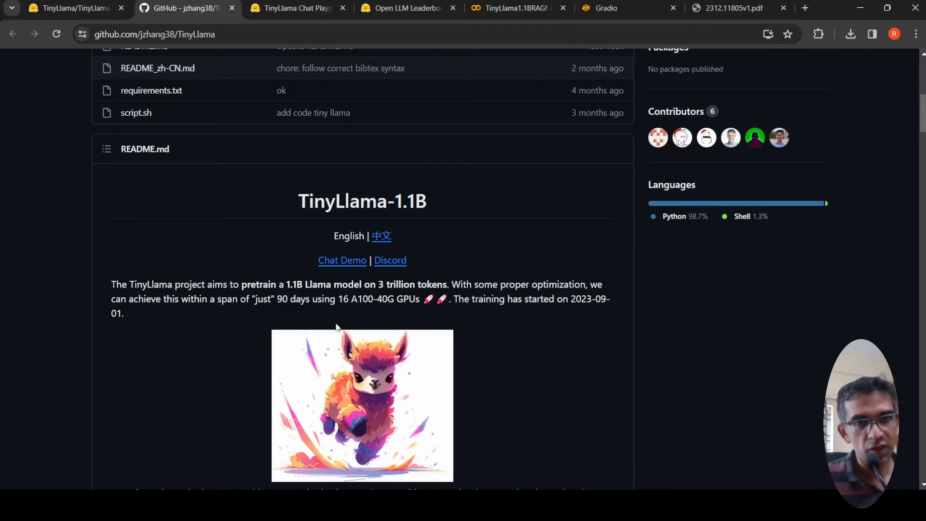
mouse_move(270, 286)
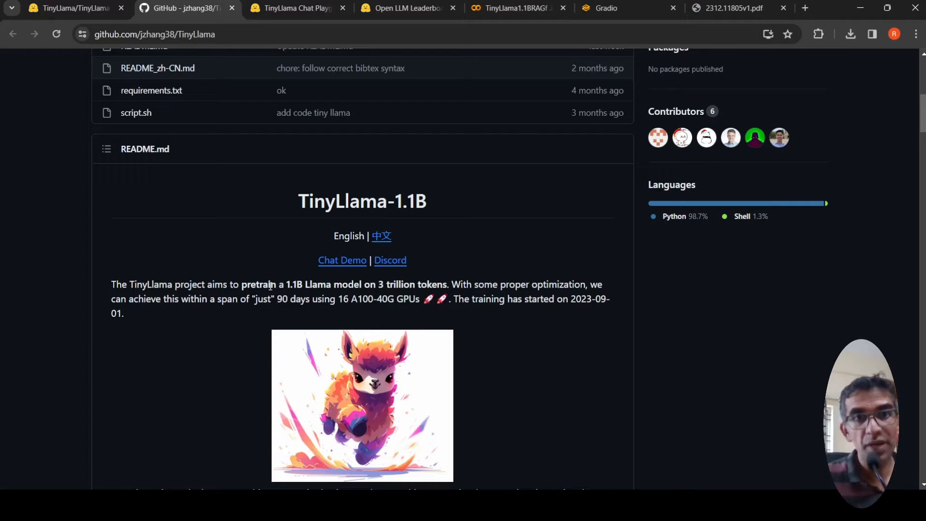
mouse_move(317, 289)
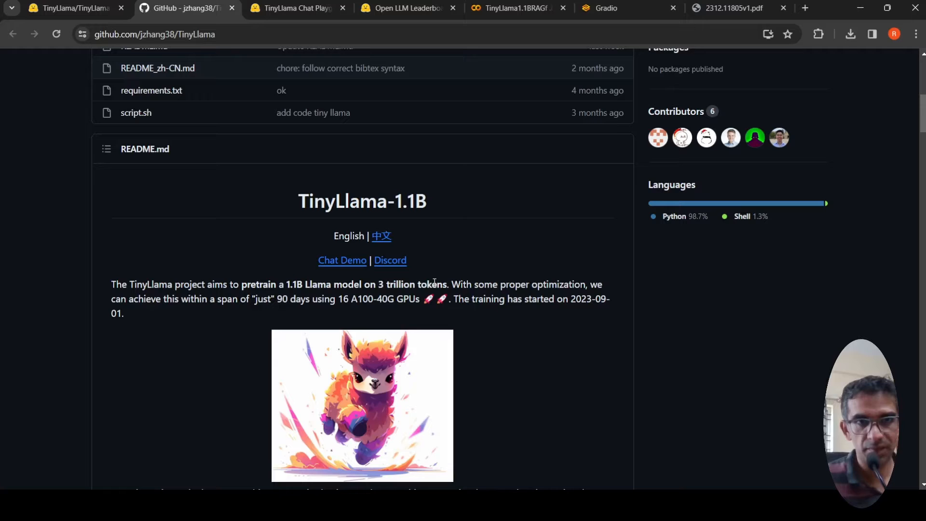
mouse_move(253, 330)
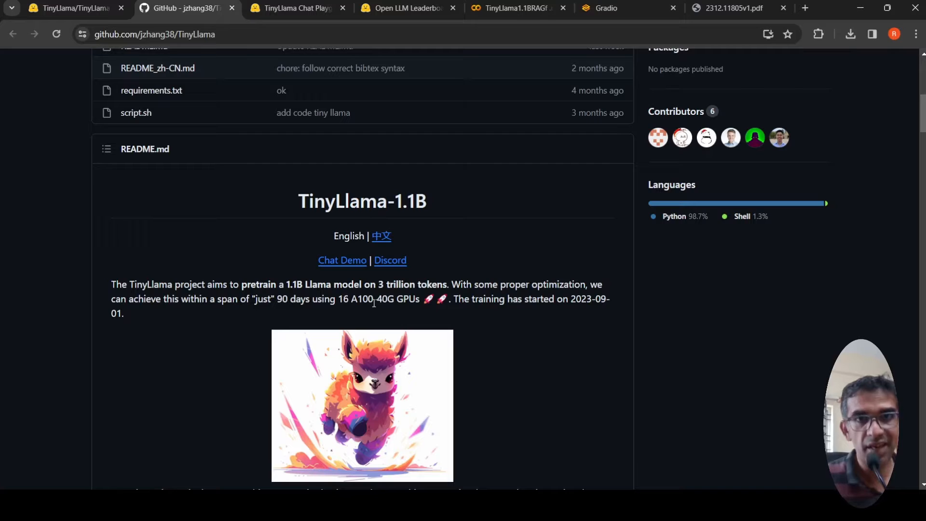
mouse_move(501, 299)
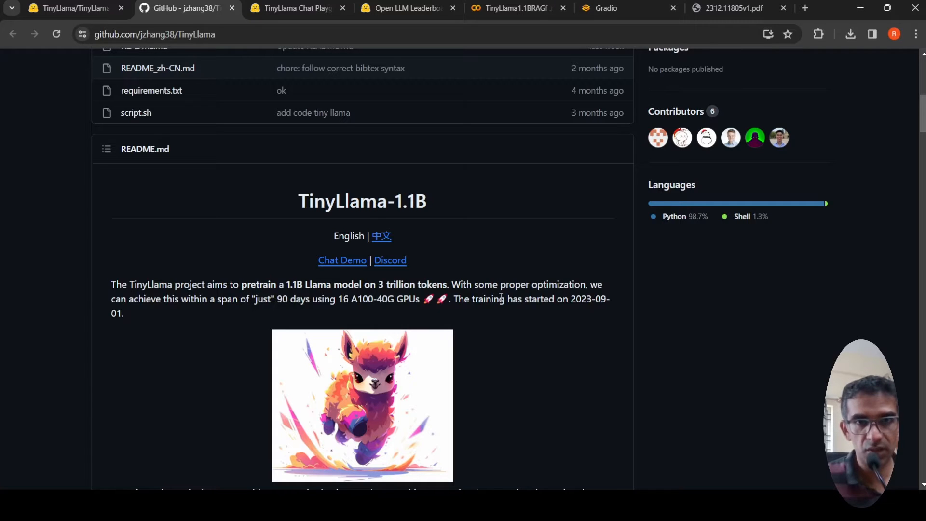
mouse_move(599, 315)
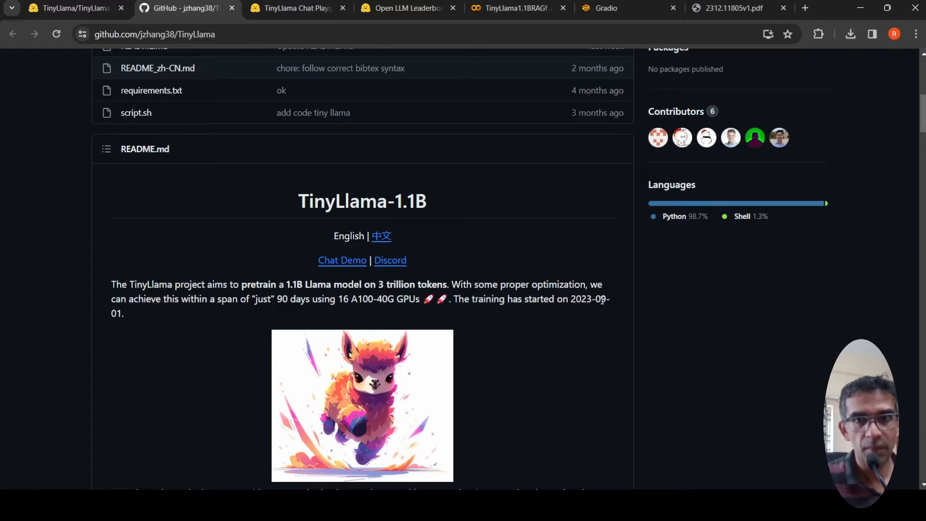
mouse_move(405, 312)
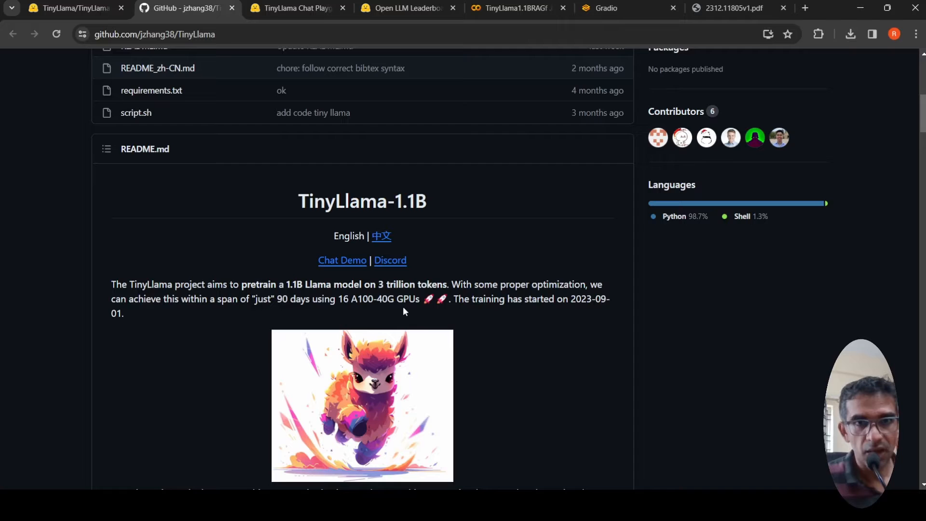
Scroll down and back up through the current page before leaving it
scroll(down, 3)
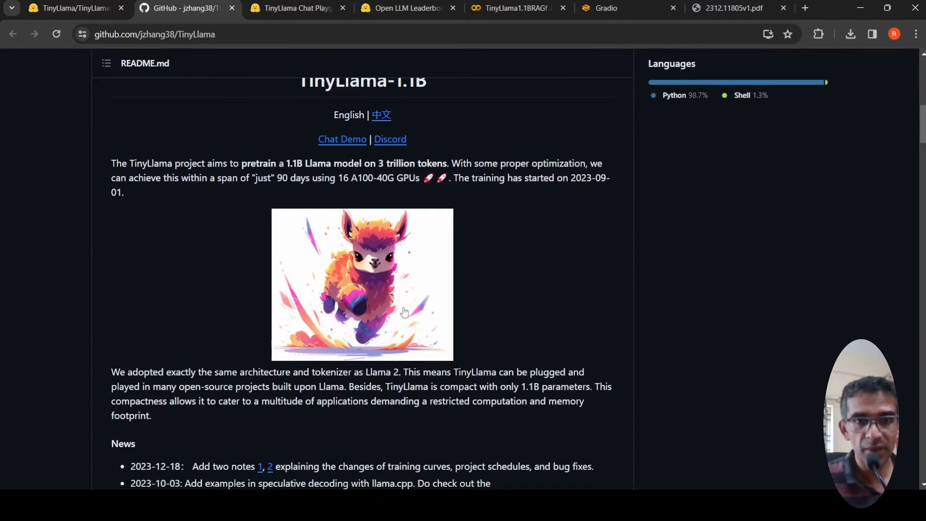
scroll(down, 3)
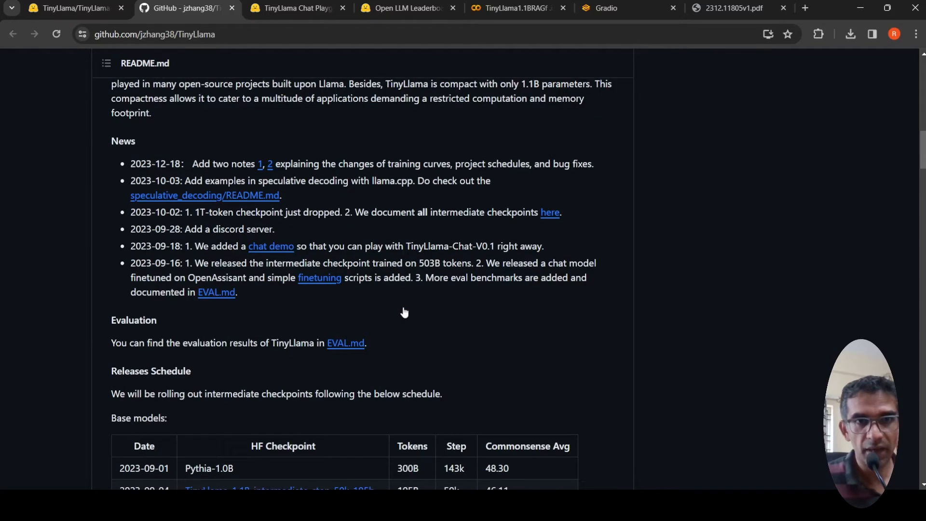
scroll(down, 3)
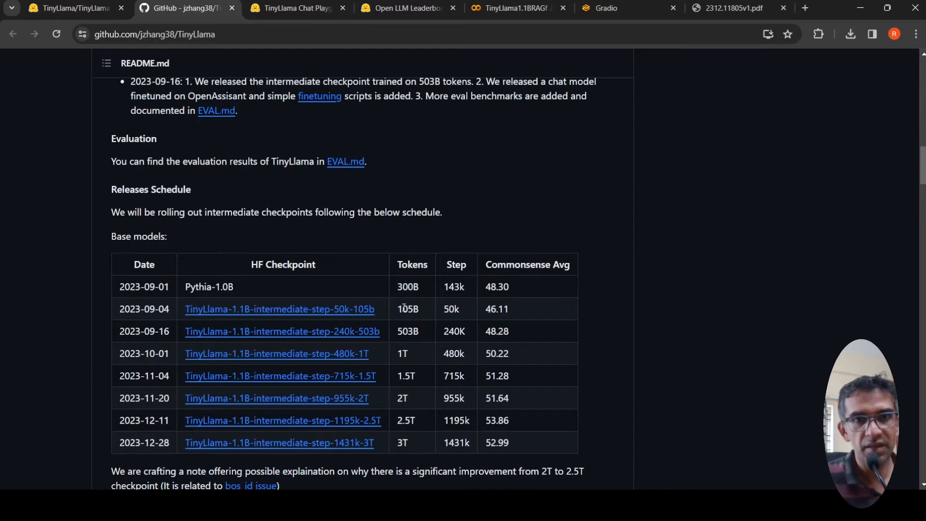
scroll(down, 3)
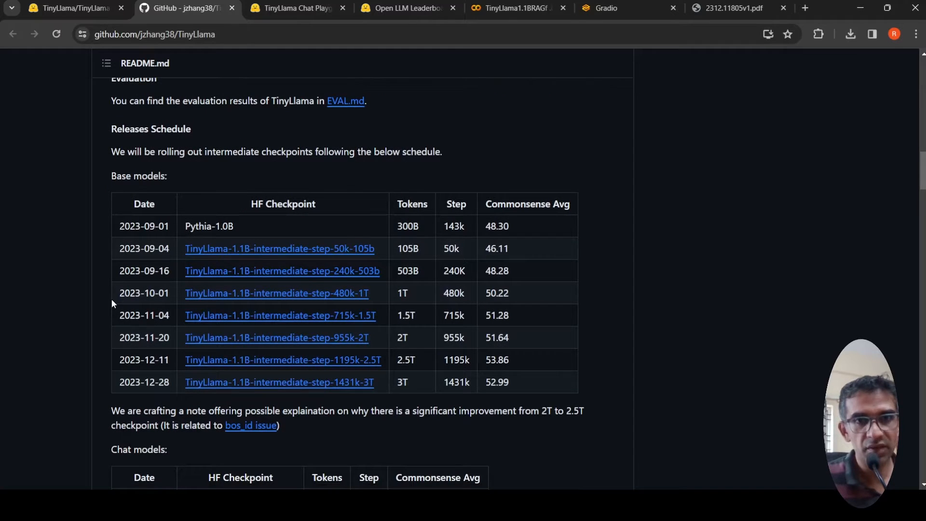
mouse_move(373, 392)
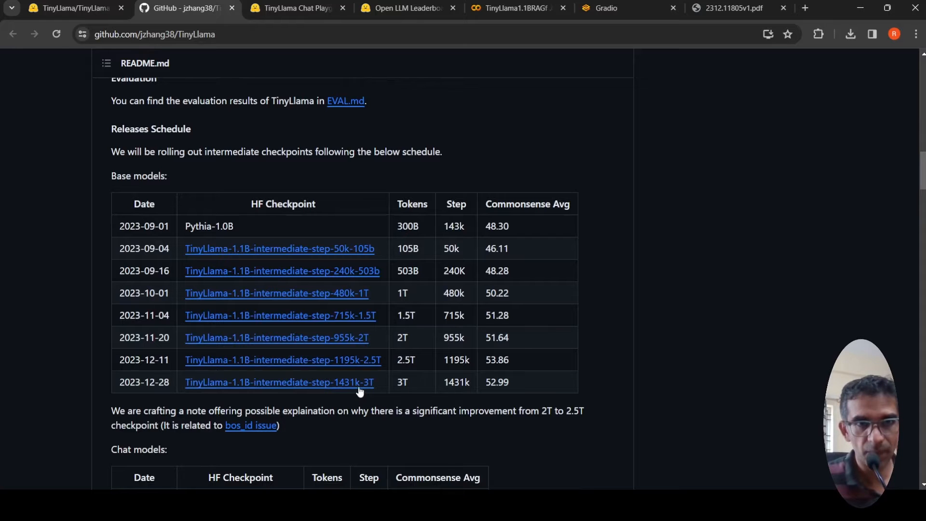
mouse_move(848, 257)
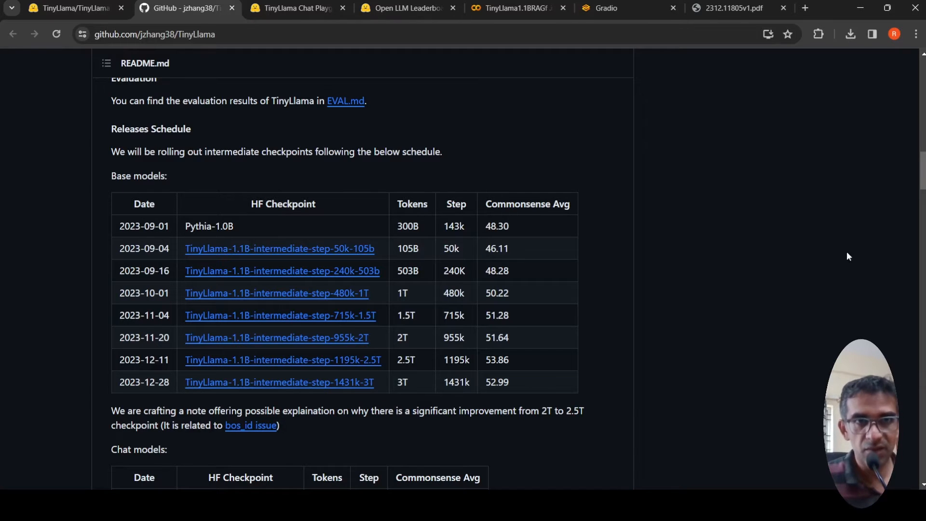
scroll(up, 3)
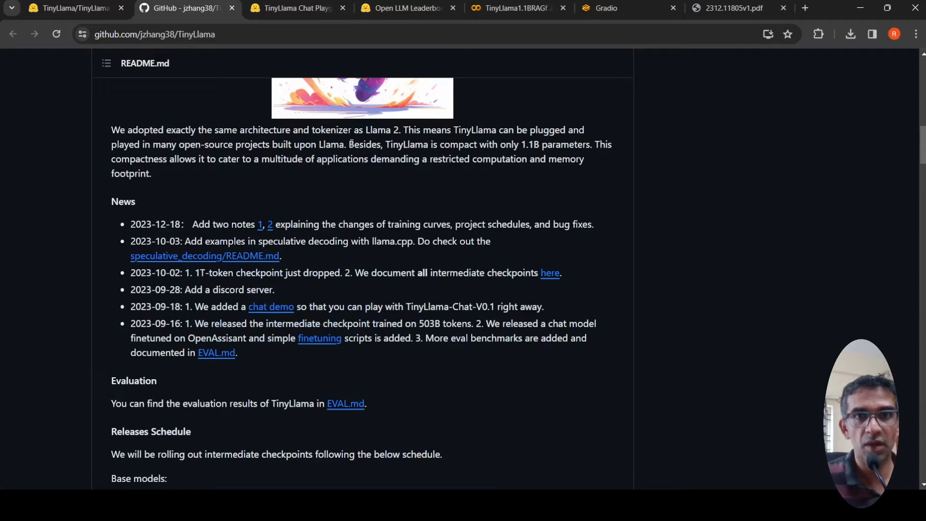
mouse_move(491, 170)
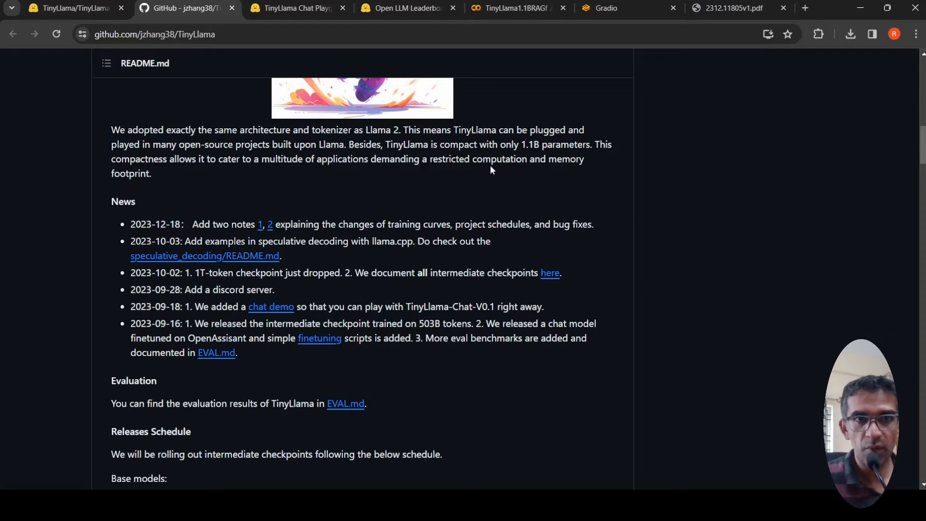
scroll(up, 3)
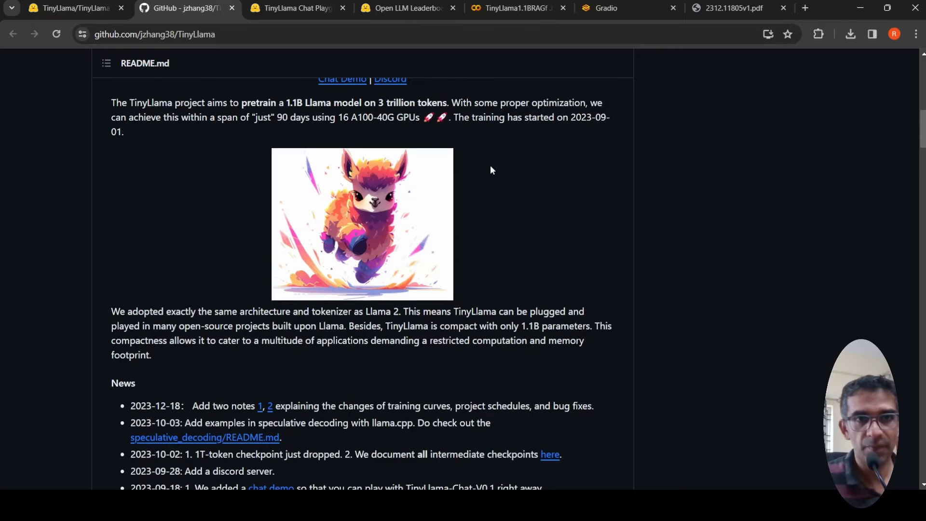
scroll(up, 3)
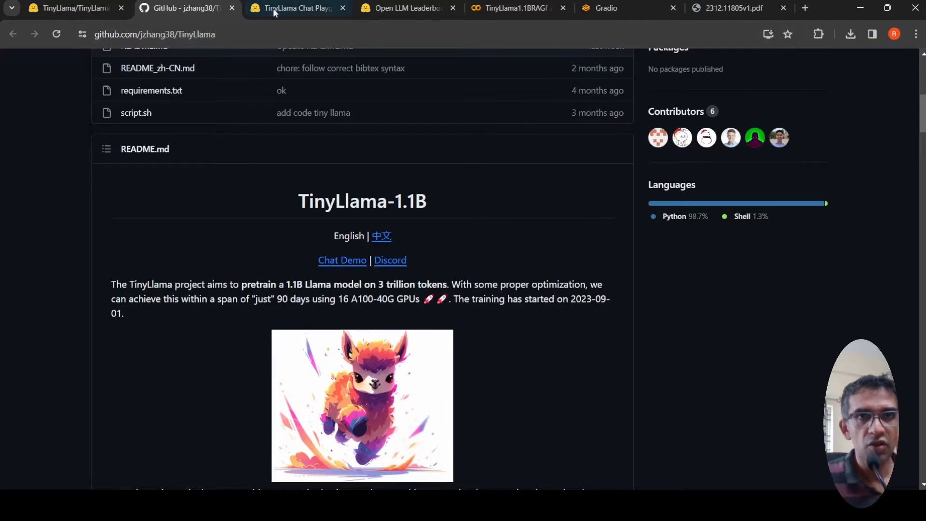
Switch to the TinyLlama Chat Playground Space and skim its stopped paid-GPU demo note
click(298, 8)
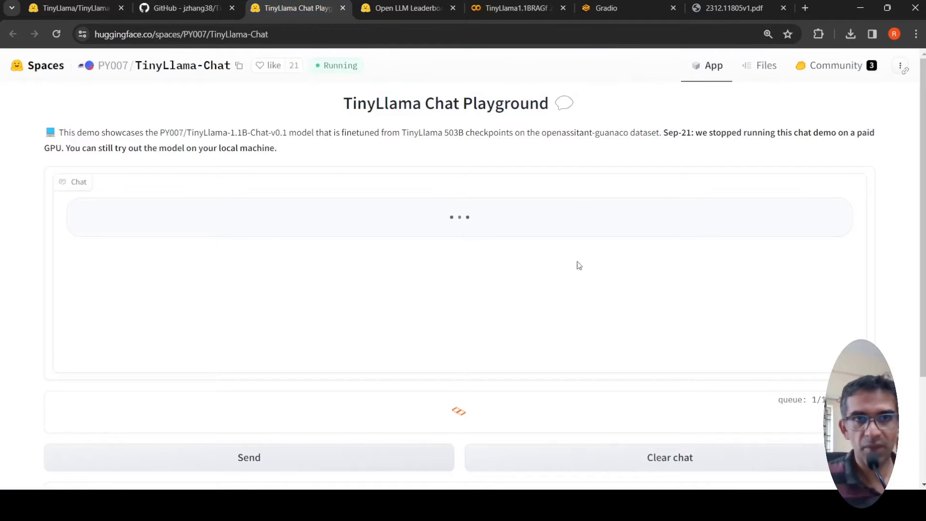
mouse_move(273, 244)
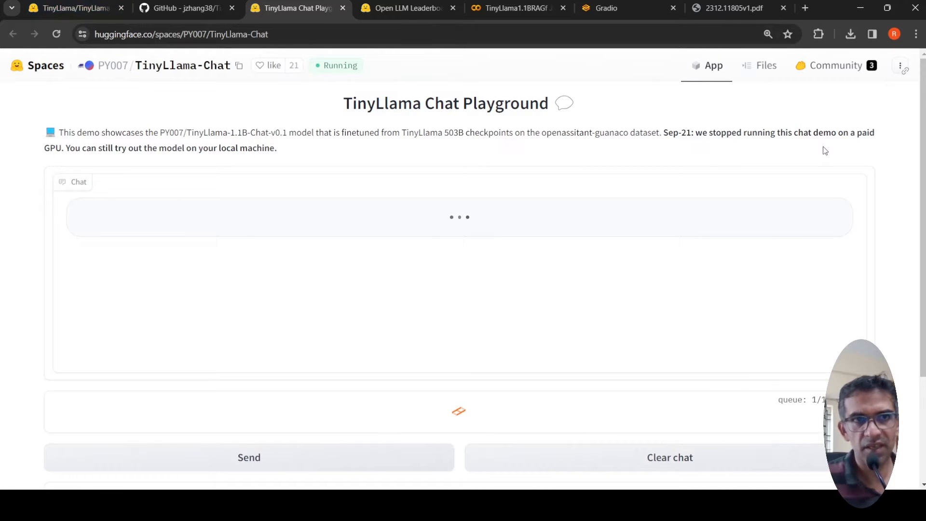
mouse_move(320, 170)
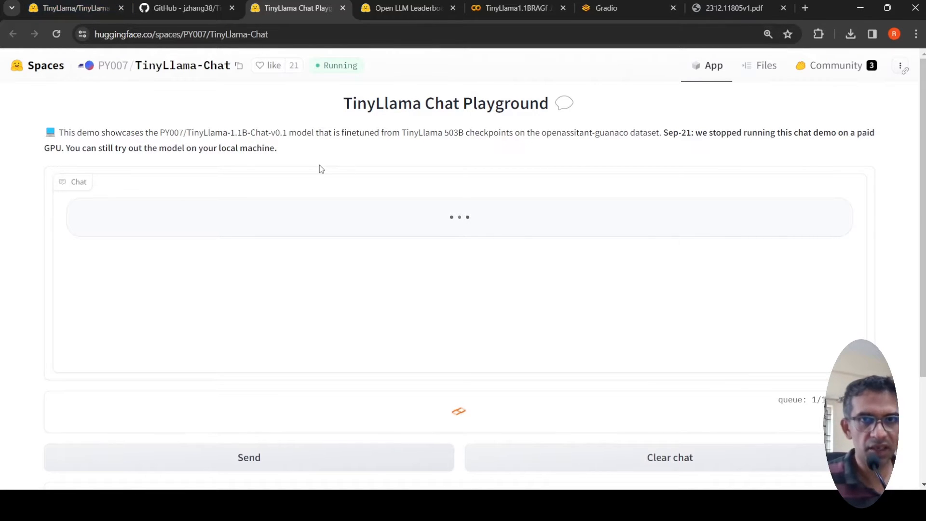
mouse_move(348, 221)
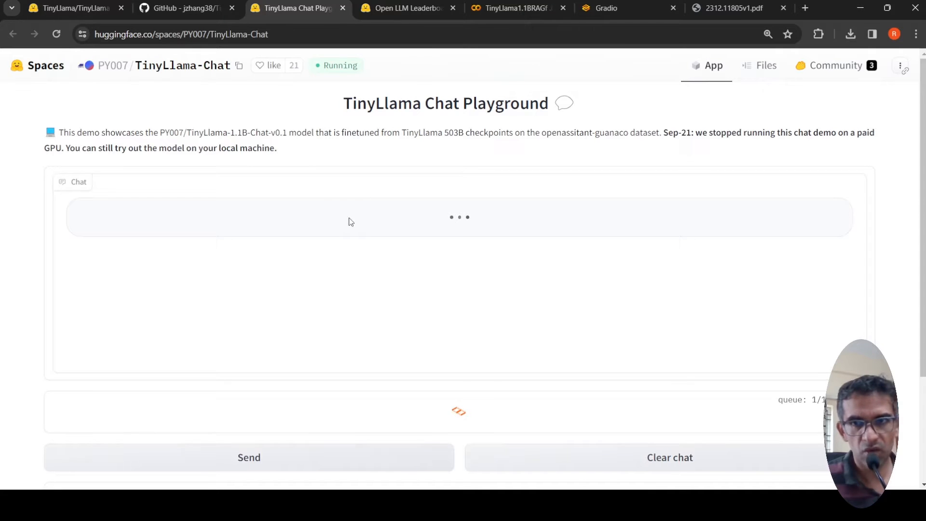
scroll(down, 3)
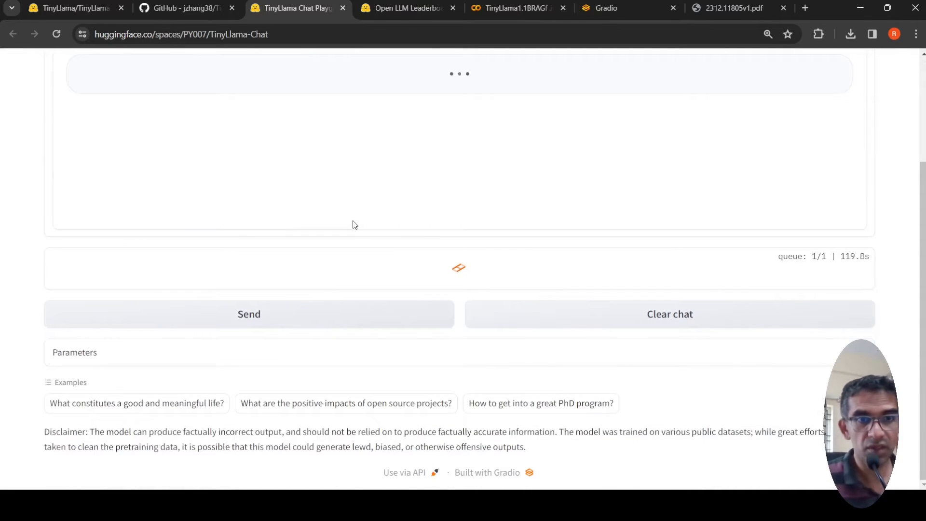
scroll(up, 3)
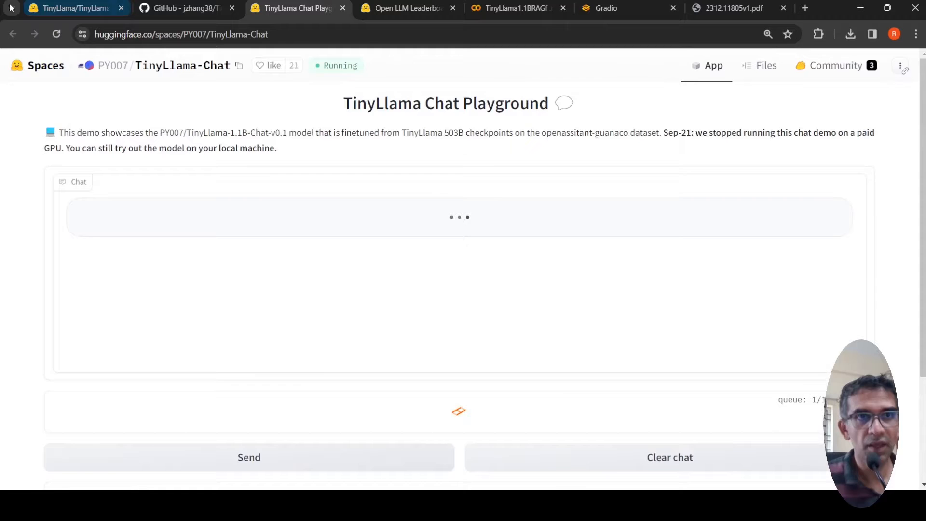
click(71, 8)
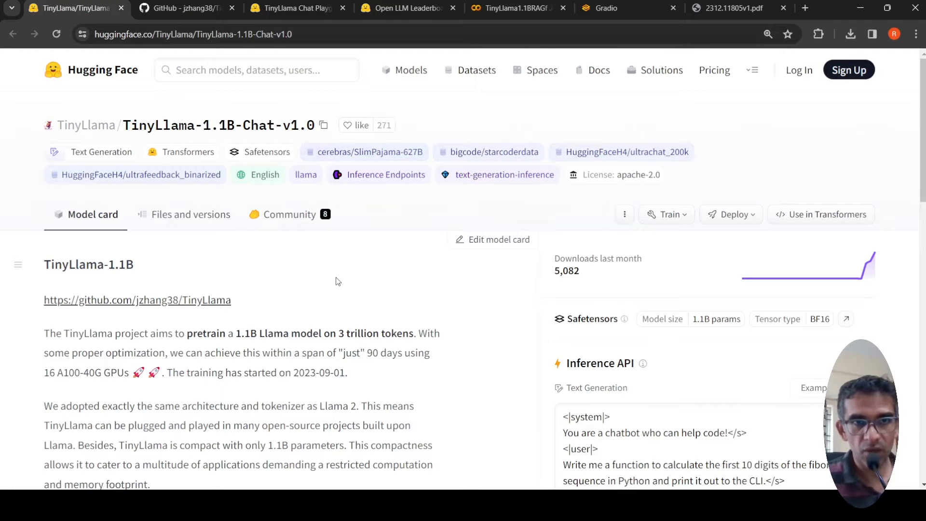
mouse_move(263, 327)
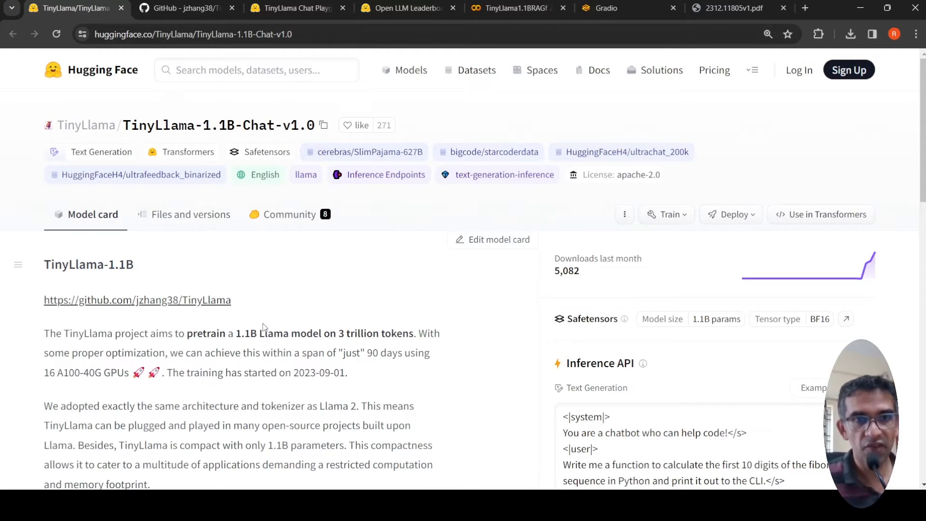
scroll(down, 3)
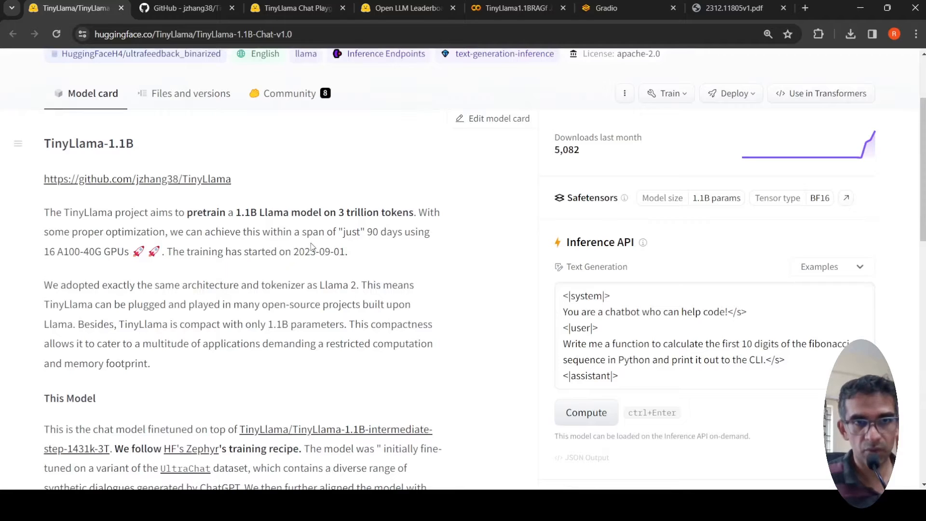
mouse_move(270, 225)
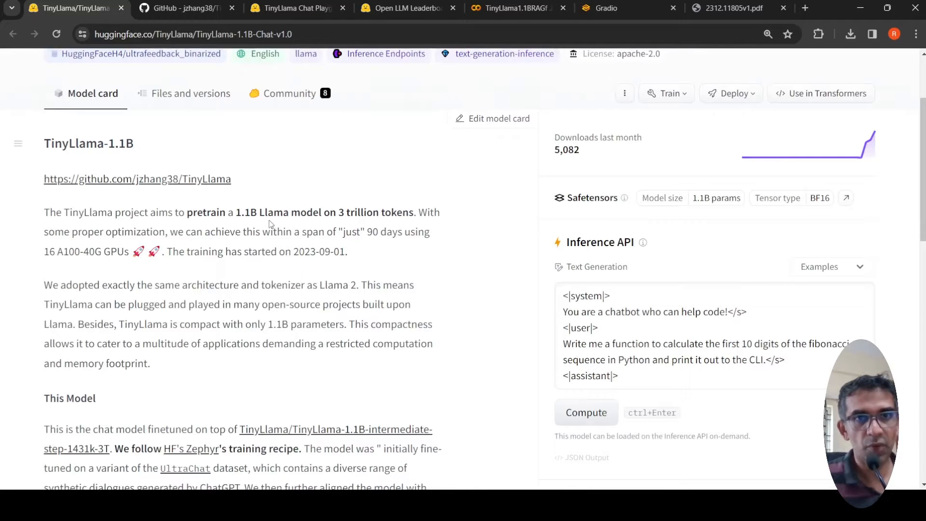
mouse_move(355, 237)
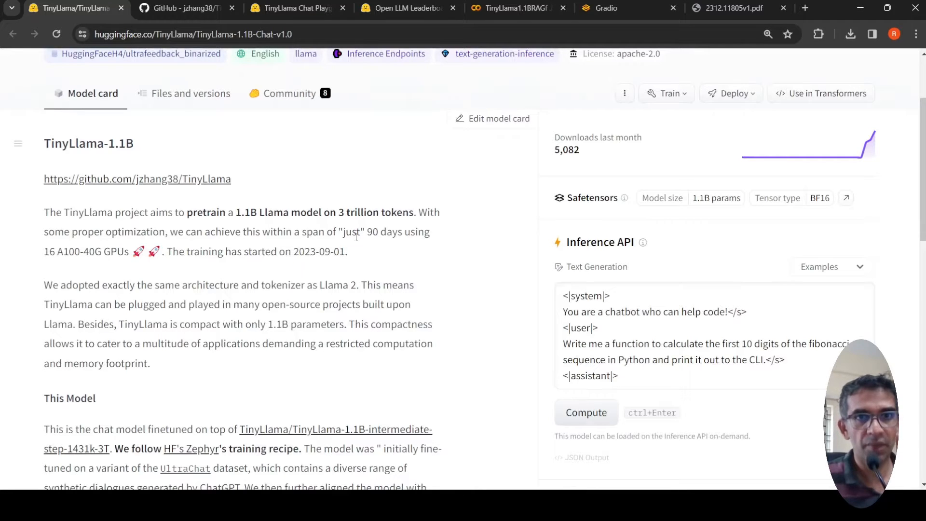
mouse_move(352, 235)
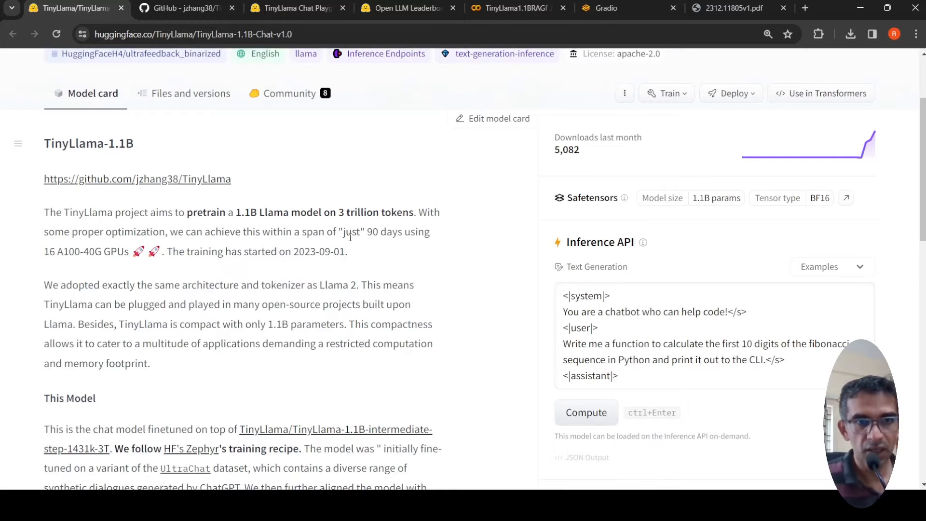
scroll(down, 3)
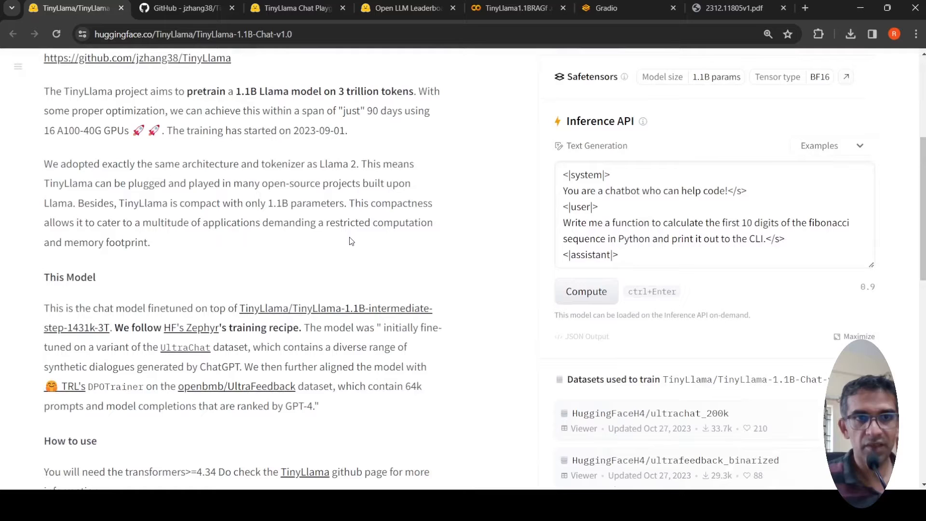
mouse_move(283, 308)
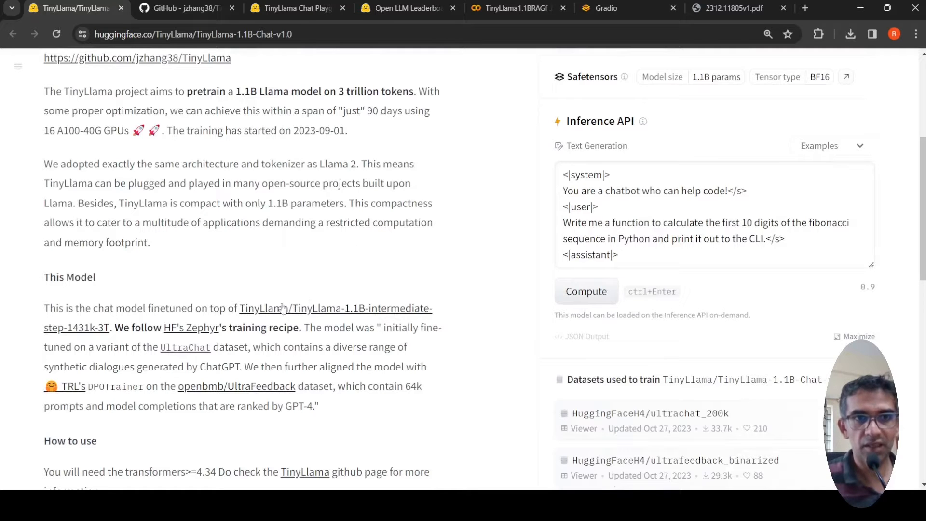
scroll(down, 3)
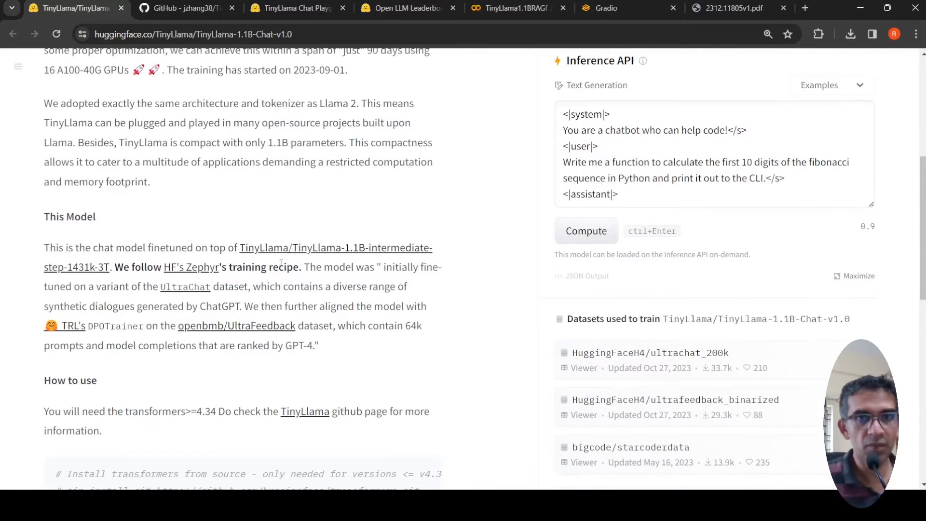
mouse_move(378, 256)
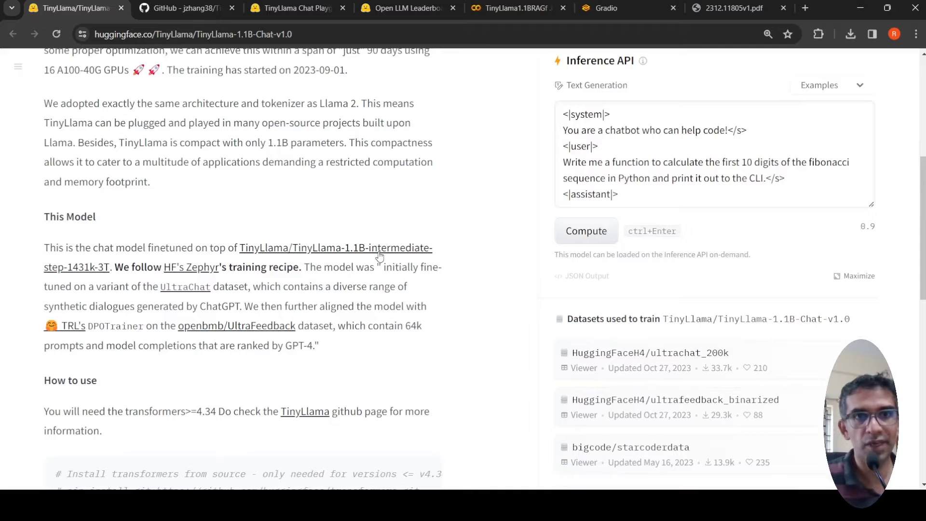
mouse_move(138, 286)
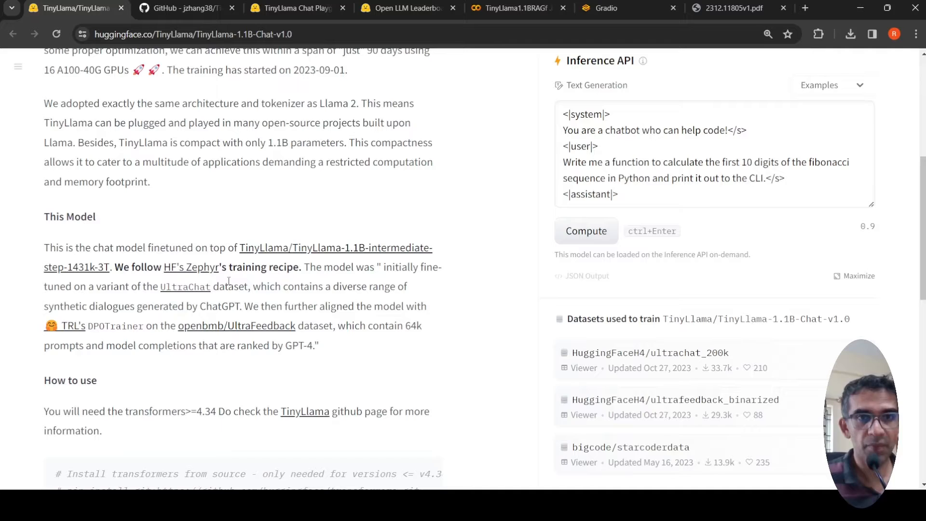
mouse_move(293, 287)
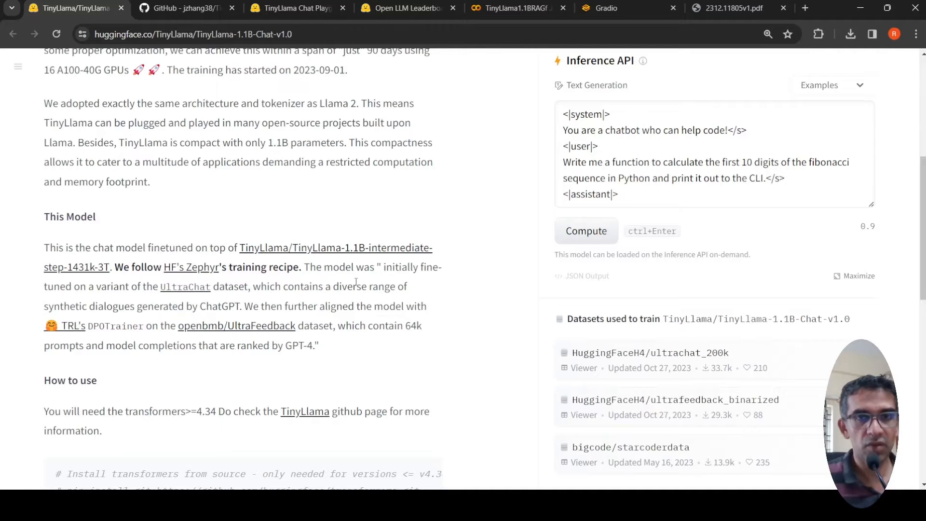
mouse_move(105, 299)
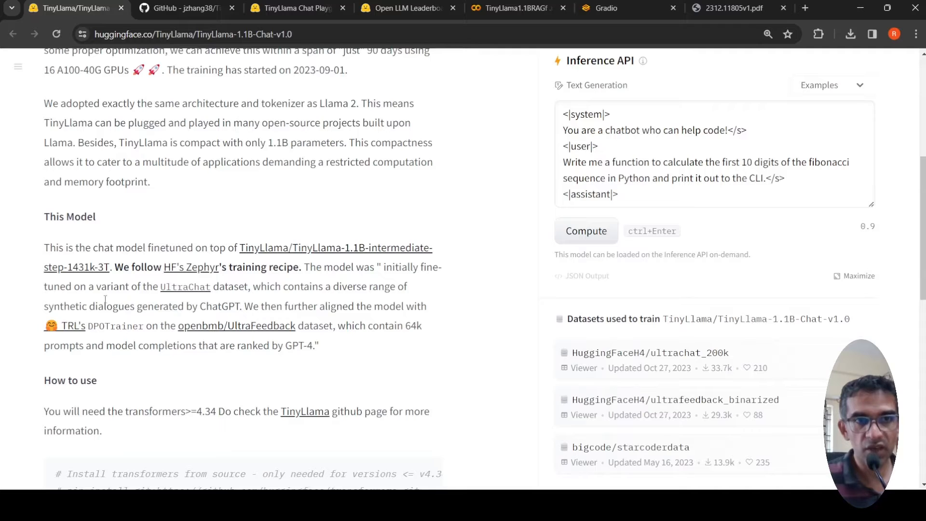
mouse_move(251, 301)
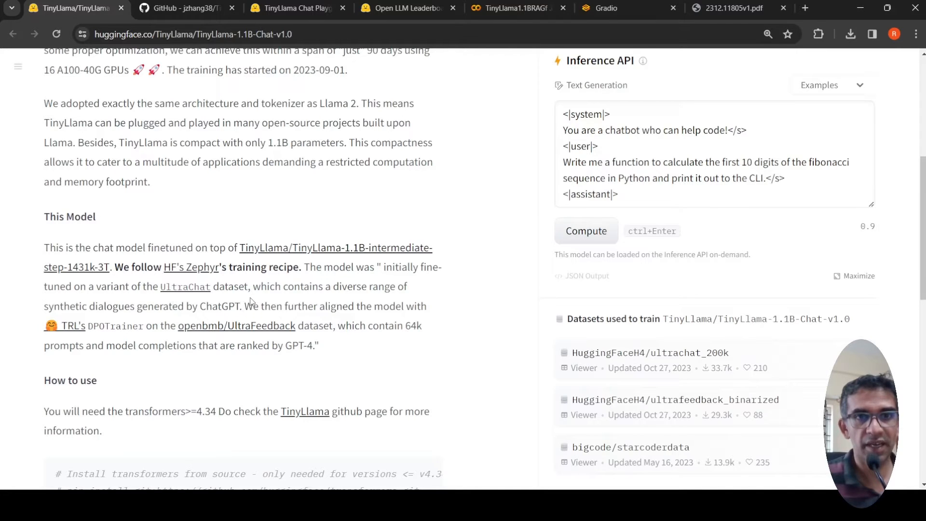
mouse_move(272, 300)
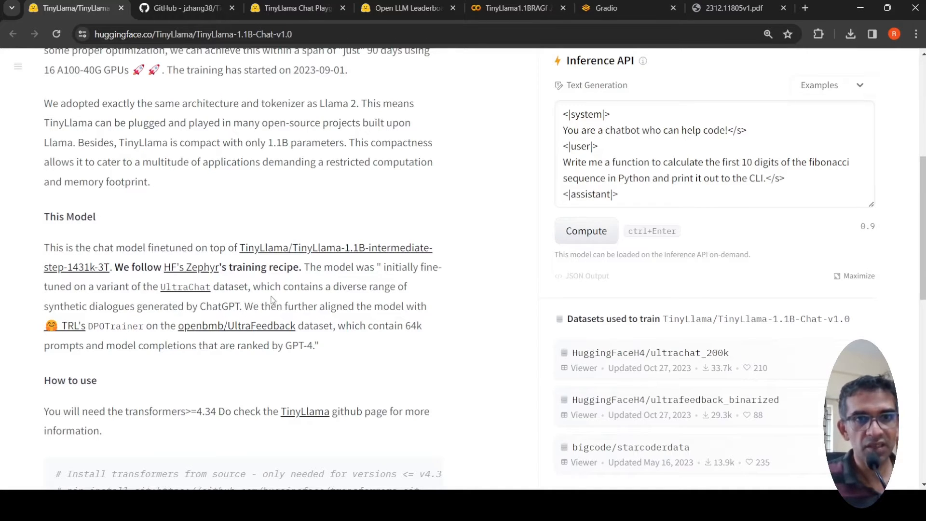
mouse_move(132, 318)
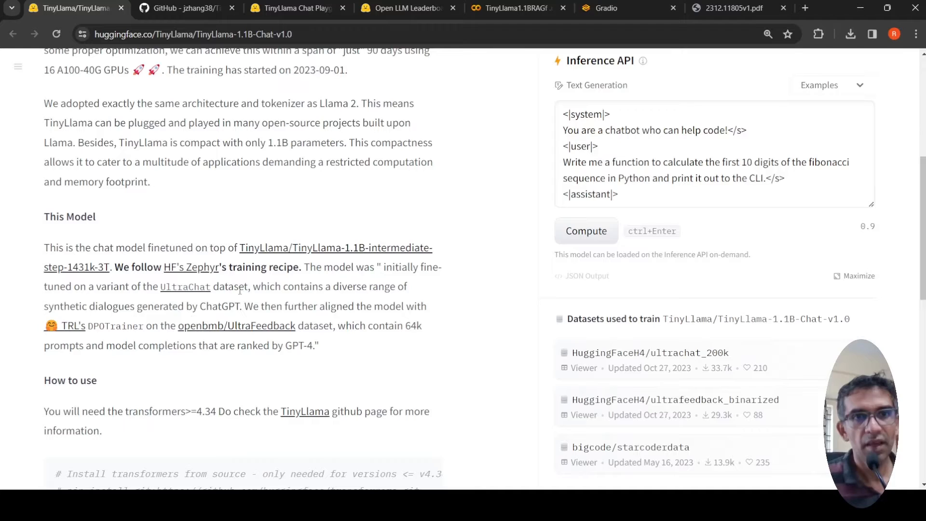
mouse_move(307, 312)
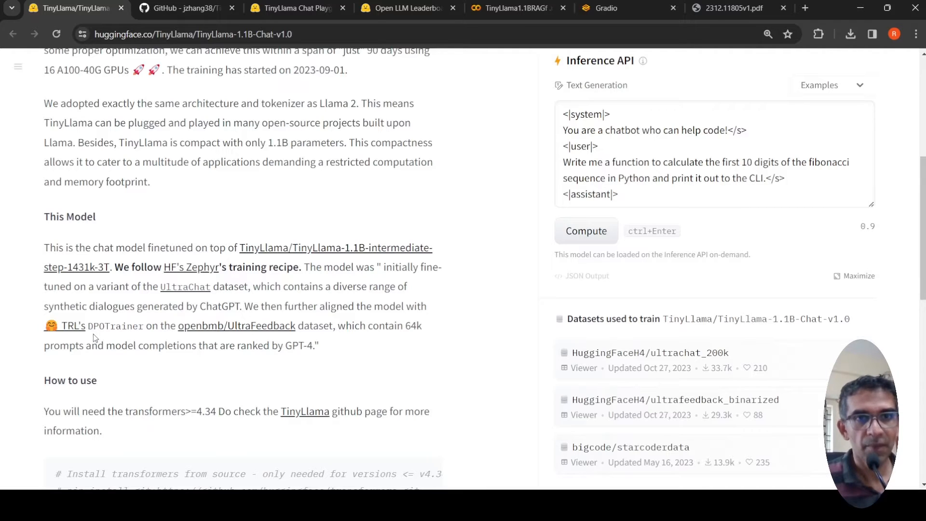
mouse_move(234, 336)
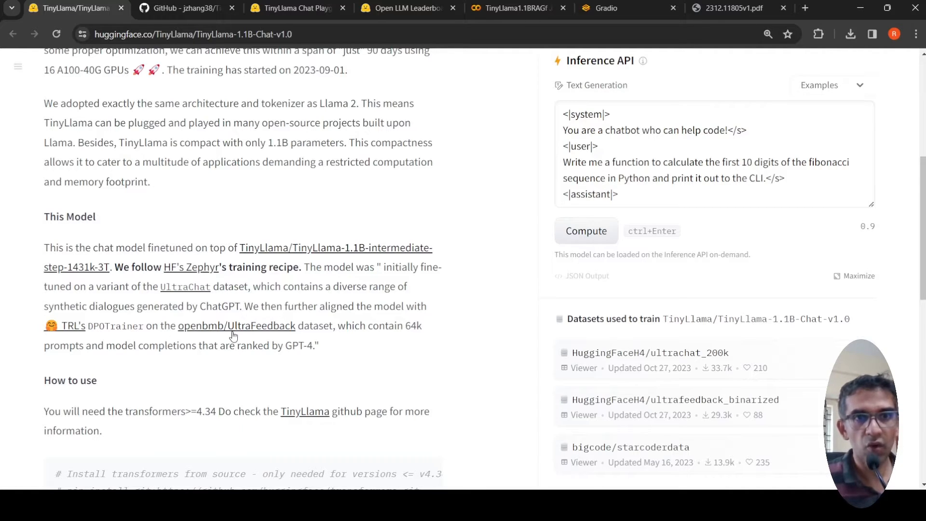
mouse_move(266, 334)
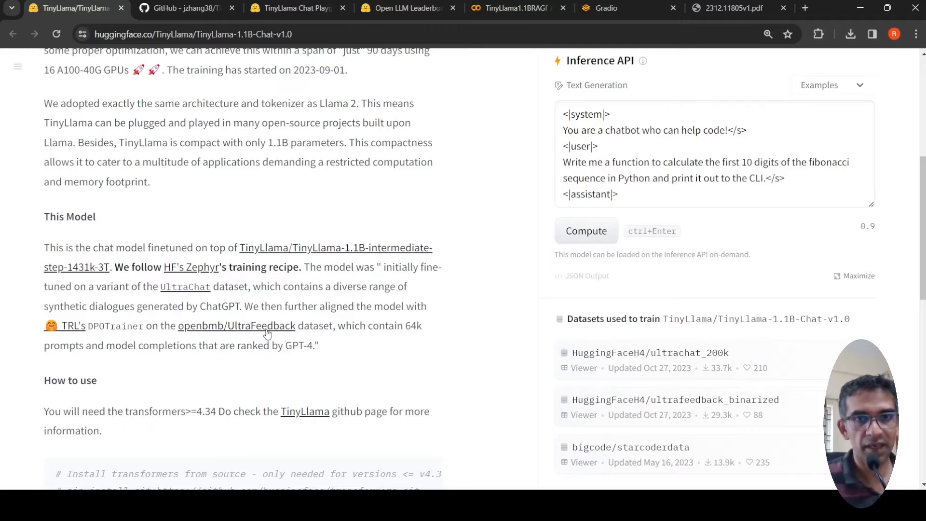
mouse_move(167, 367)
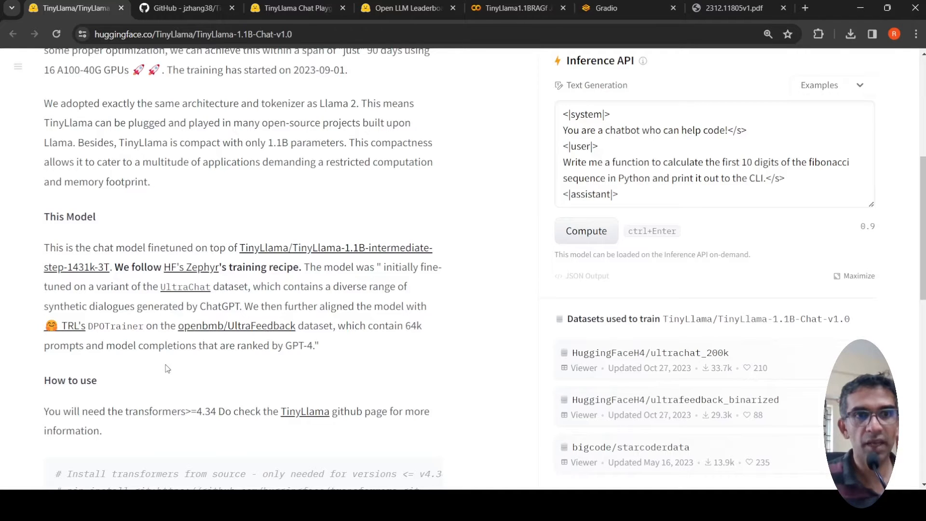
mouse_move(259, 359)
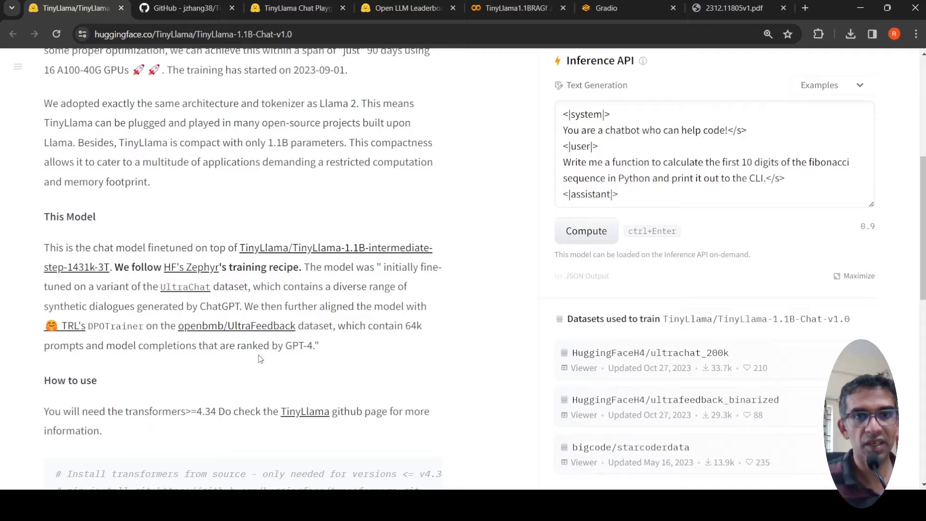
mouse_move(270, 361)
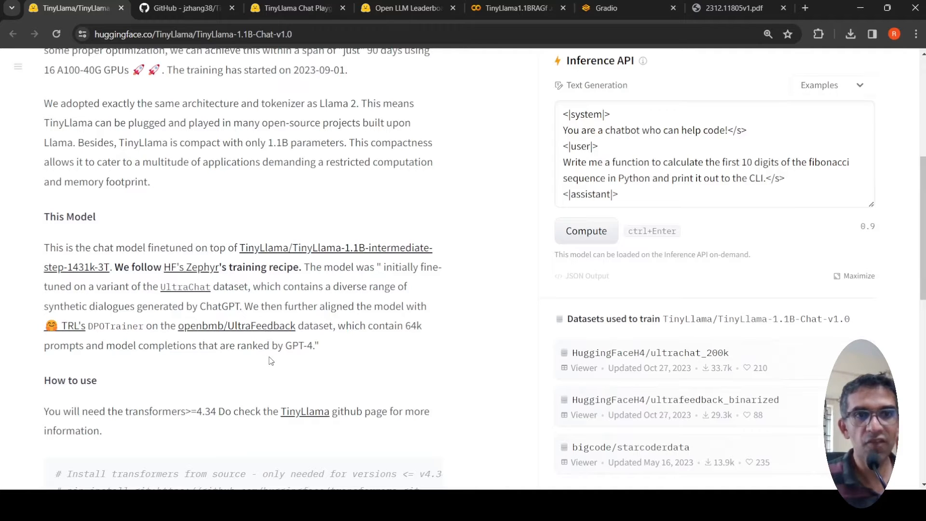
mouse_move(336, 328)
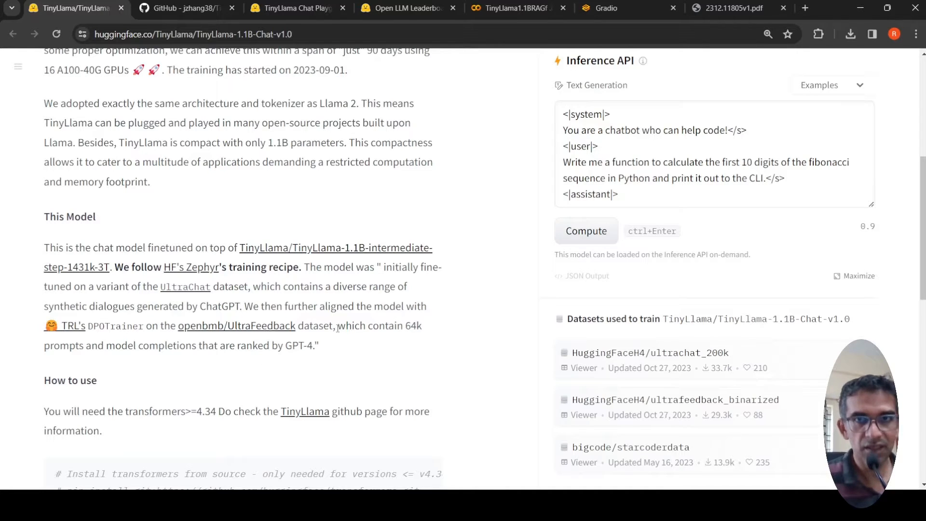
scroll(down, 3)
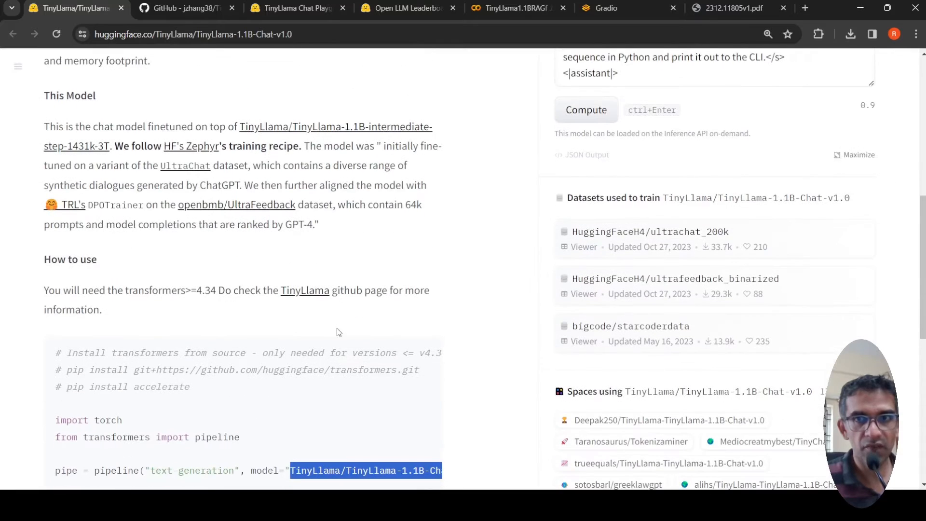
mouse_move(430, 241)
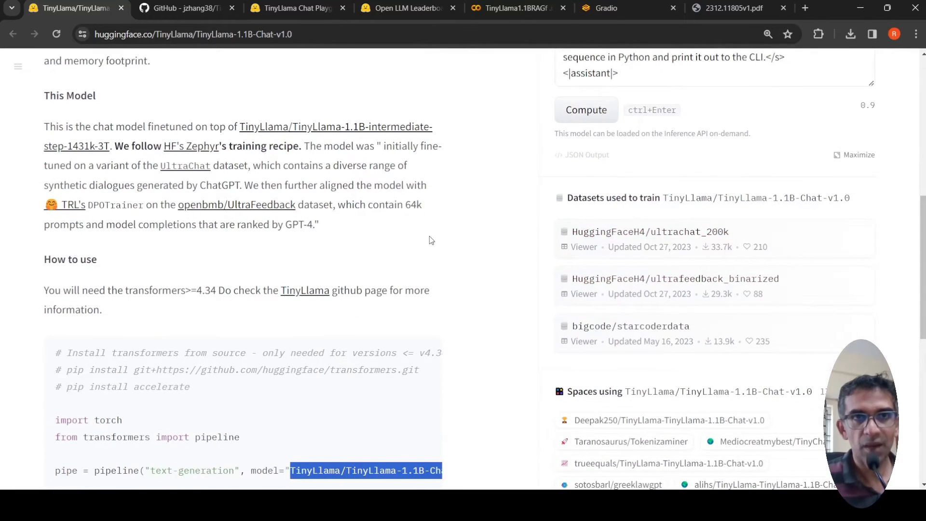
scroll(up, 3)
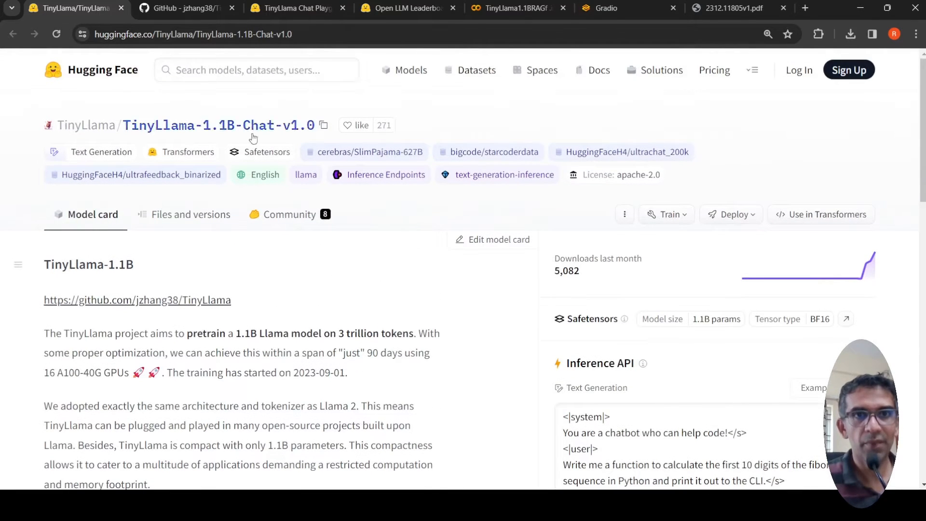
mouse_move(307, 138)
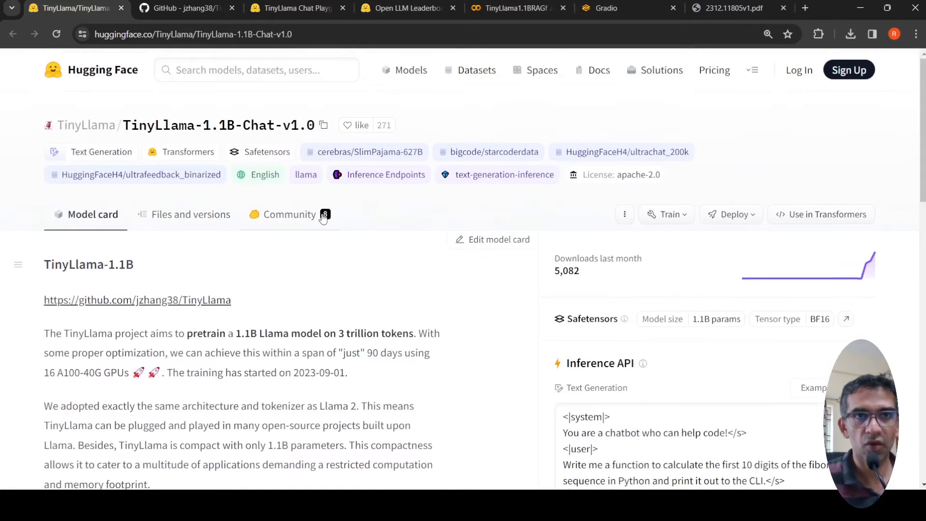
scroll(down, 3)
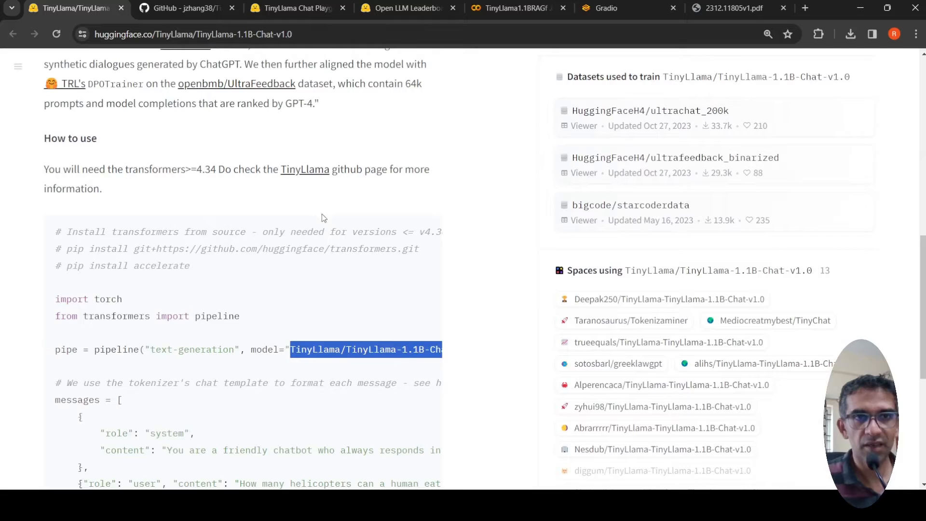
scroll(up, 3)
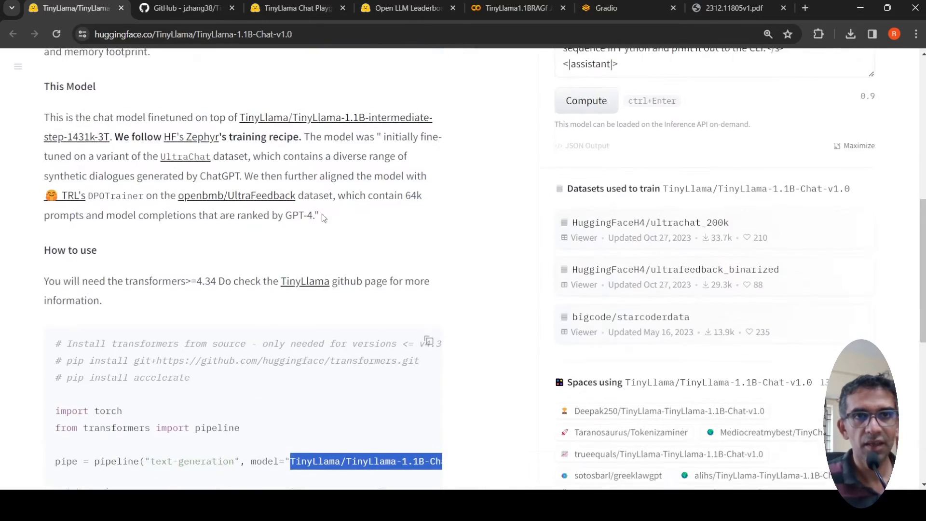
click(406, 7)
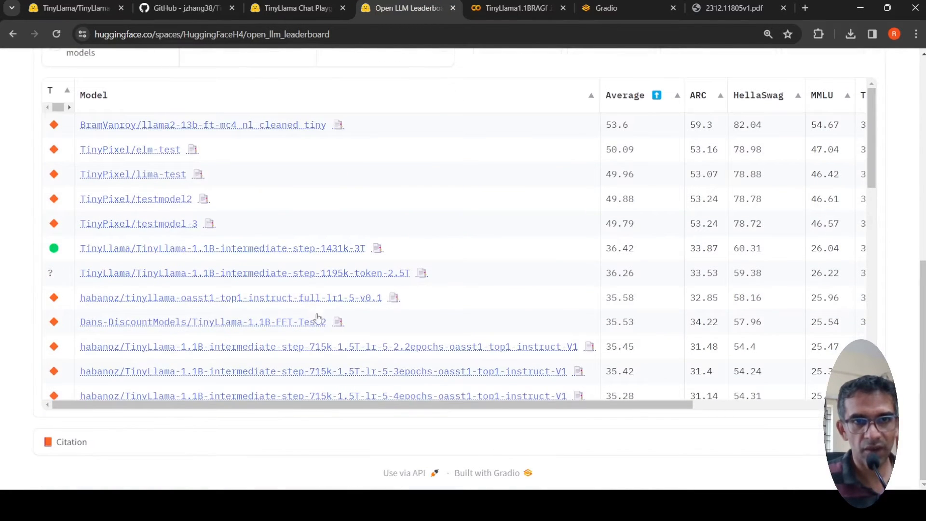
mouse_move(440, 268)
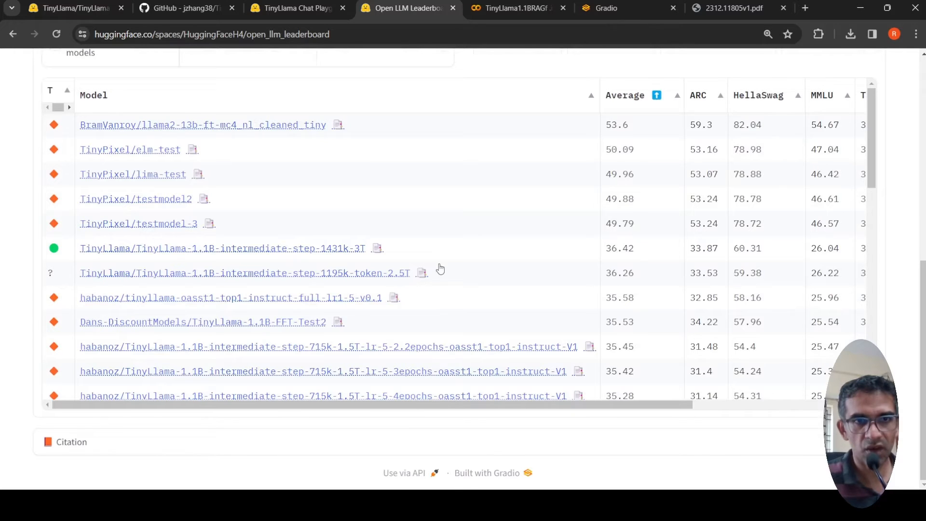
mouse_move(331, 354)
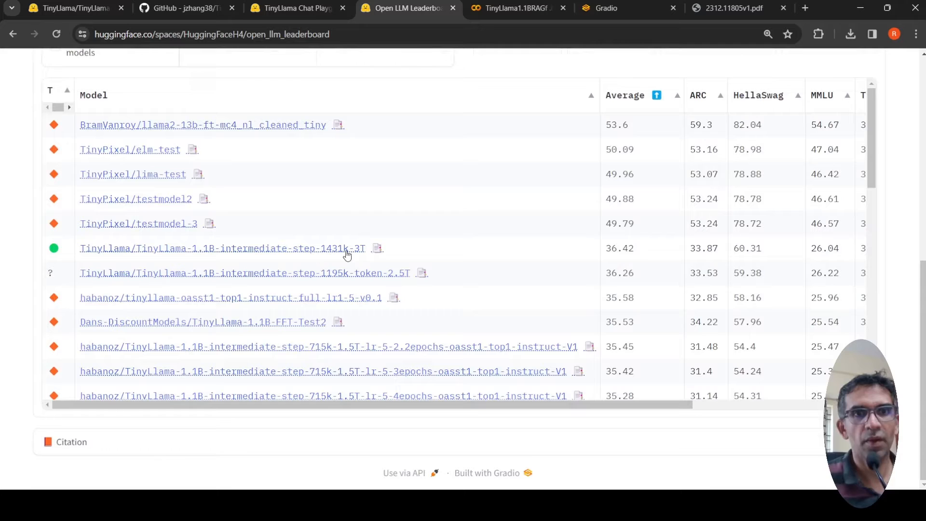
mouse_move(319, 257)
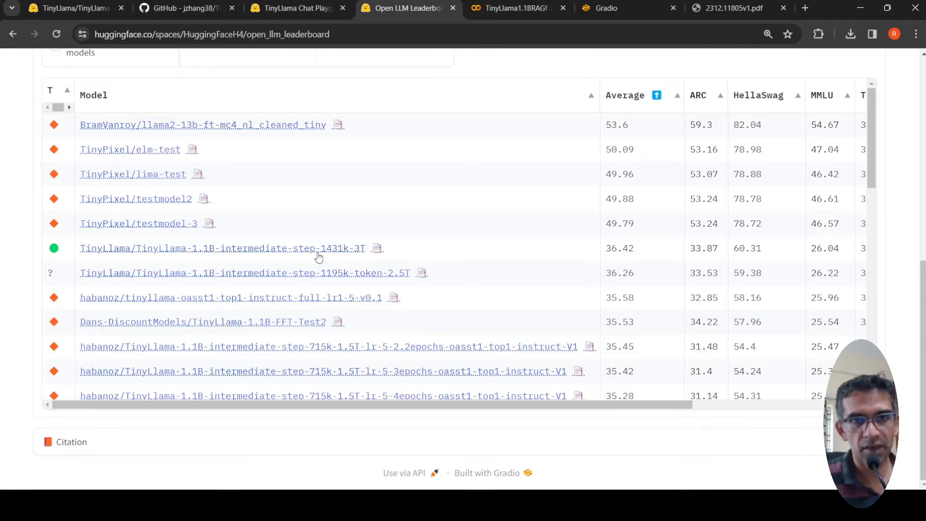
mouse_move(643, 254)
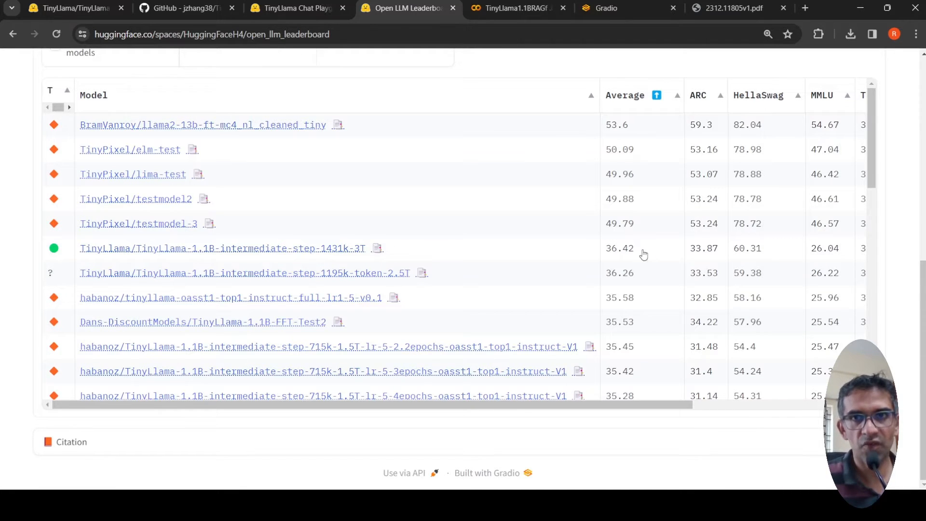
mouse_move(625, 418)
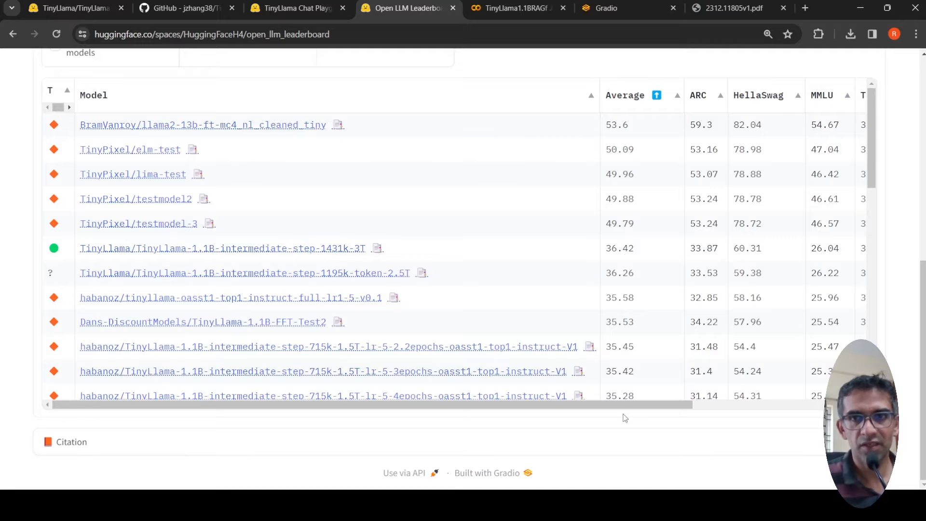
scroll(right, 3)
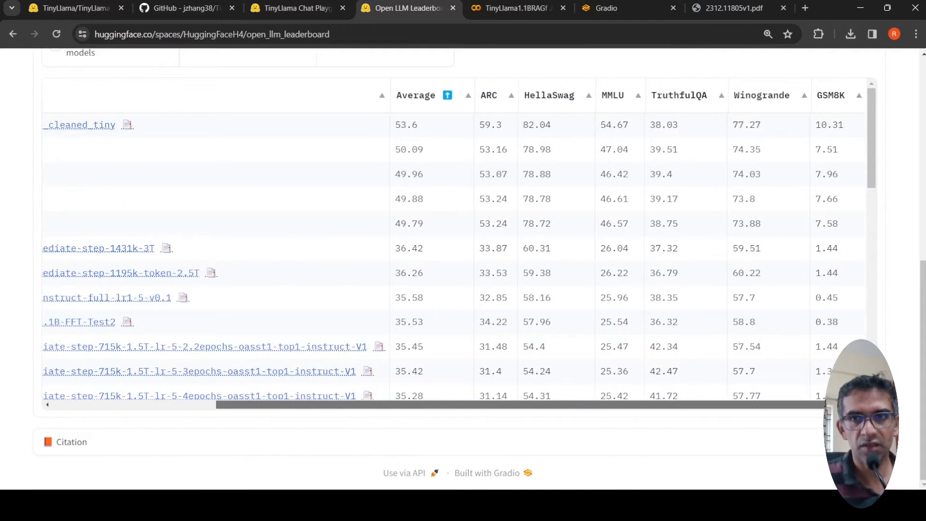
scroll(left, 3)
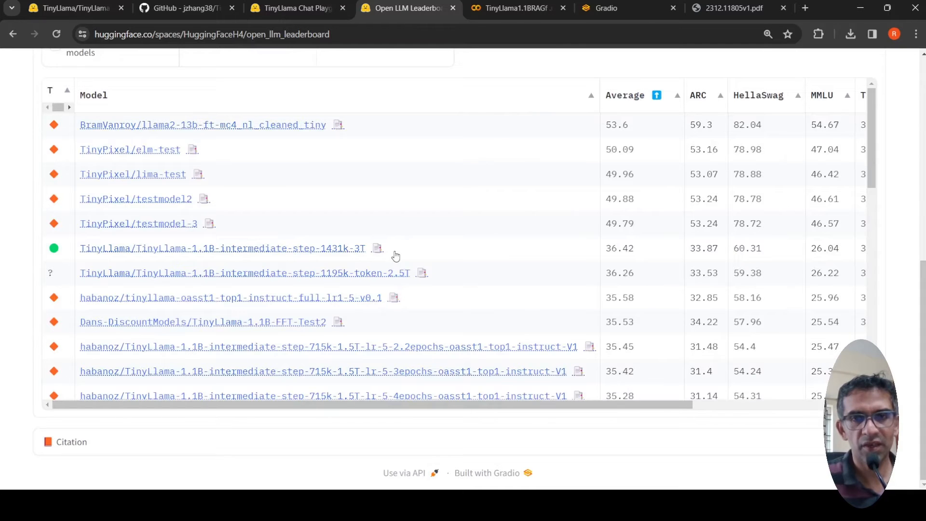
scroll(down, 3)
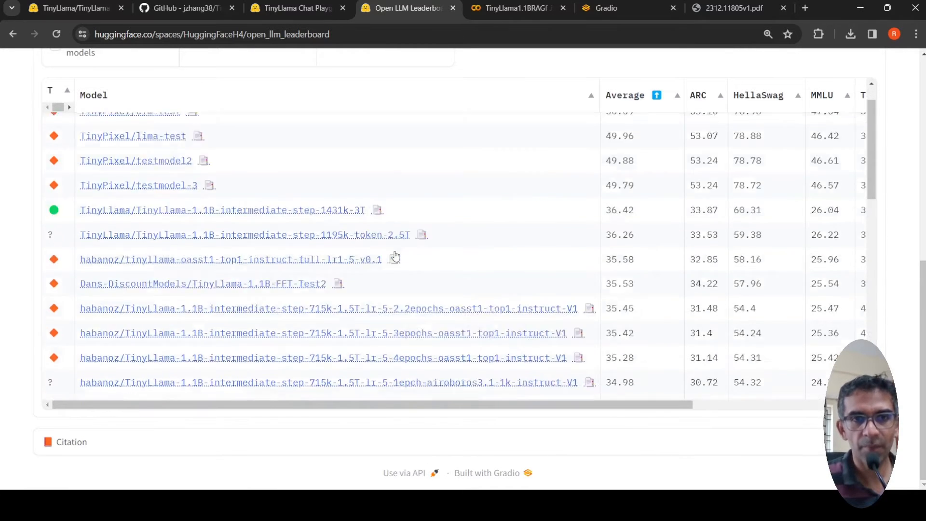
scroll(up, 3)
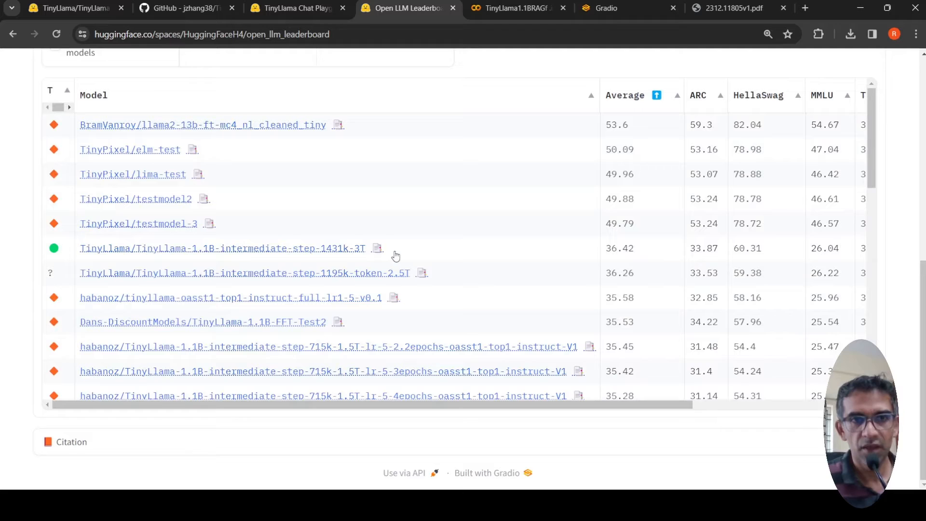
scroll(up, 3)
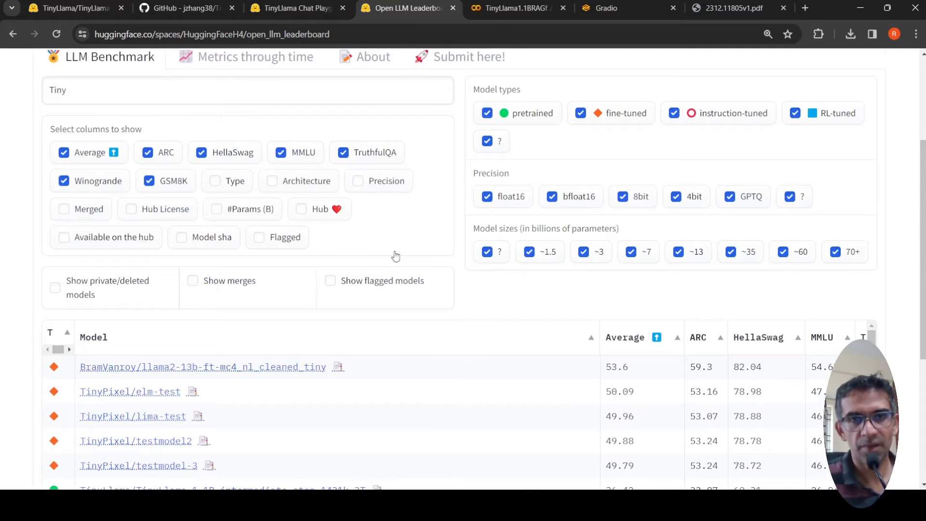
scroll(down, 3)
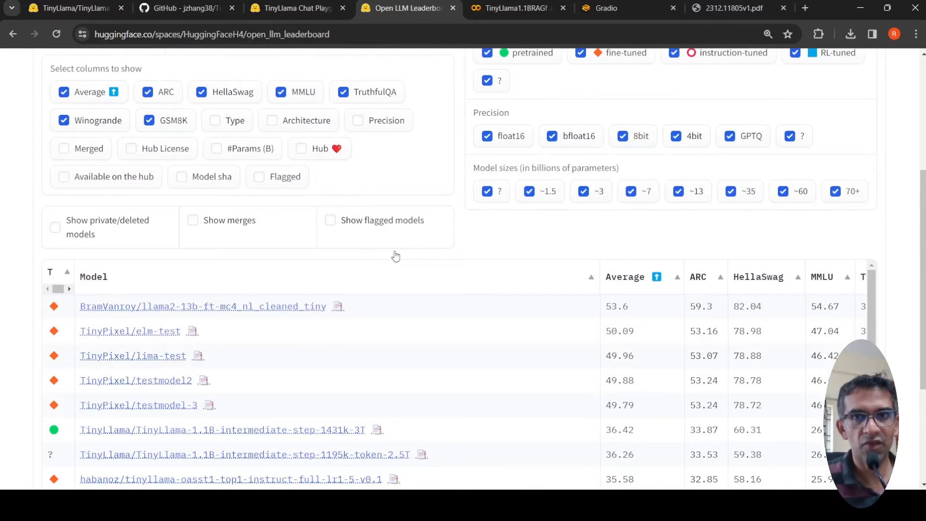
scroll(up, 3)
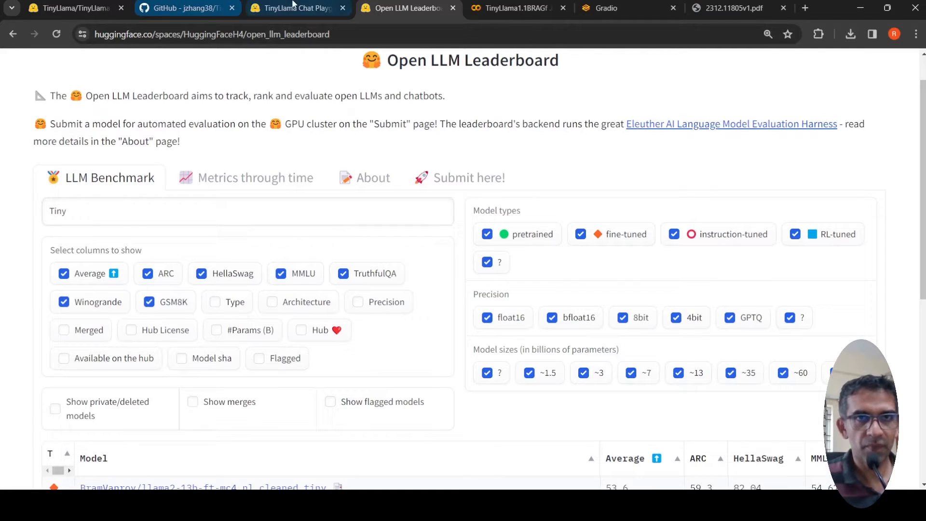
Visit the TinyLlama Chat Playground tab, then move to the Colab RAG notebook
click(296, 8)
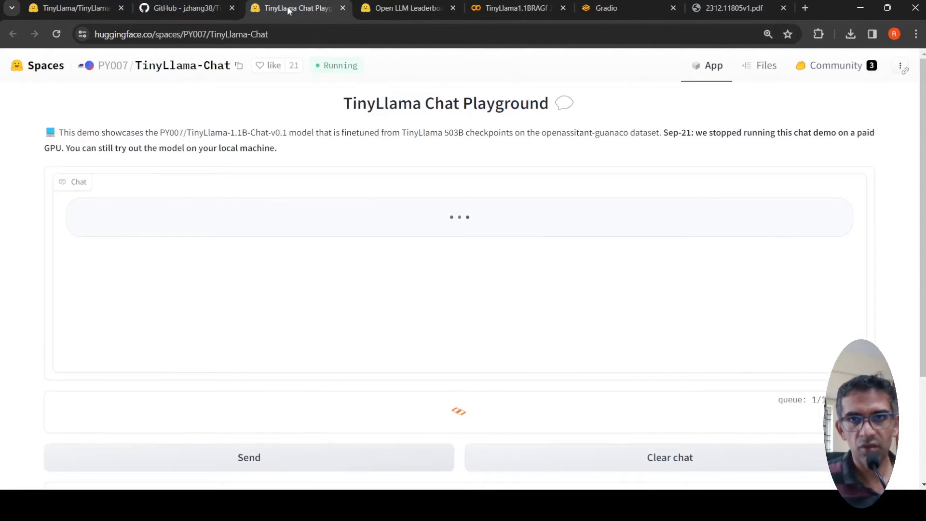
click(515, 7)
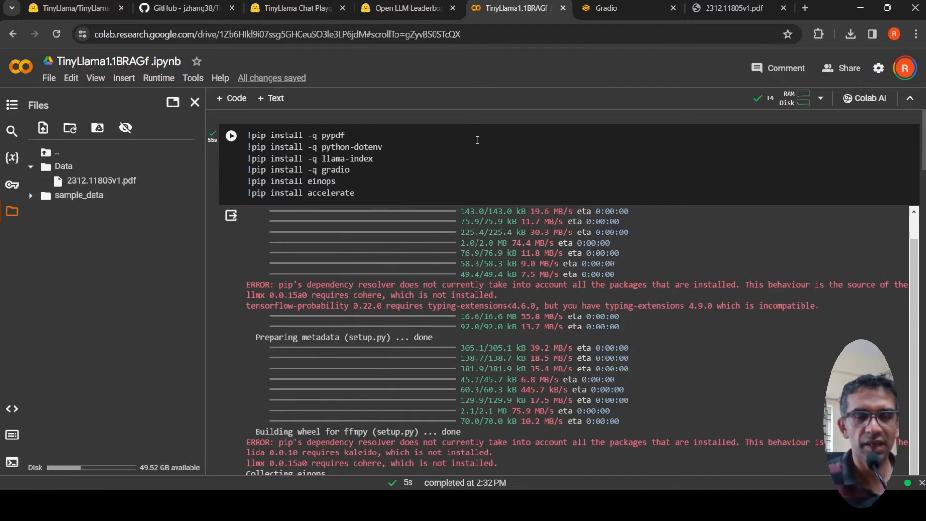
Switch to the Gemini paper PDF and scroll through its benchmark tables on pages 8–14
click(731, 8)
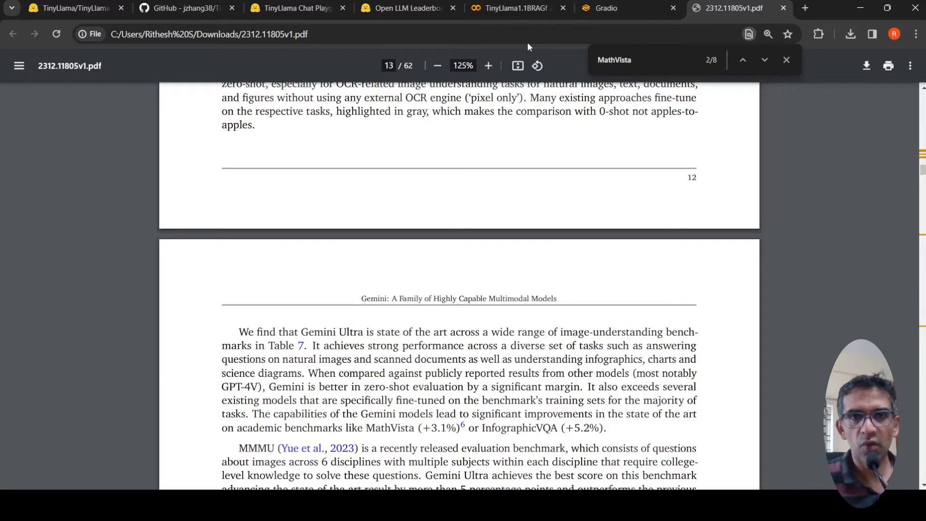
scroll(up, 3)
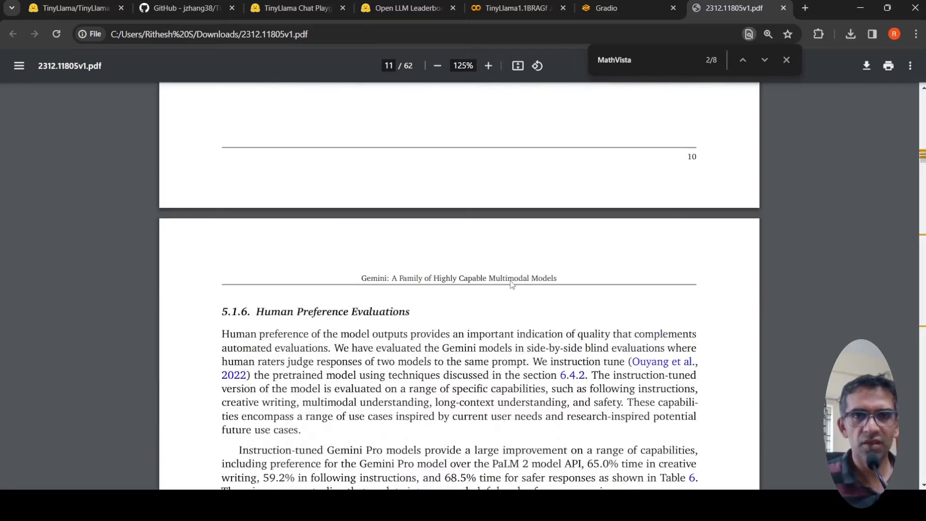
scroll(up, 3)
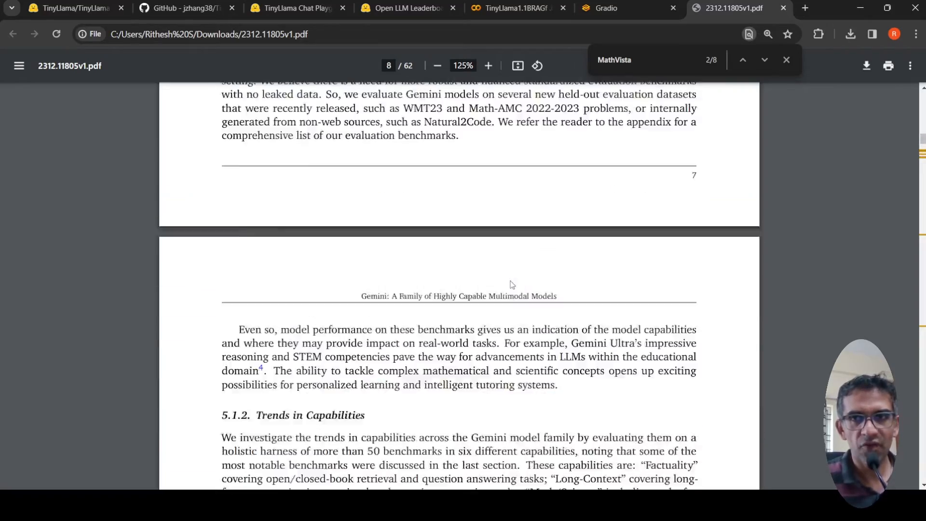
scroll(down, 3)
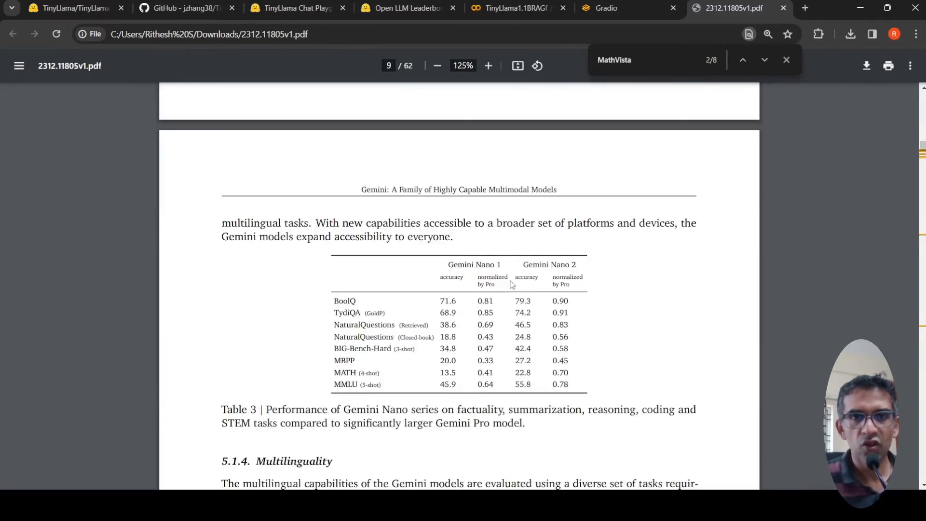
scroll(down, 3)
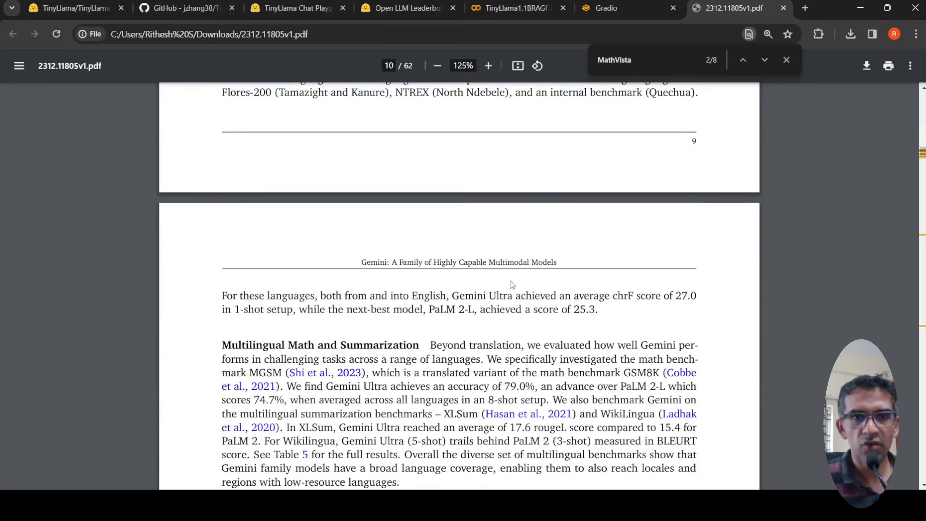
scroll(down, 3)
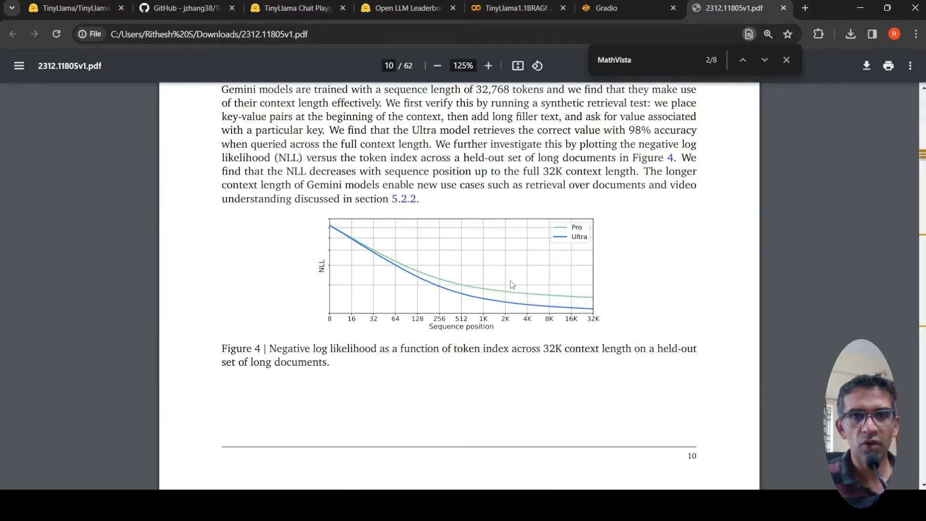
scroll(down, 3)
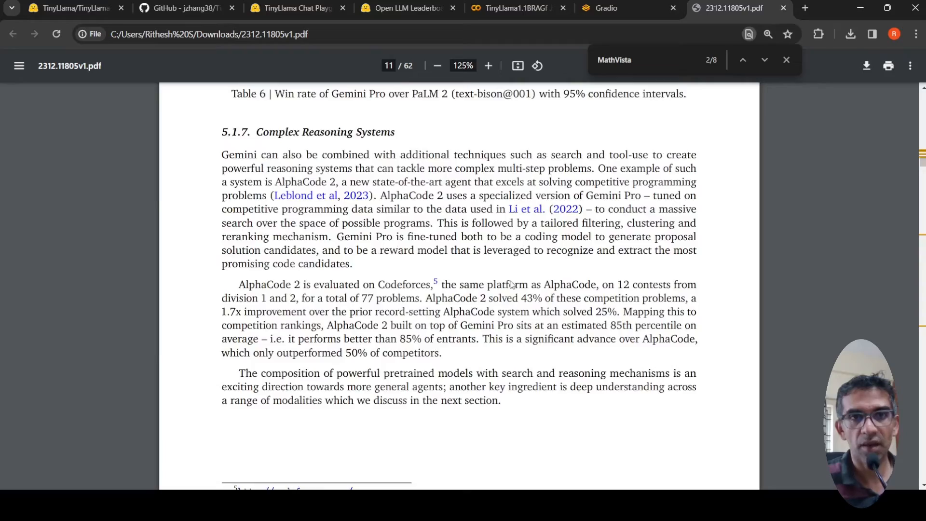
scroll(down, 3)
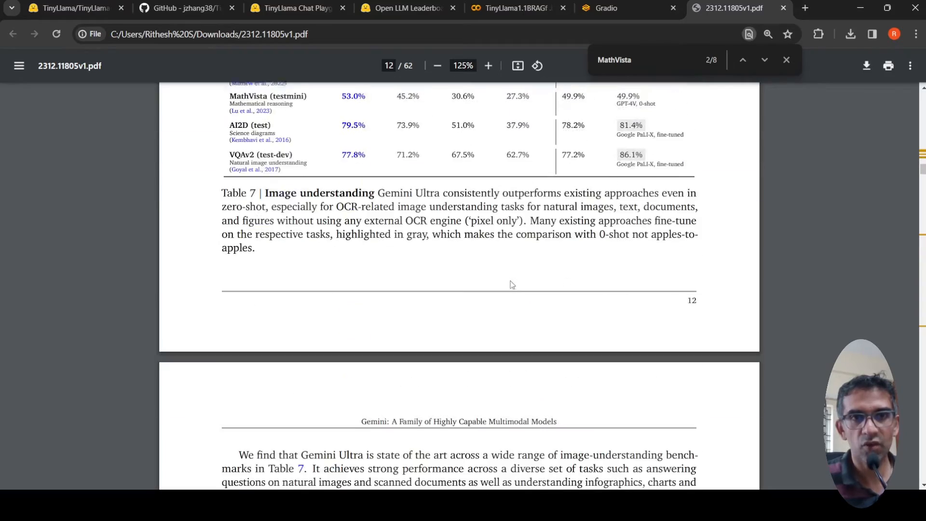
scroll(down, 3)
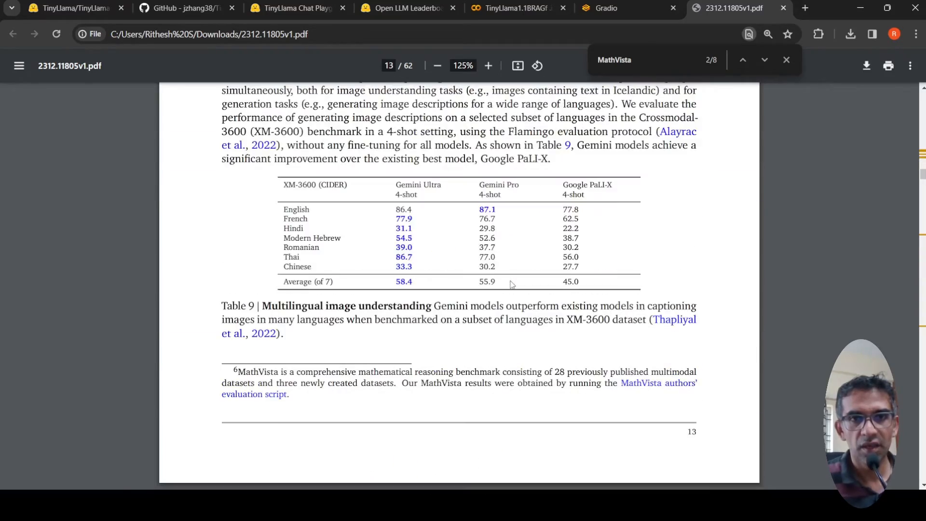
scroll(down, 3)
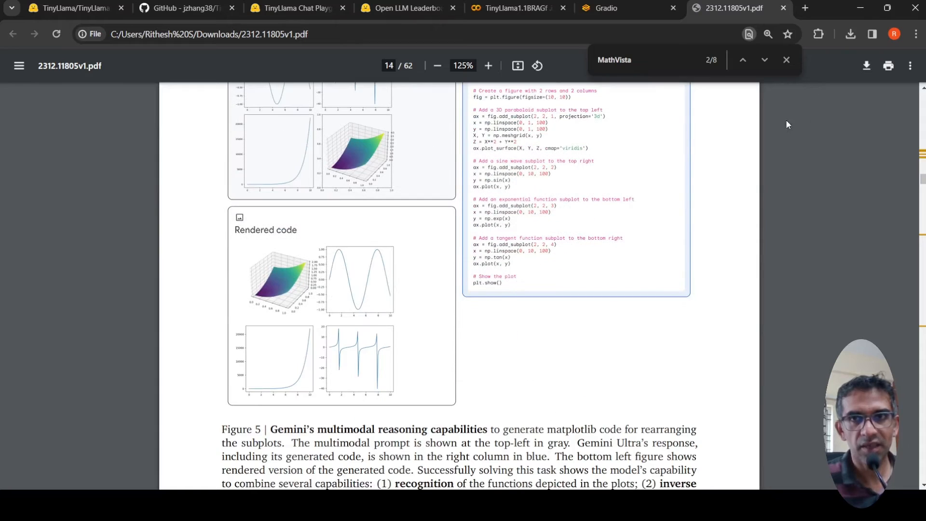
Jump to the next MathVista match, landing on page 13 above the MMMU results table
click(764, 60)
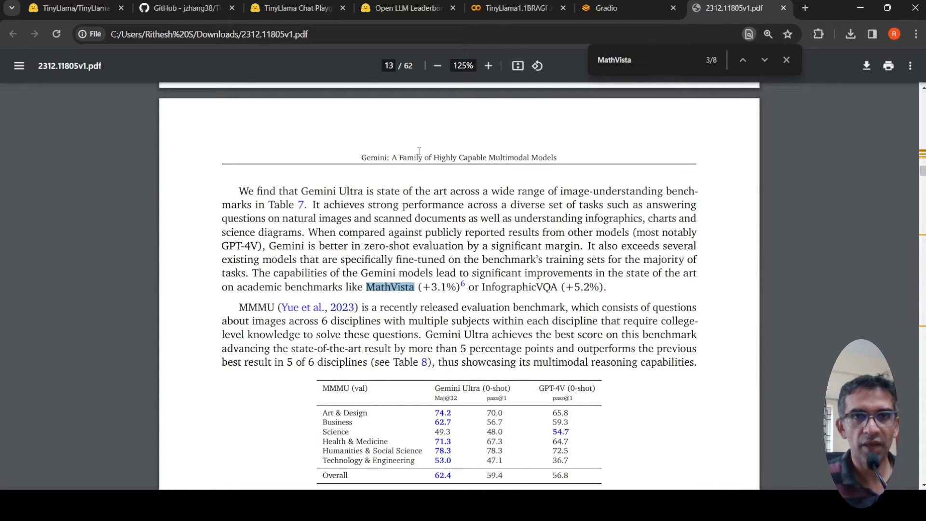
mouse_move(515, 8)
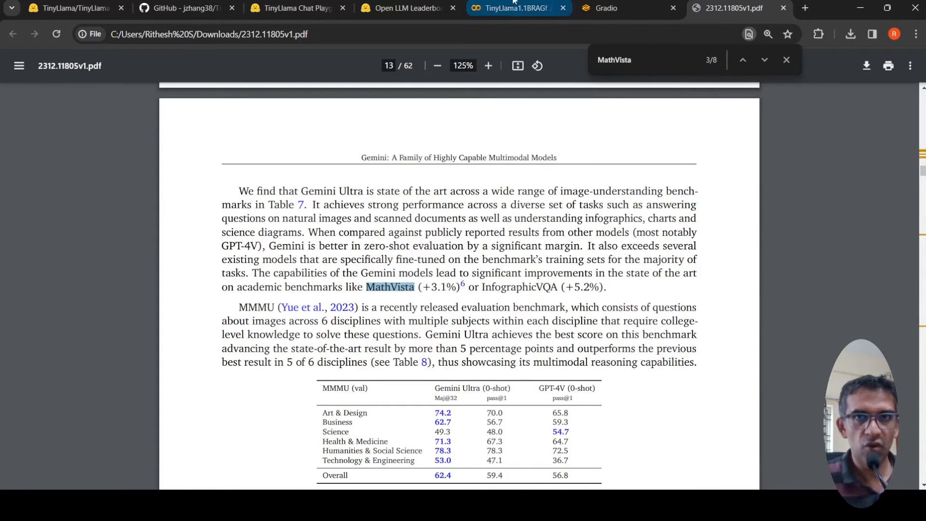
click(517, 7)
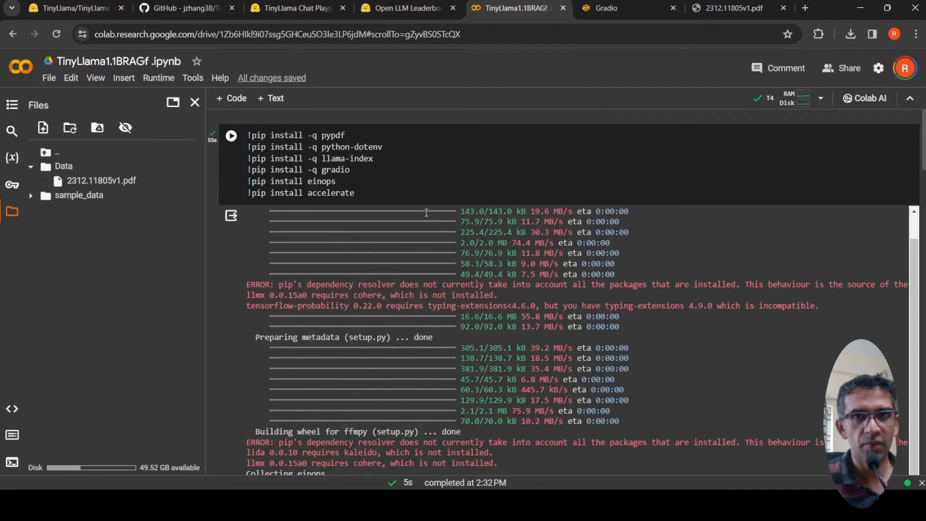
click(609, 8)
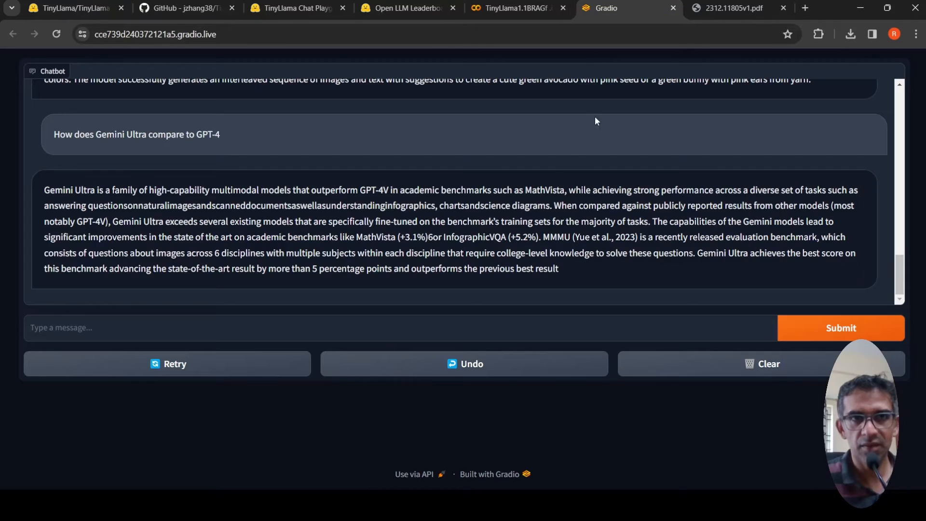
scroll(up, 3)
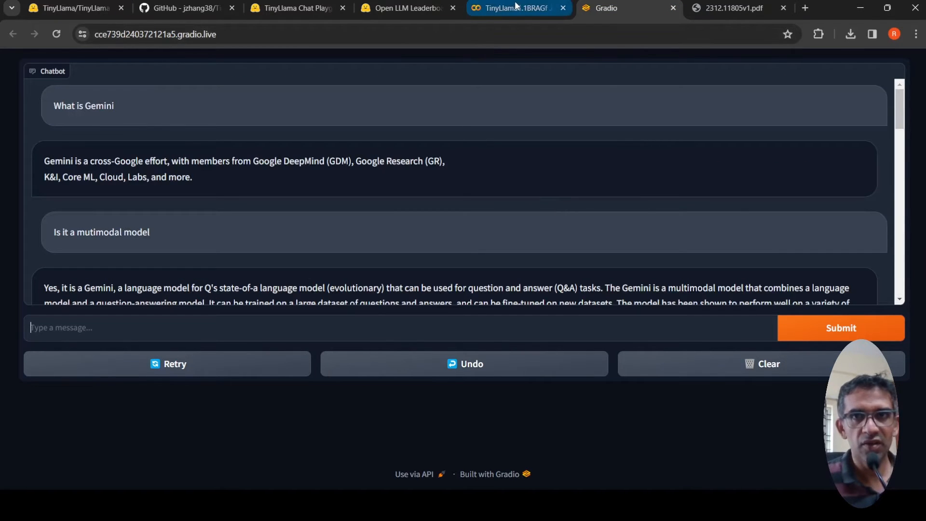
click(732, 7)
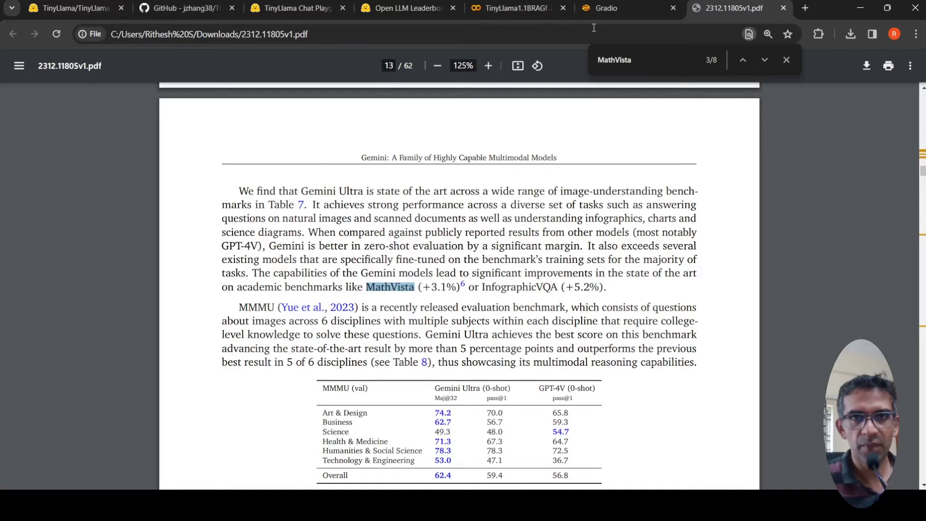
click(517, 8)
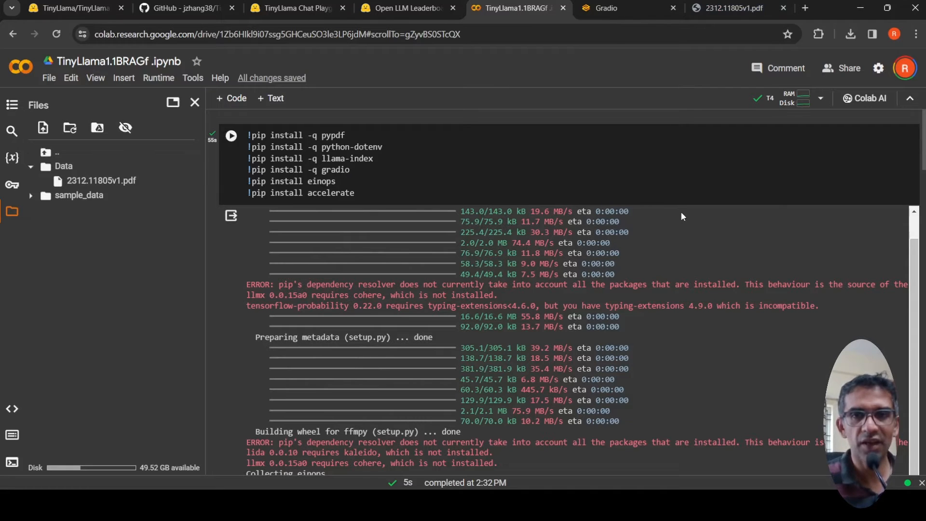
mouse_move(679, 238)
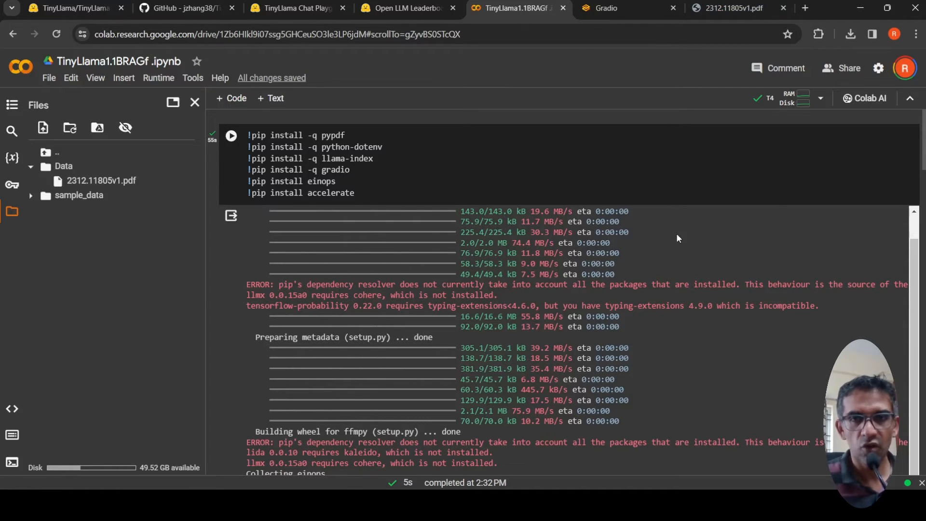
mouse_move(648, 239)
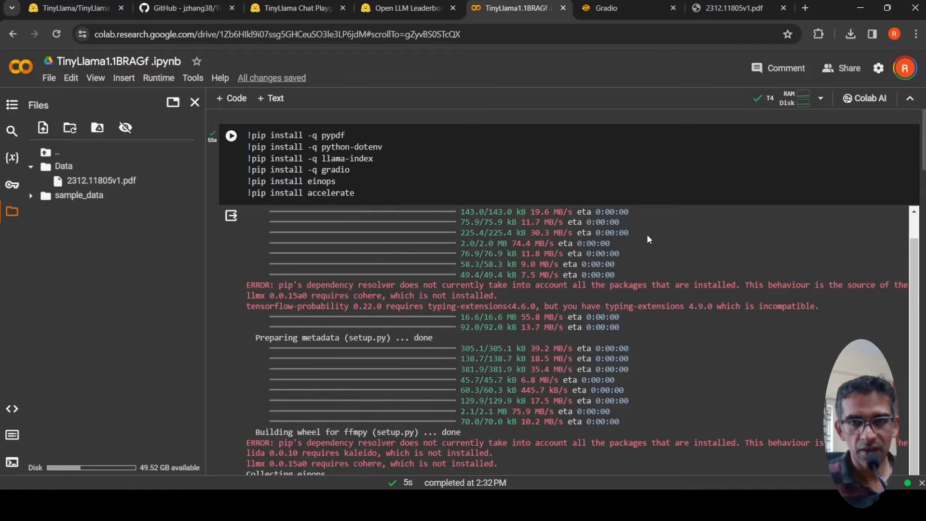
scroll(down, 3)
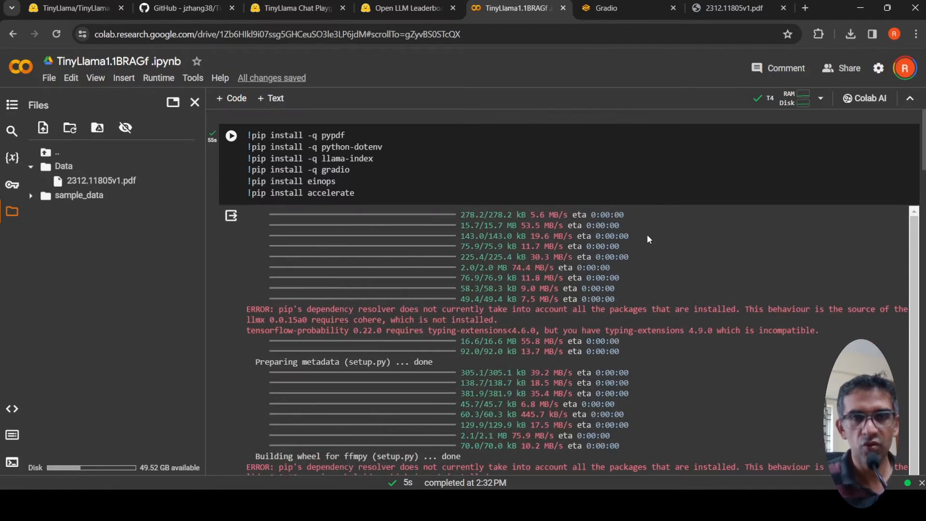
scroll(down, 3)
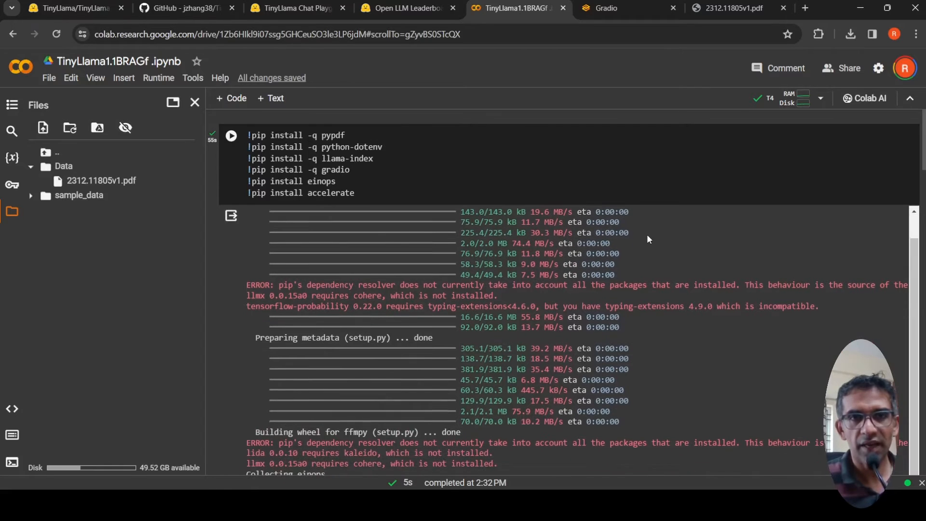
mouse_move(696, 248)
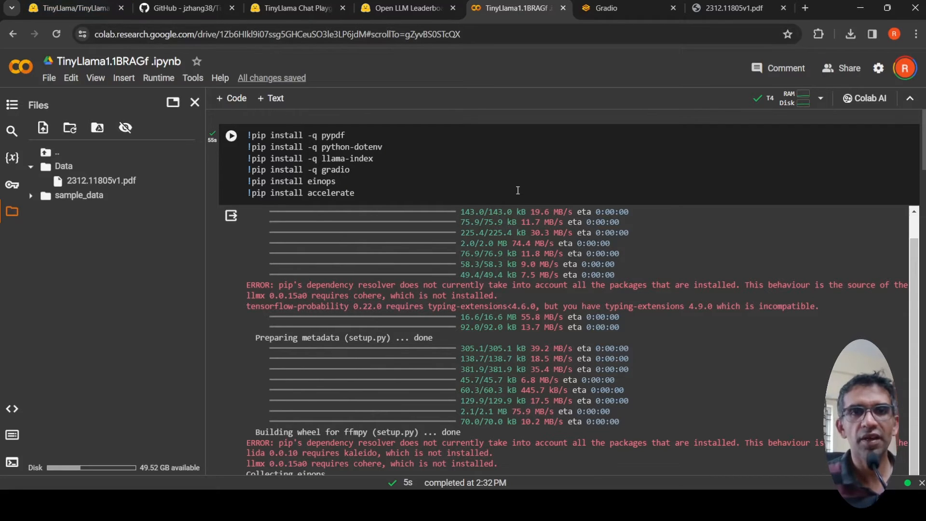
mouse_move(576, 204)
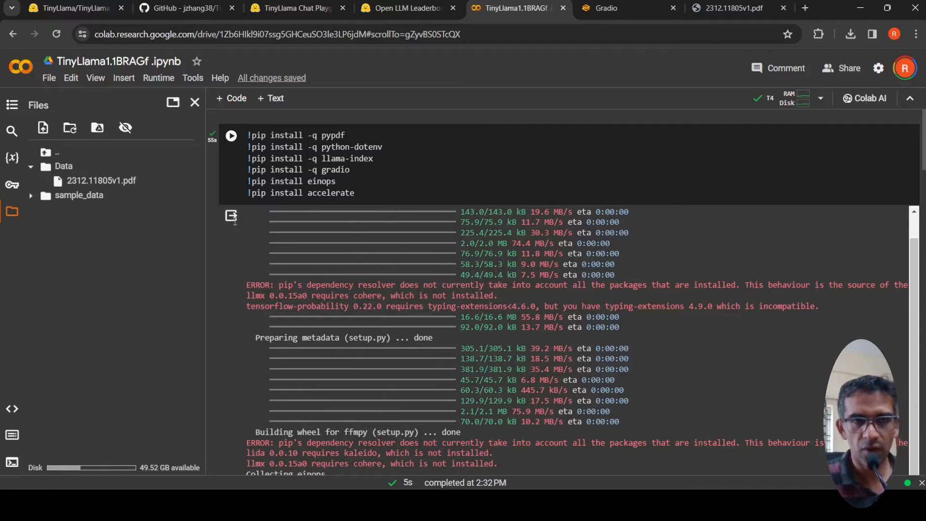
scroll(down, 3)
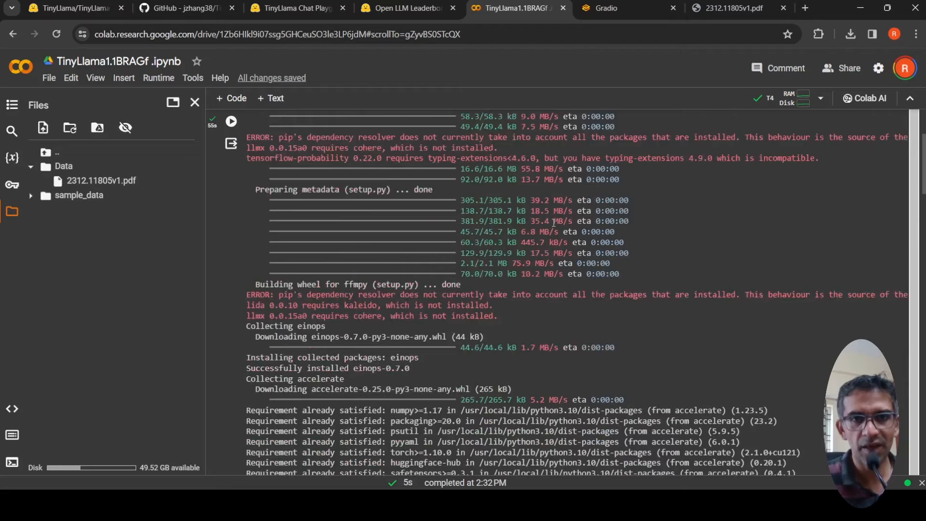
scroll(down, 3)
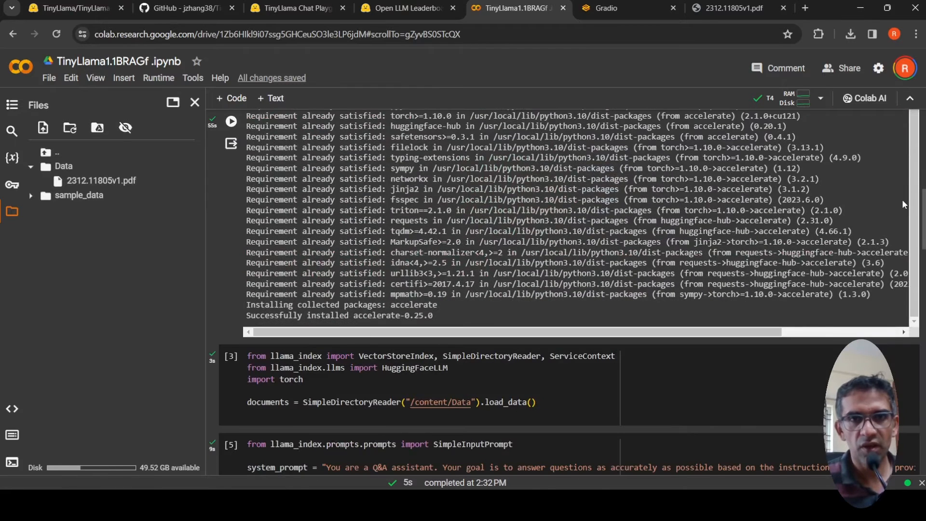
scroll(down, 3)
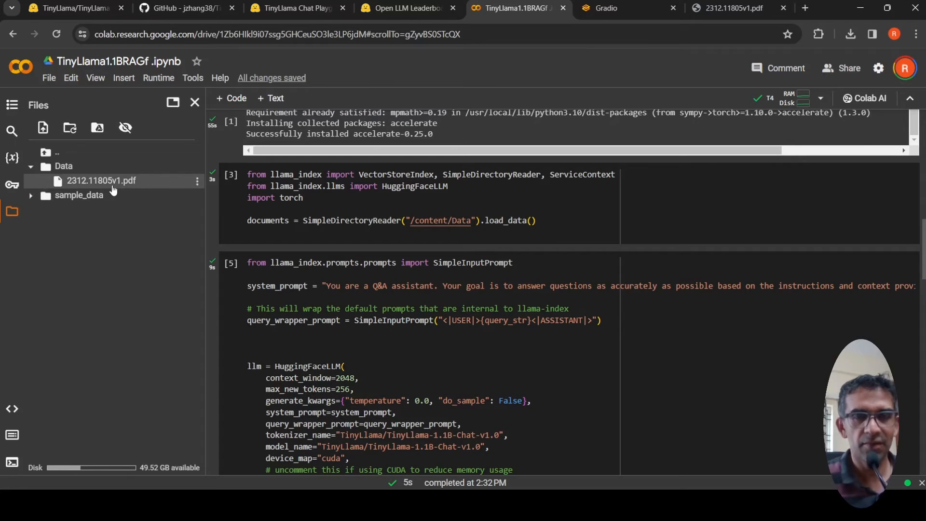
mouse_move(81, 189)
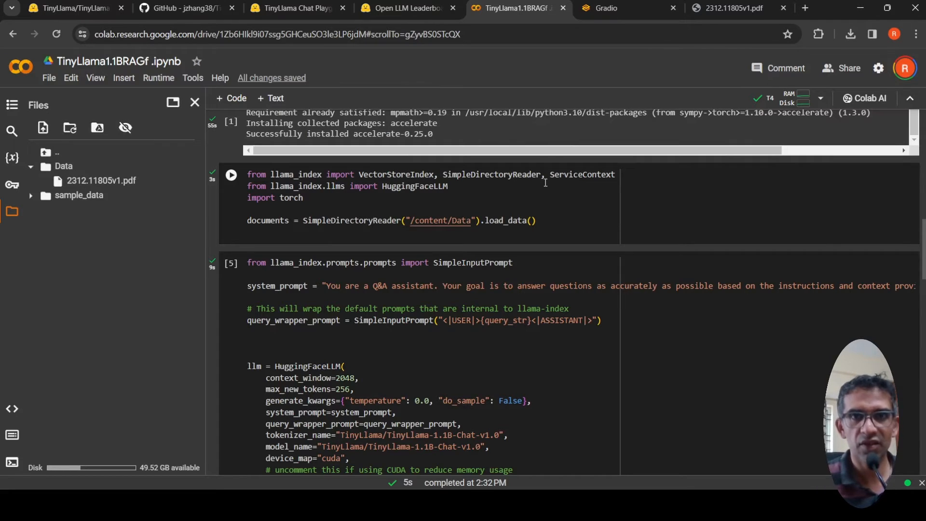
mouse_move(395, 195)
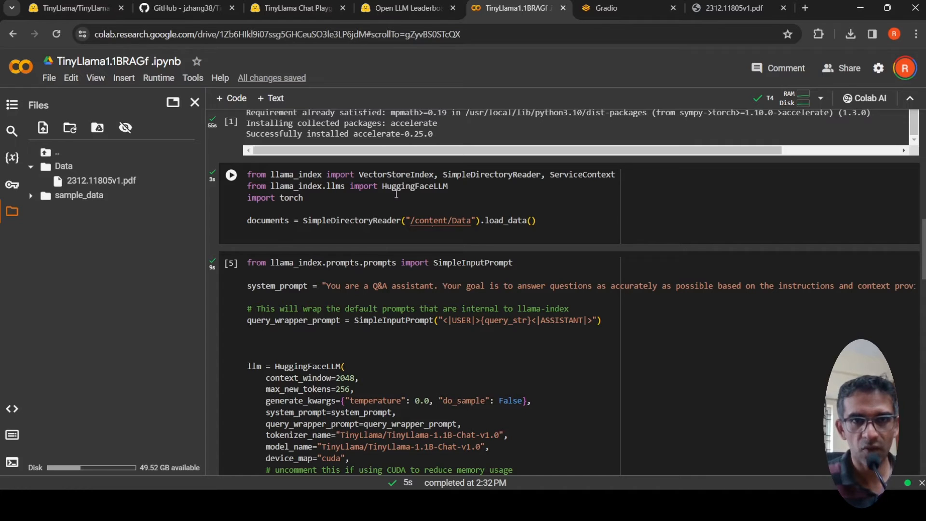
mouse_move(466, 238)
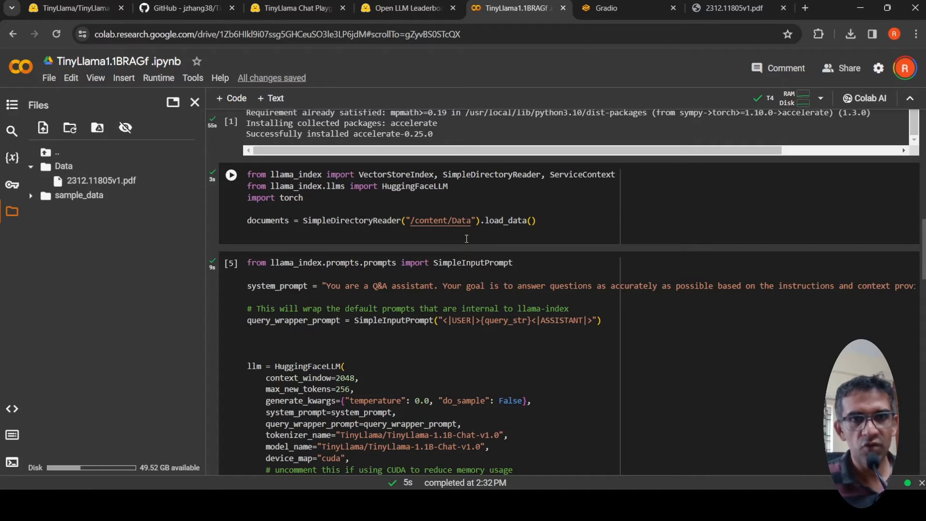
scroll(down, 3)
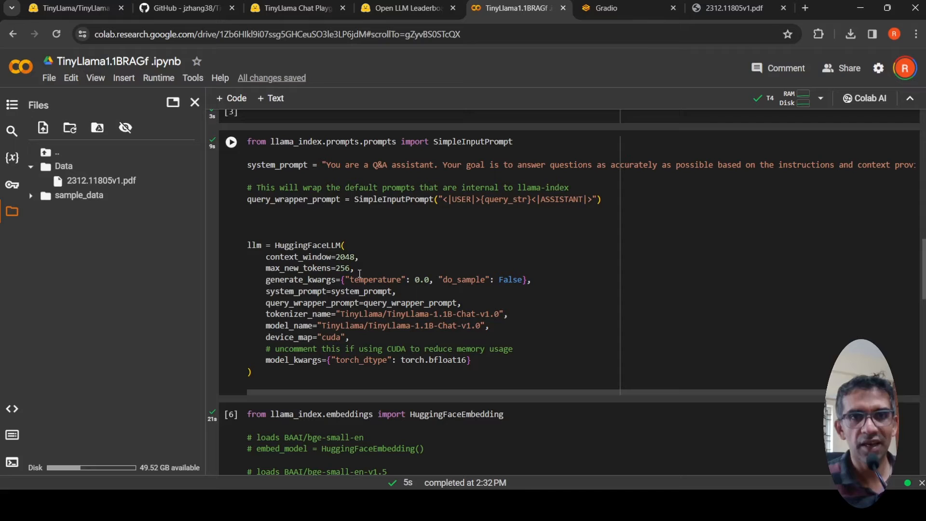
mouse_move(418, 314)
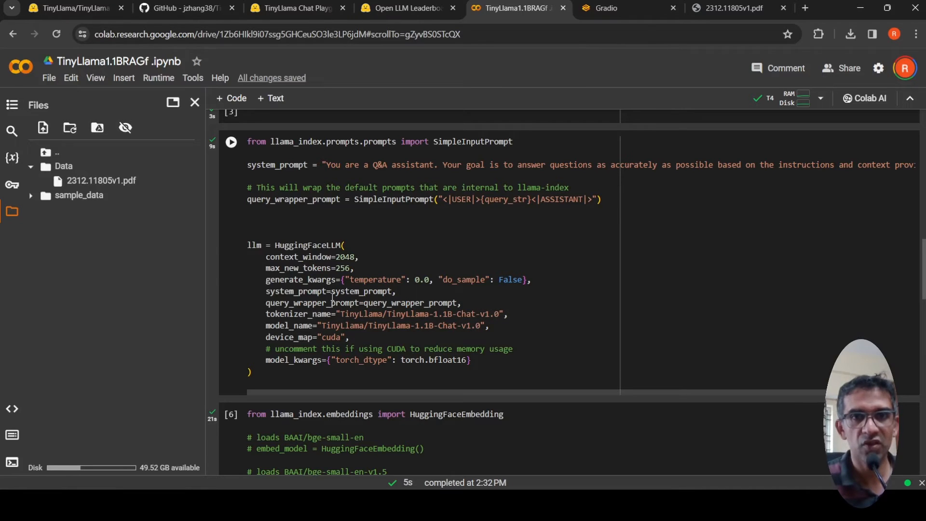
mouse_move(354, 292)
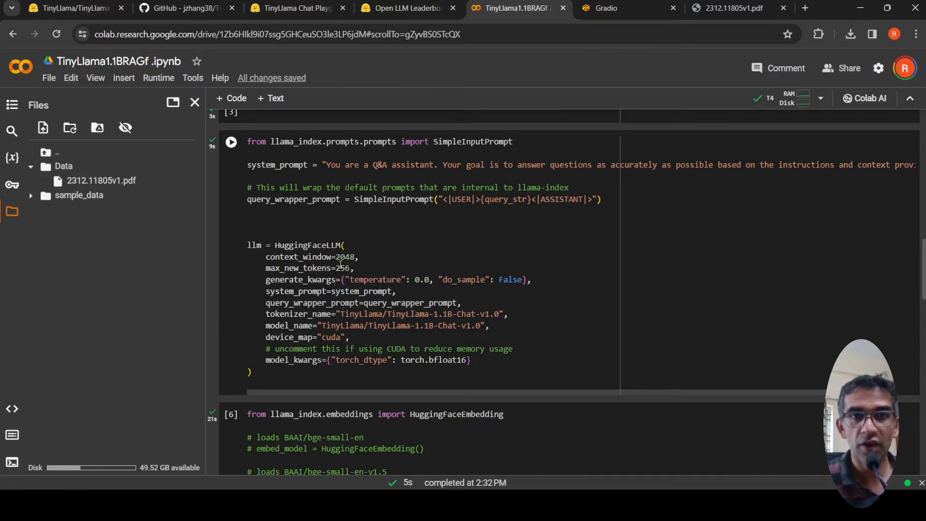
double_click(346, 257)
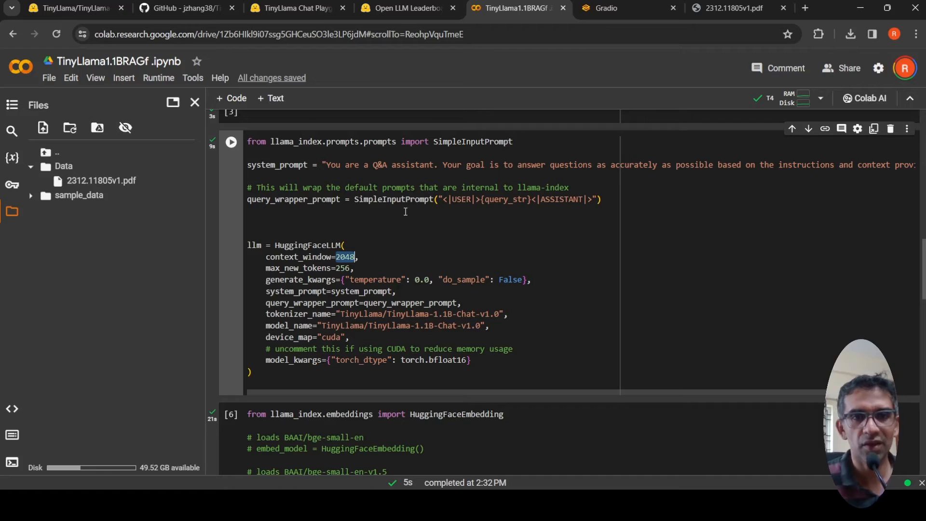
scroll(down, 3)
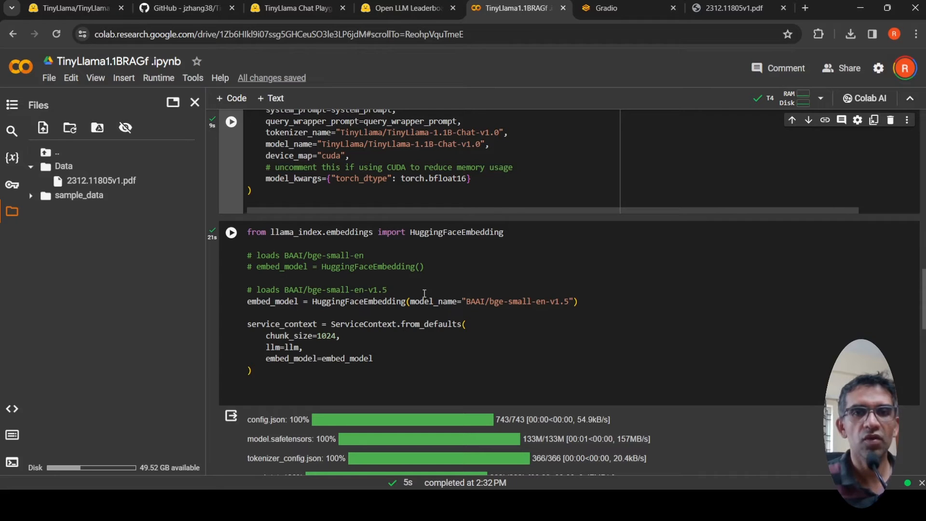
mouse_move(423, 301)
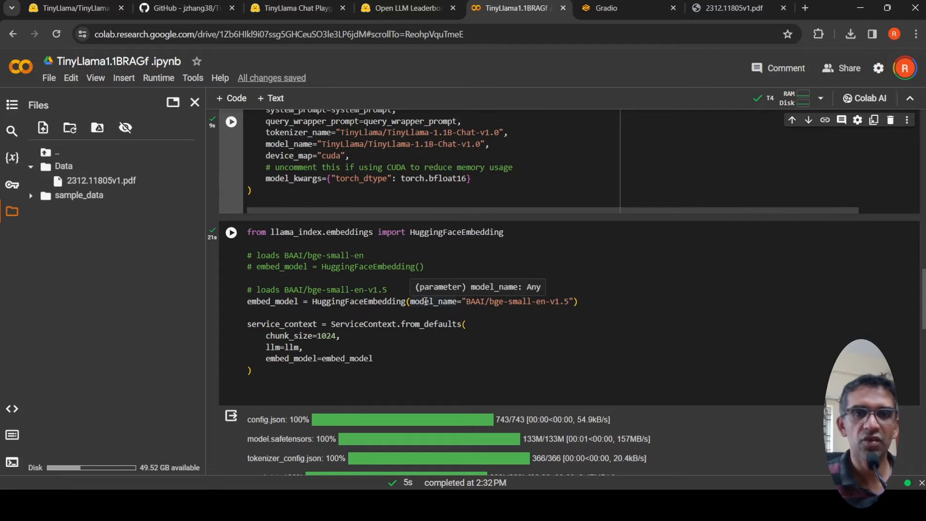
mouse_move(286, 347)
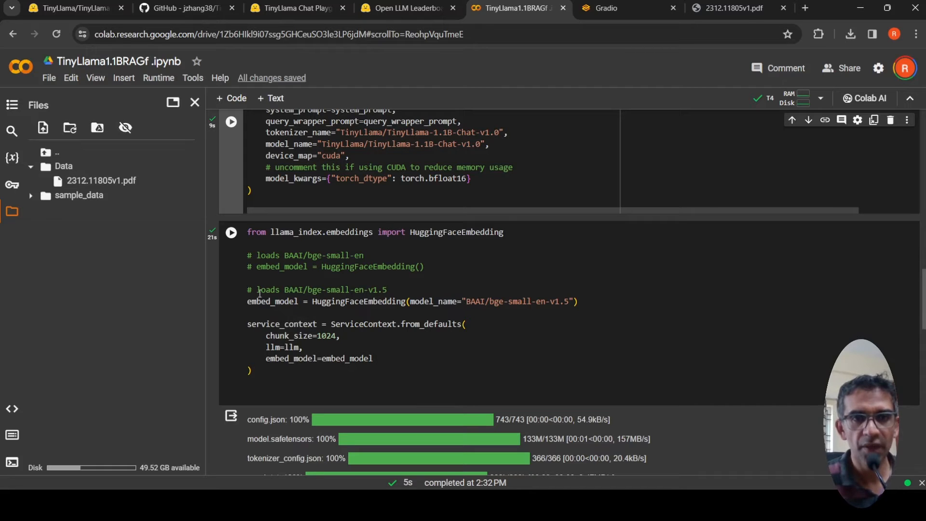
mouse_move(610, 296)
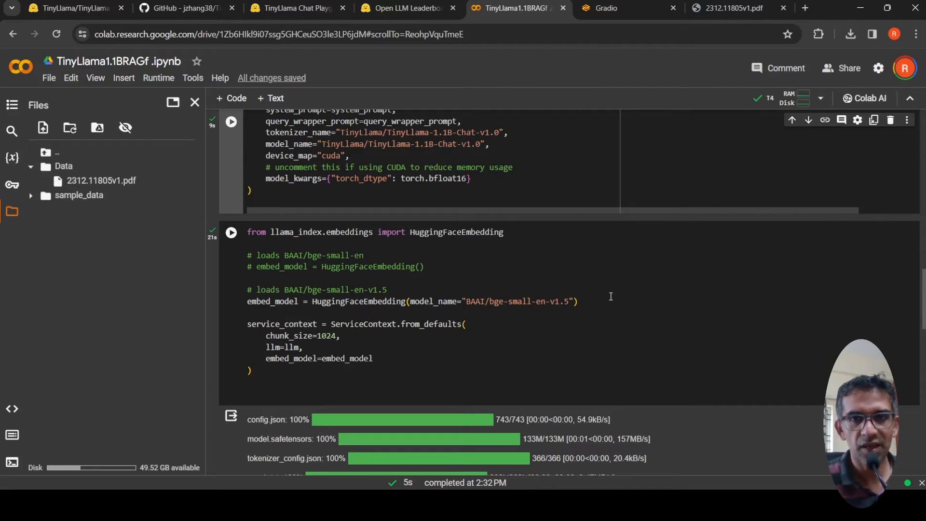
mouse_move(541, 308)
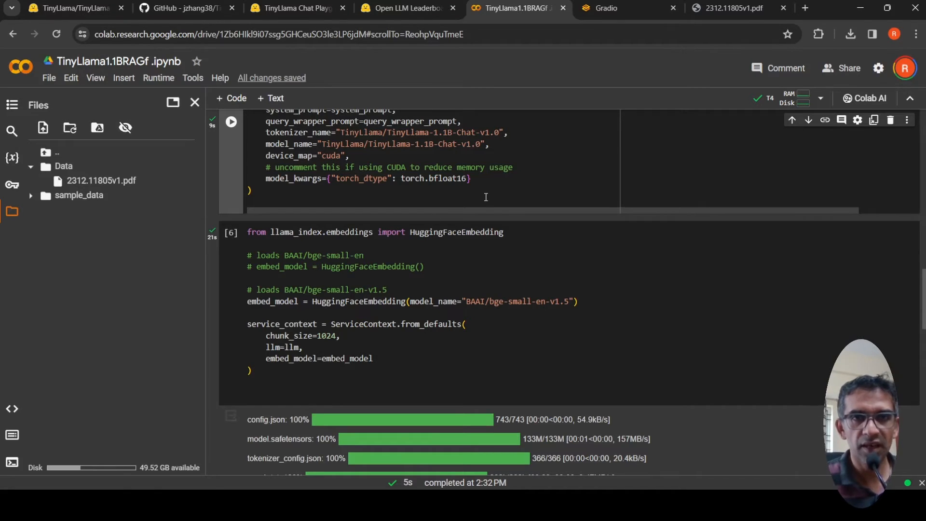
scroll(up, 3)
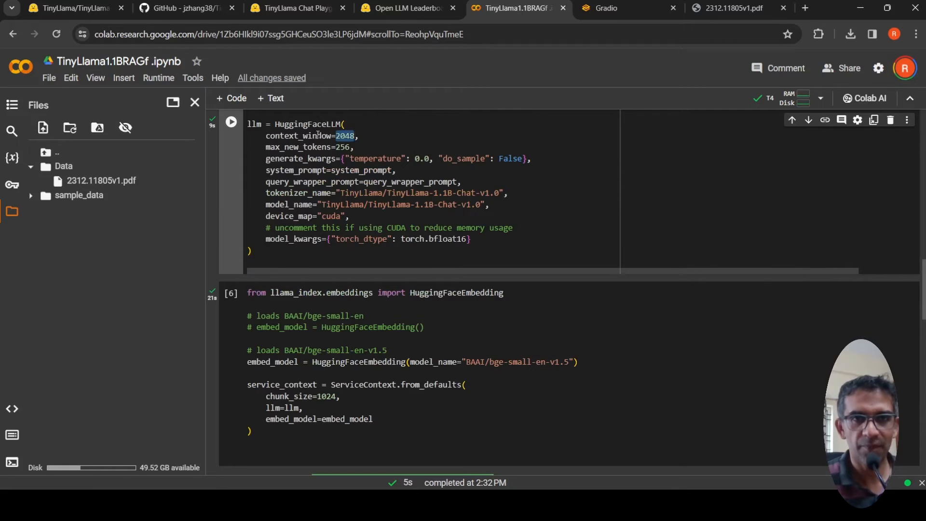
scroll(down, 3)
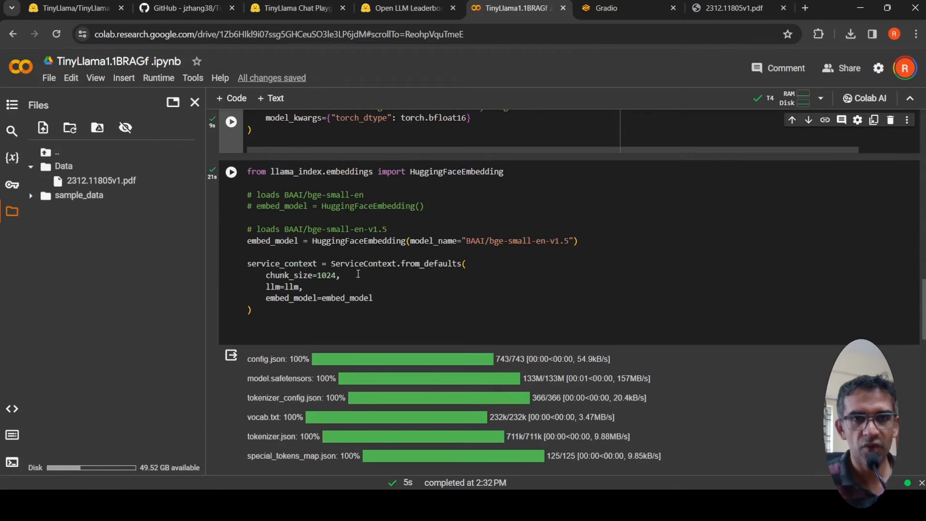
scroll(down, 3)
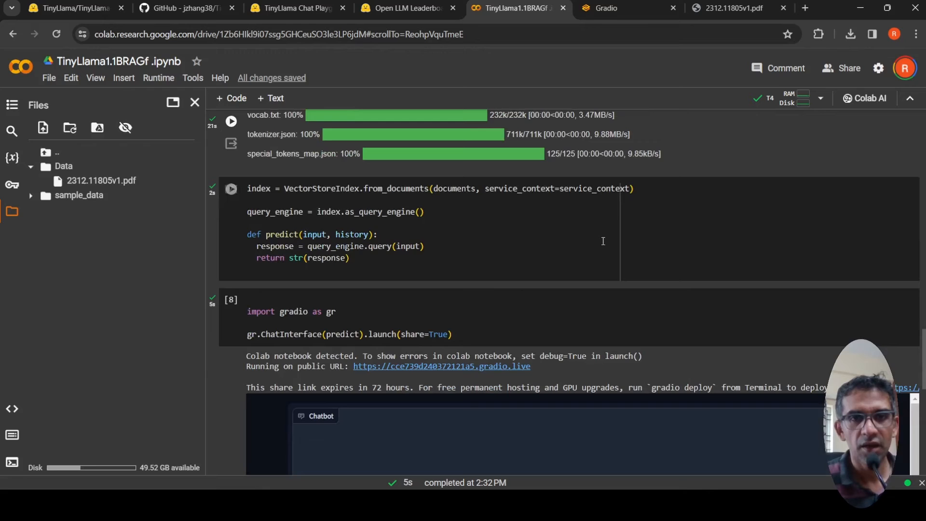
mouse_move(322, 197)
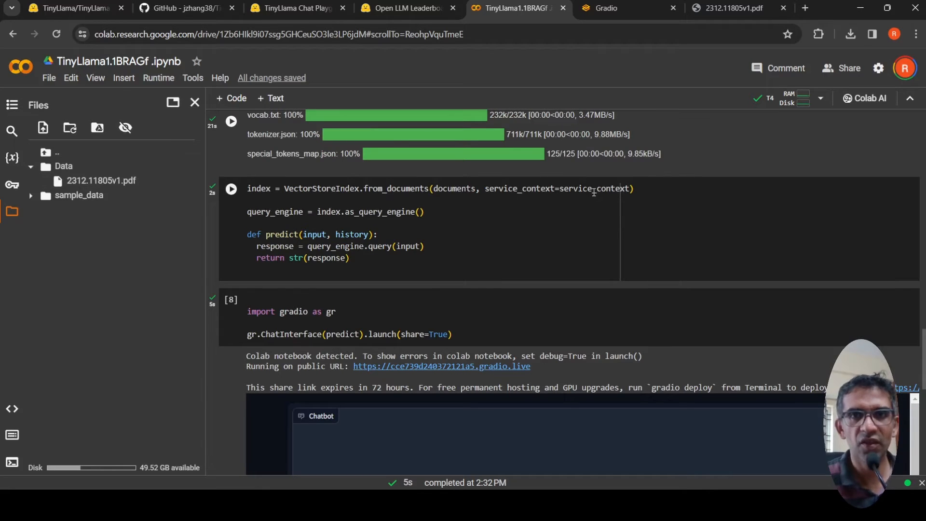
mouse_move(436, 201)
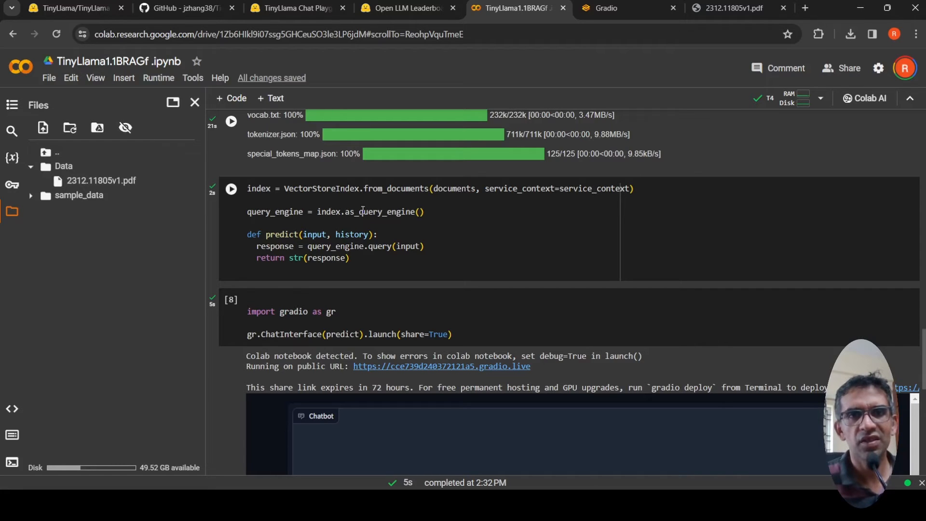
mouse_move(289, 220)
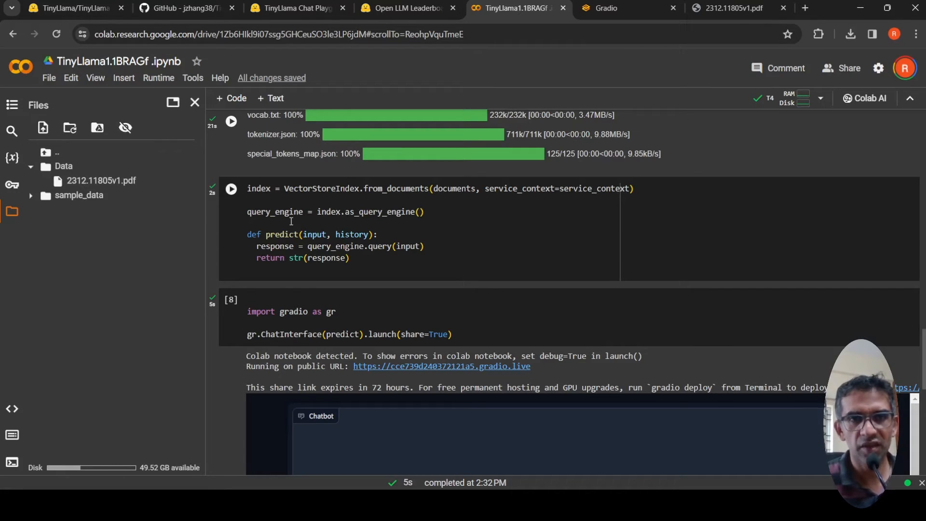
scroll(up, 3)
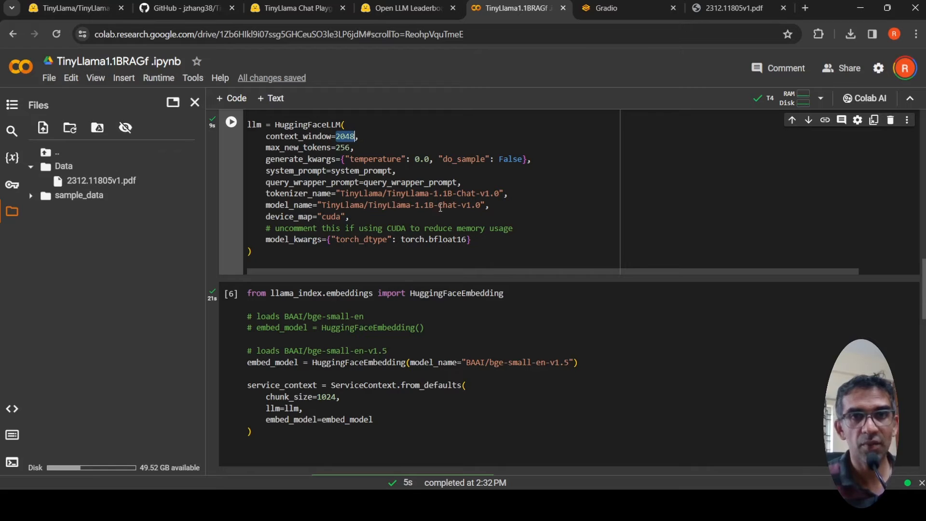
scroll(down, 3)
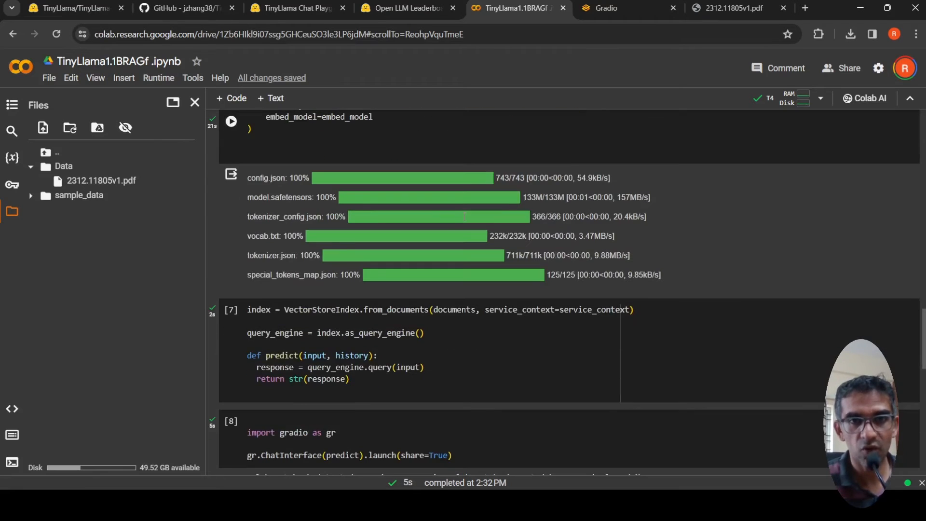
scroll(down, 3)
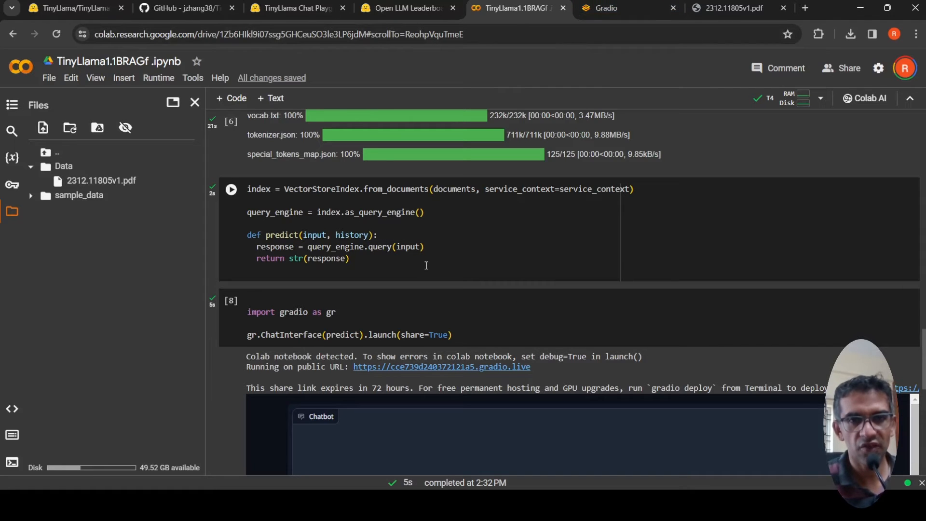
Scroll around the finished ChatInterface cell showing its public share link and embedded chatbot
scroll(down, 3)
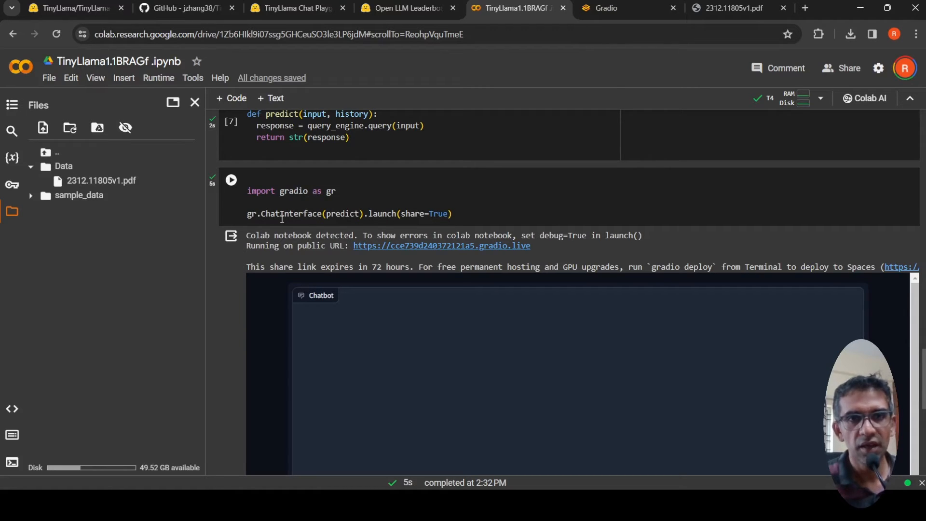
scroll(up, 3)
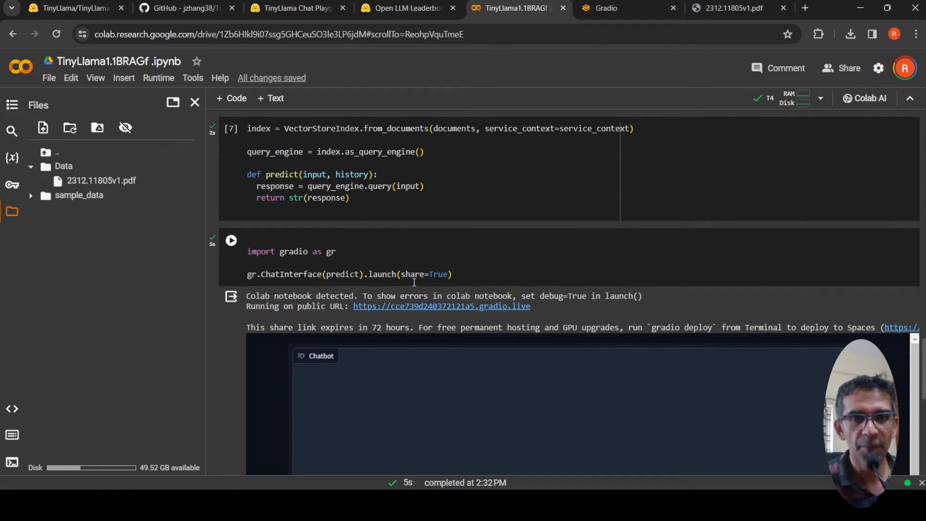
mouse_move(416, 324)
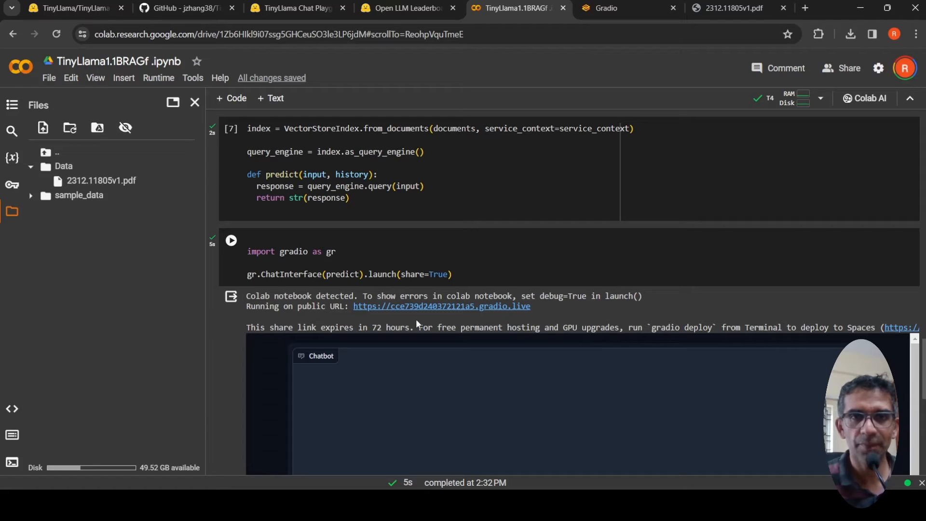
mouse_move(419, 317)
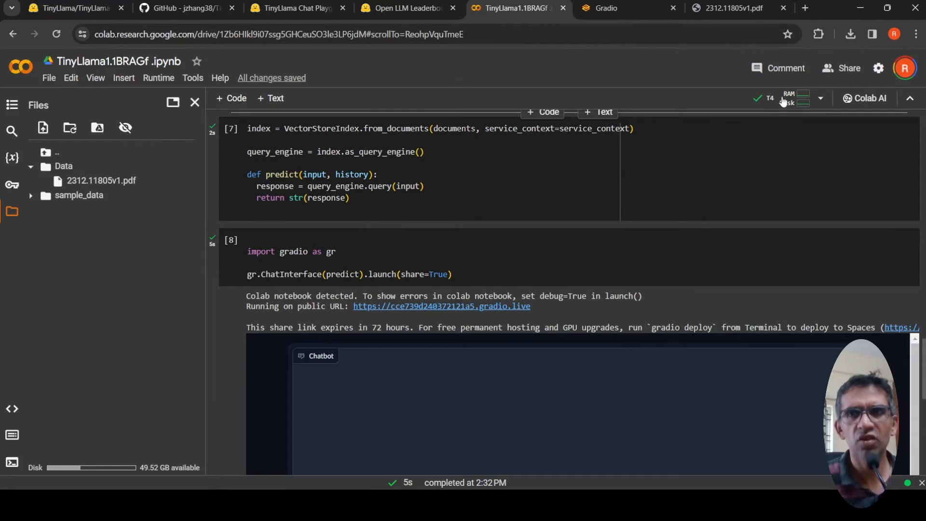
click(796, 97)
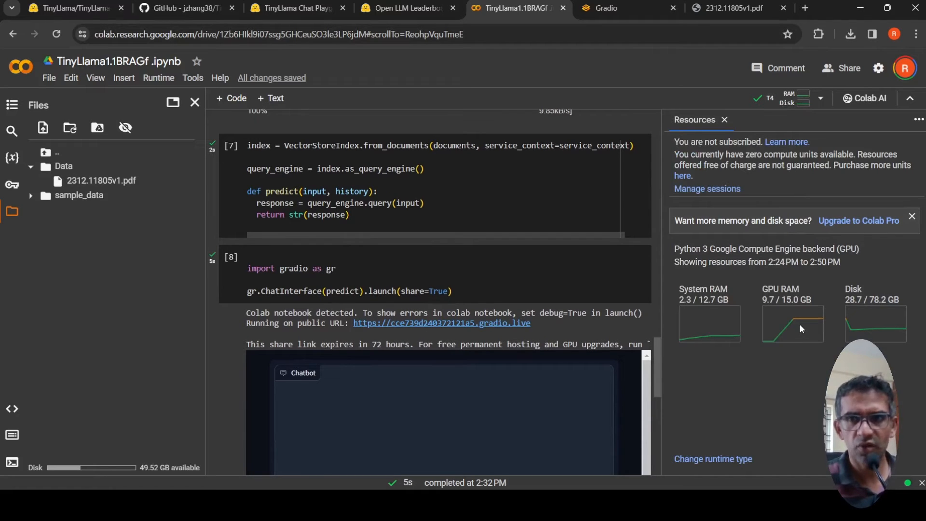
mouse_move(787, 333)
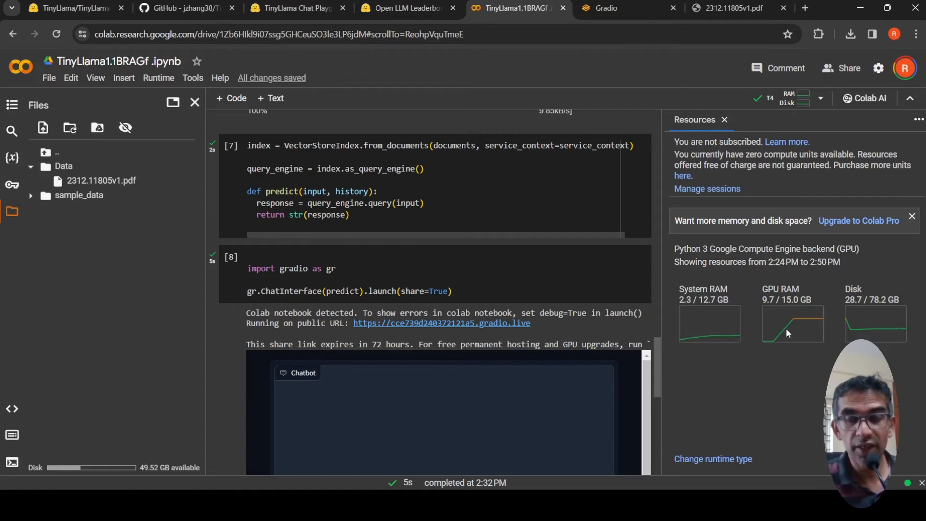
mouse_move(530, 253)
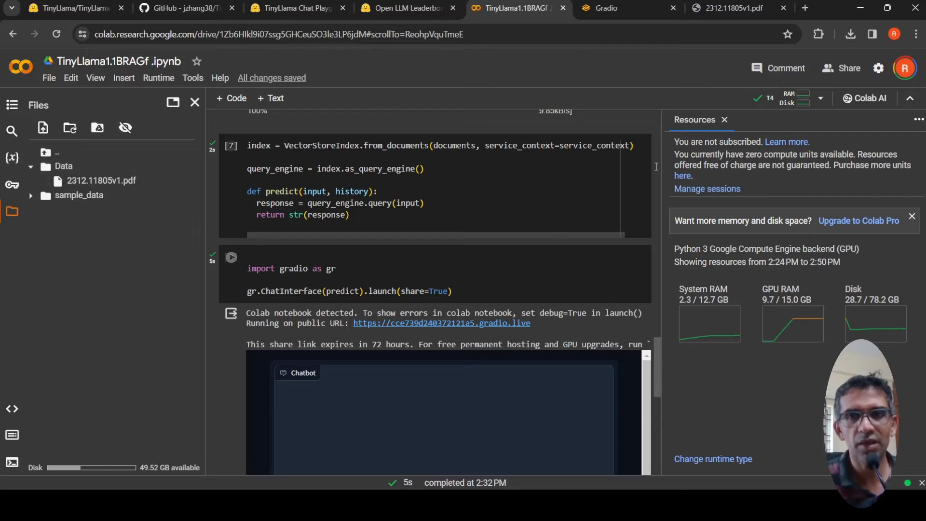
click(724, 119)
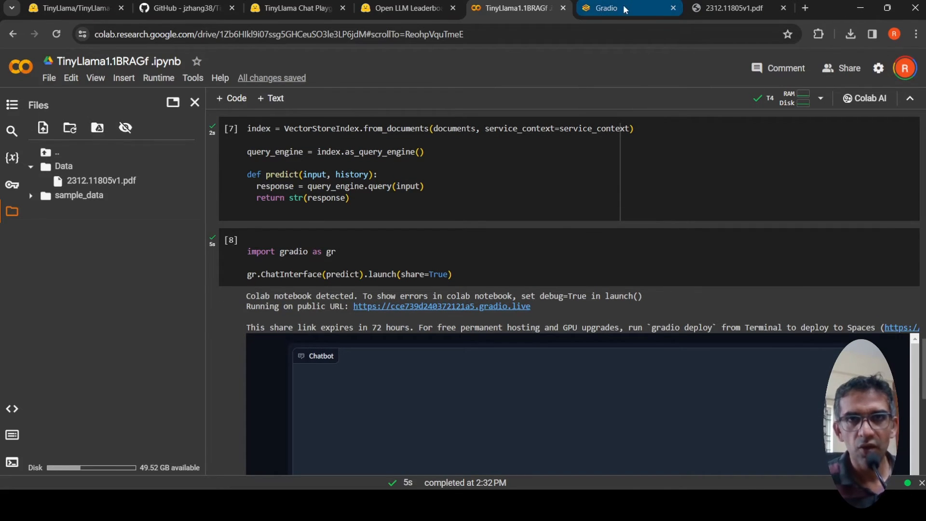
View the live Gradio chat answers about Gemini, then glance at the Gemini PDF
click(606, 7)
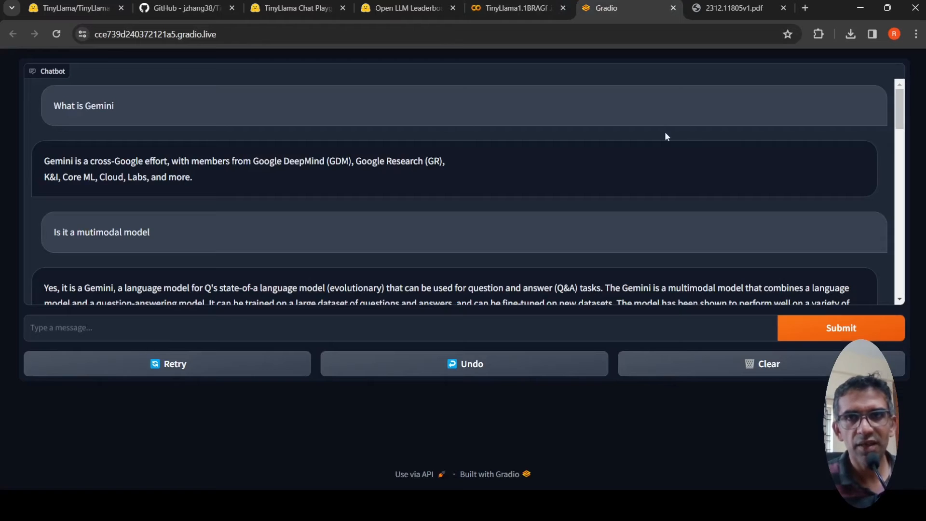
click(733, 7)
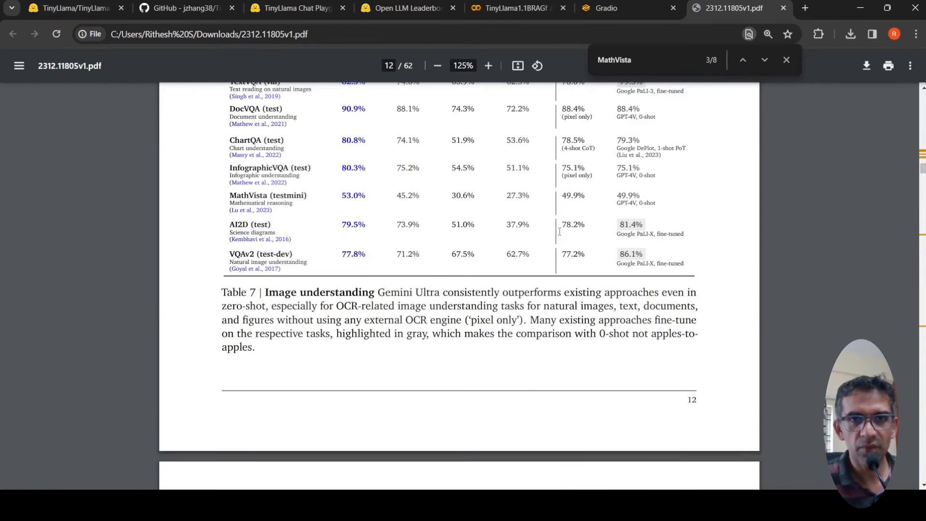
scroll(down, 3)
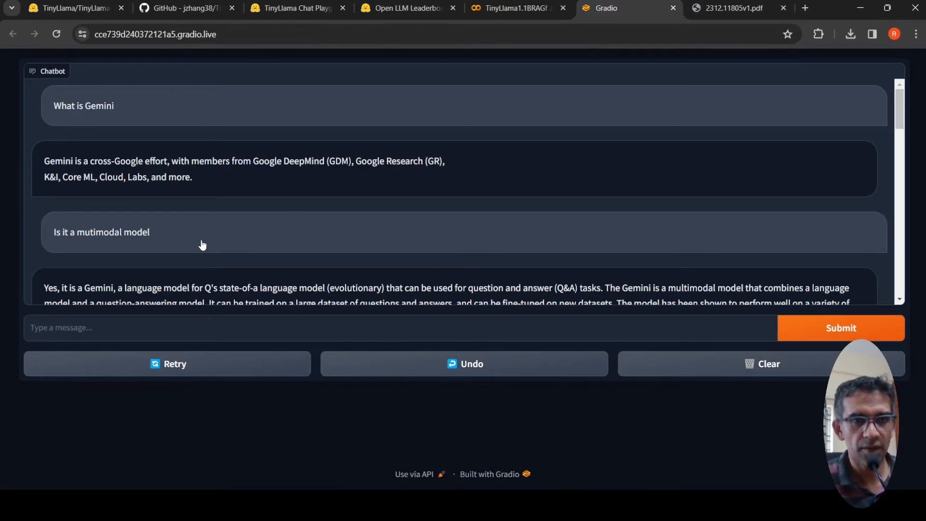
mouse_move(127, 131)
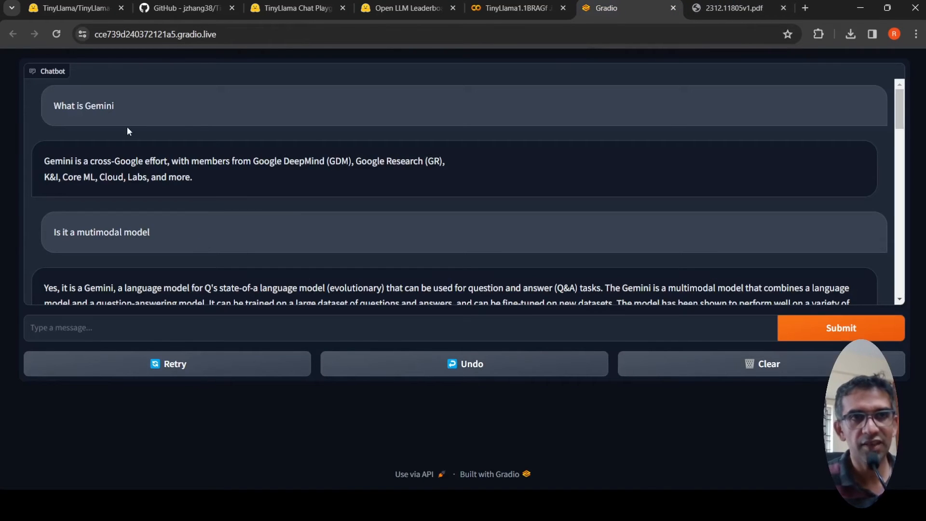
mouse_move(122, 178)
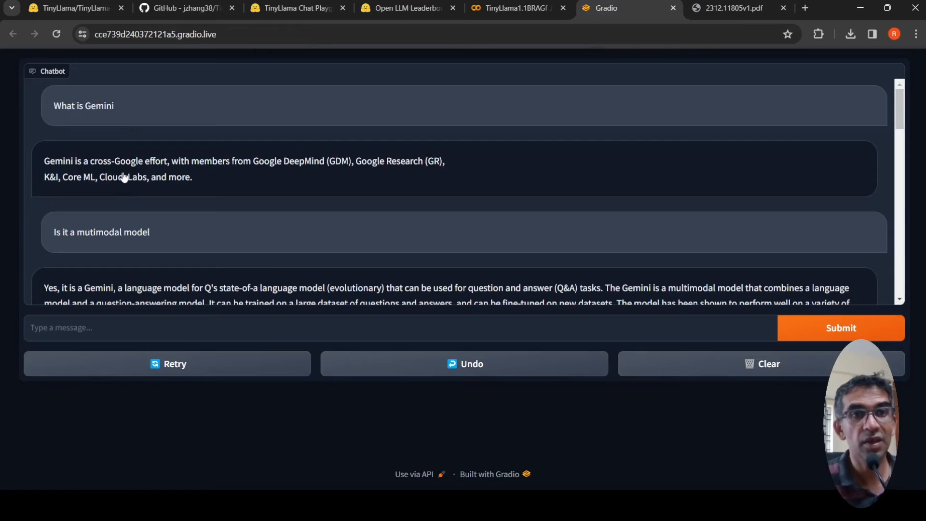
mouse_move(249, 173)
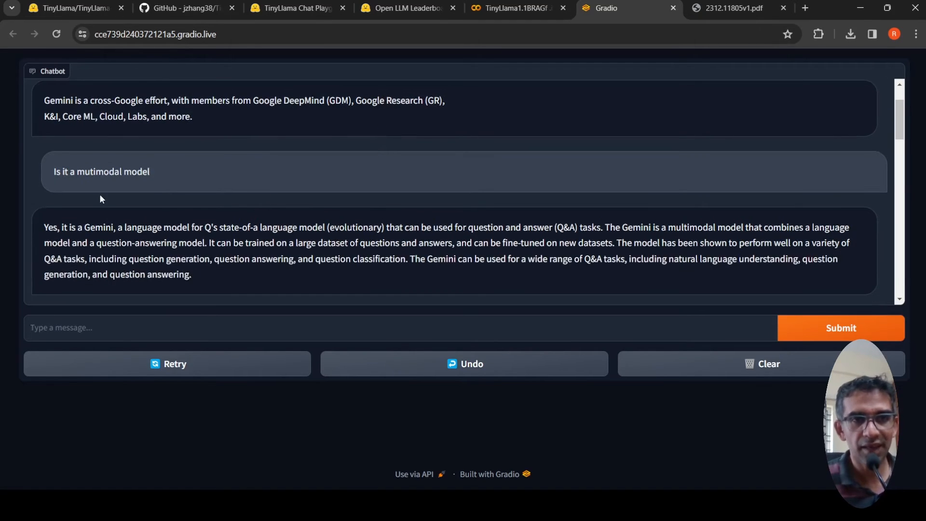
mouse_move(112, 251)
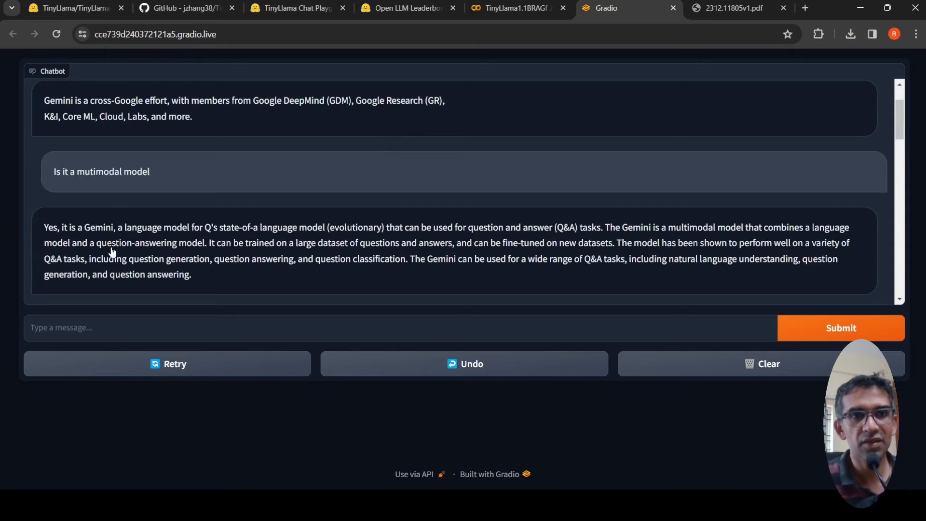
mouse_move(178, 244)
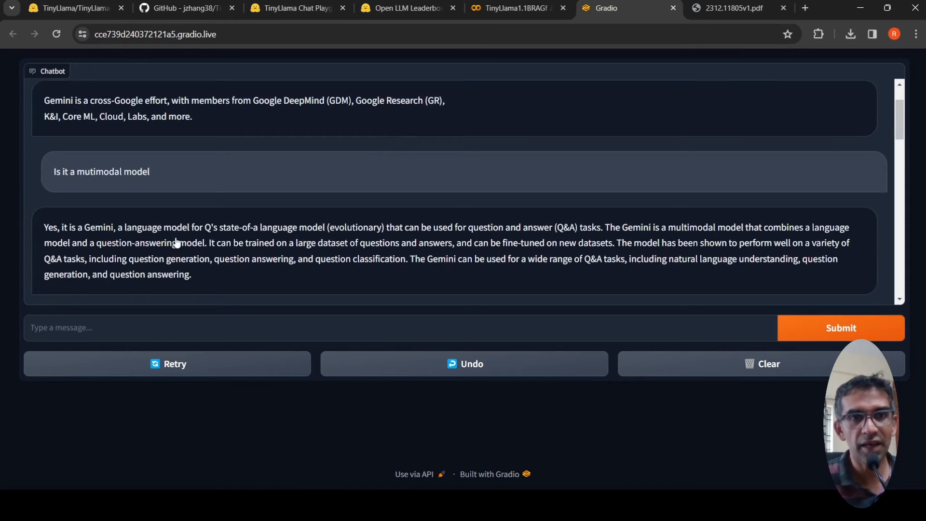
mouse_move(247, 243)
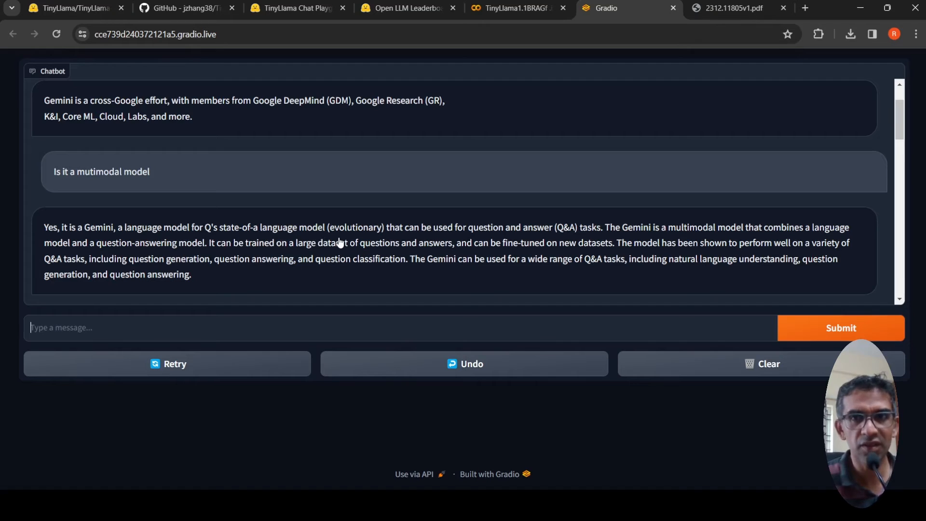
mouse_move(643, 240)
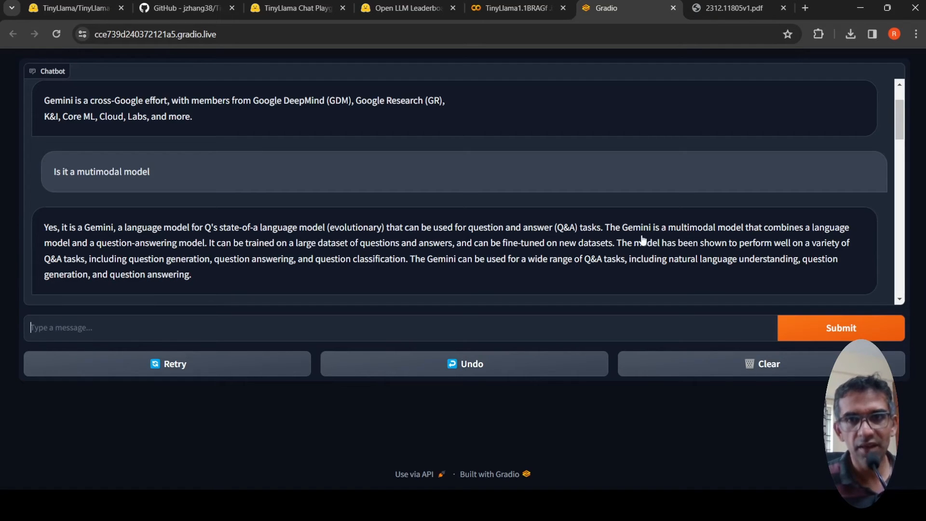
mouse_move(688, 242)
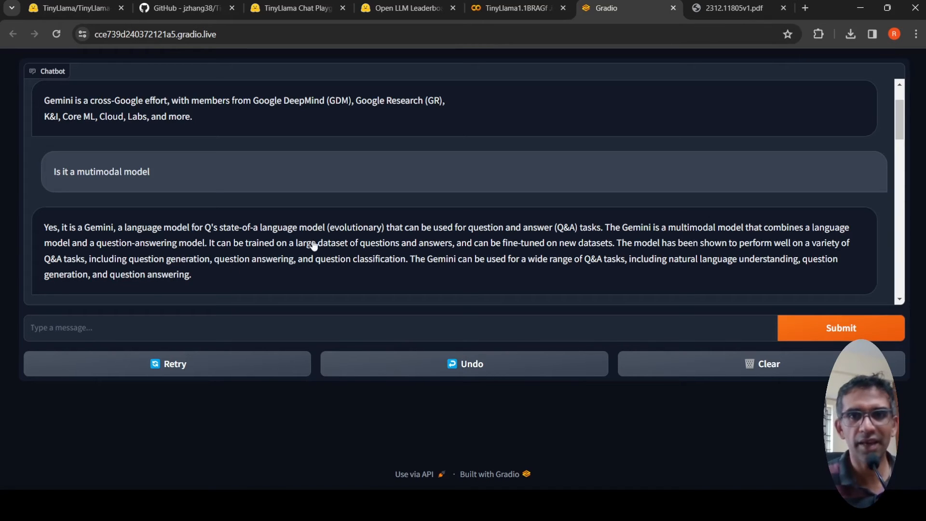
mouse_move(290, 235)
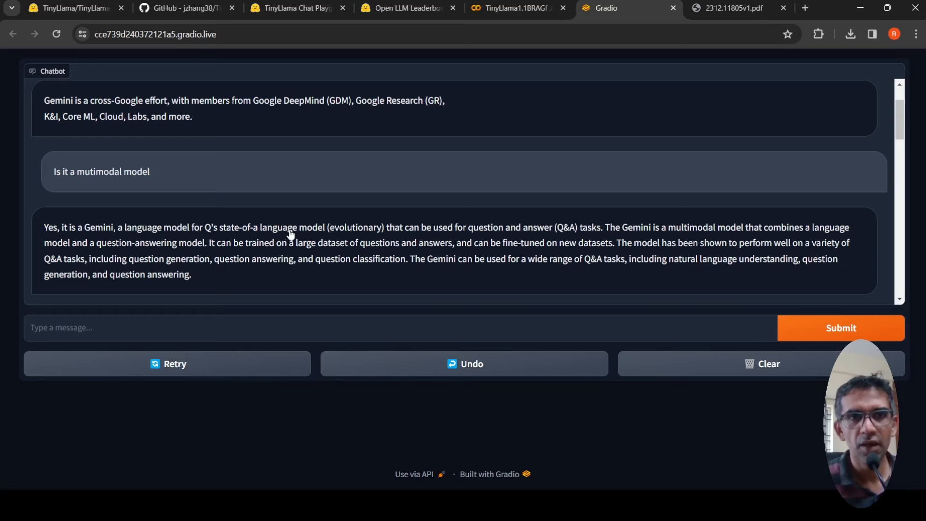
mouse_move(659, 254)
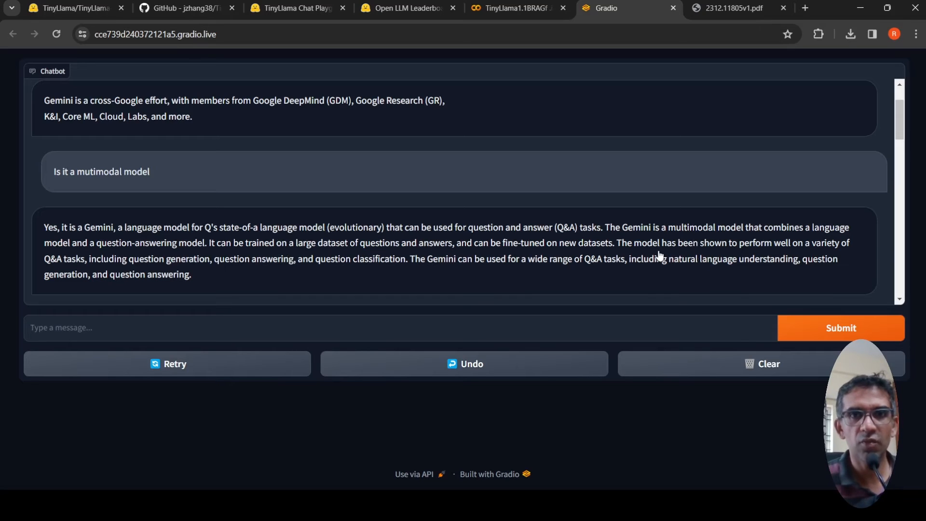
mouse_move(251, 279)
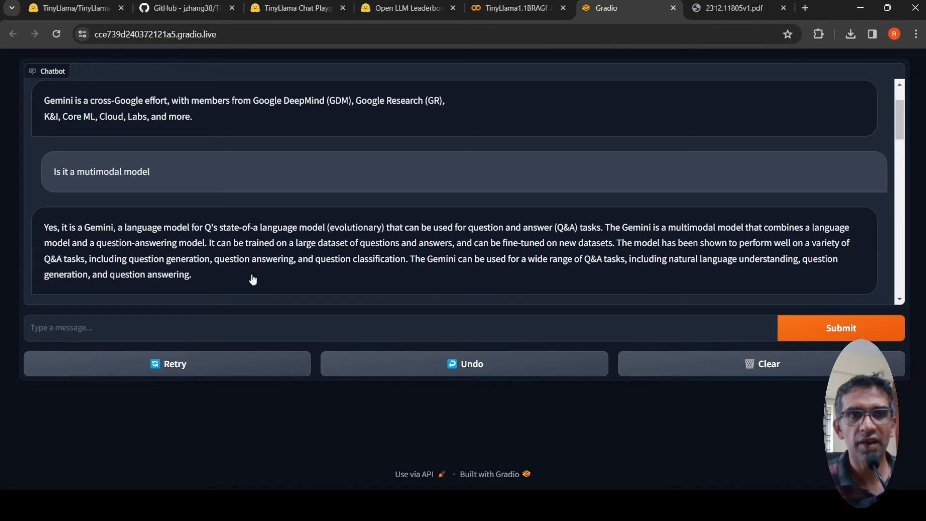
mouse_move(346, 267)
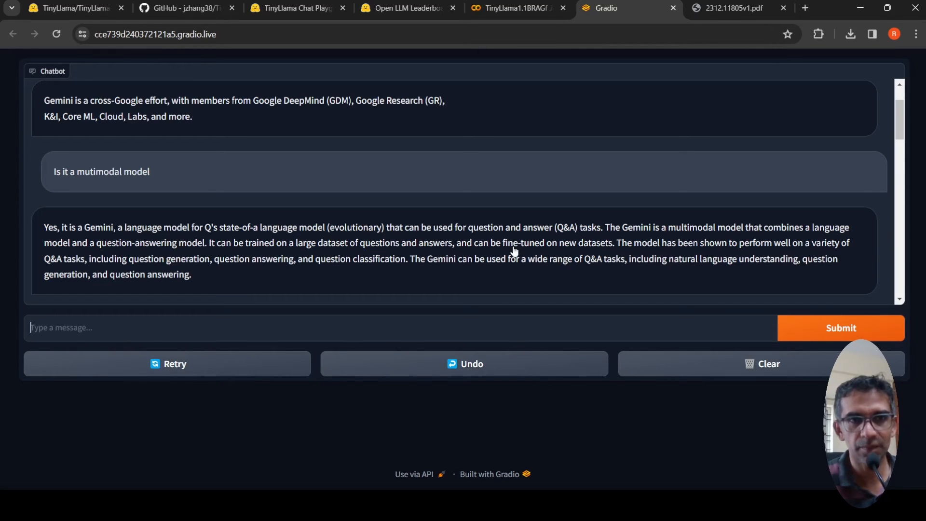
scroll(down, 3)
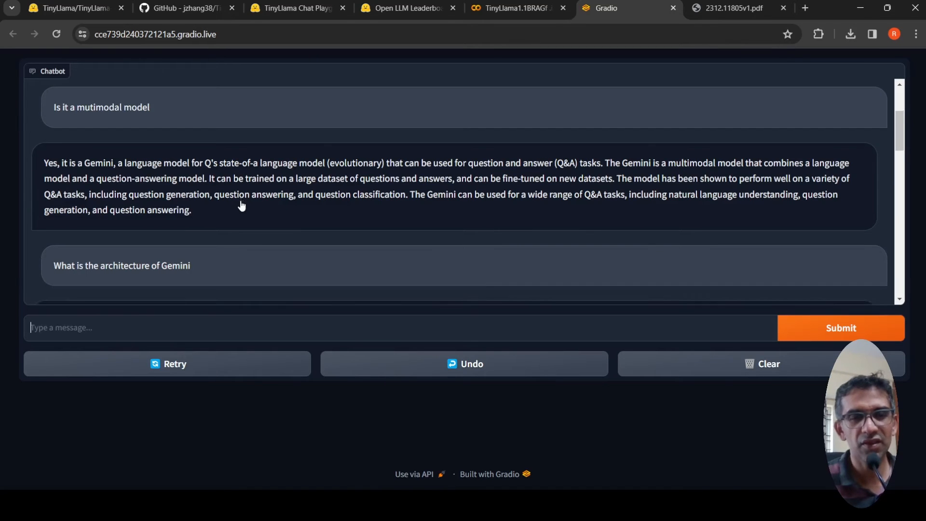
scroll(down, 3)
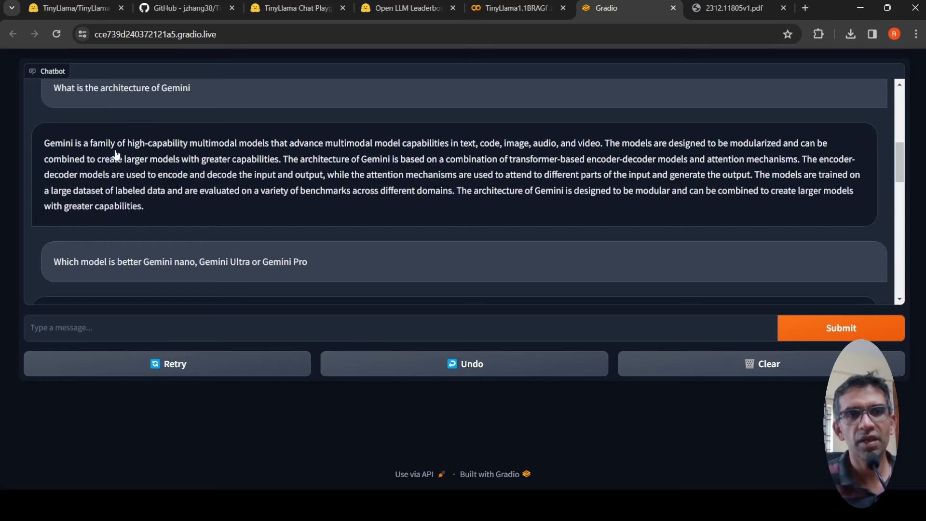
mouse_move(252, 156)
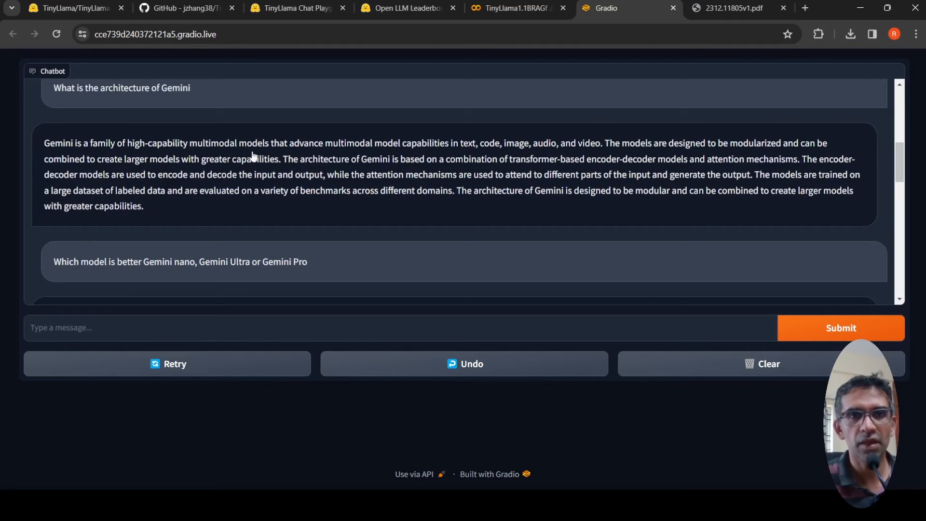
mouse_move(442, 155)
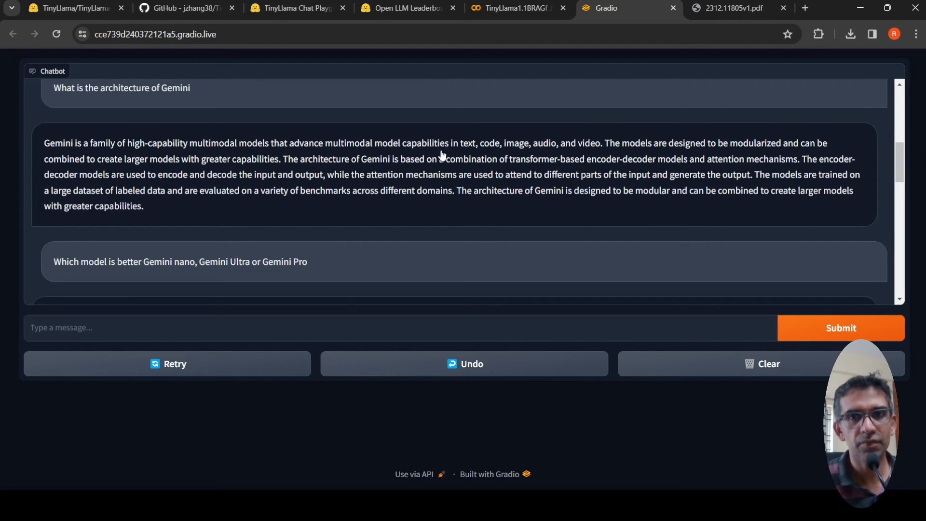
mouse_move(401, 186)
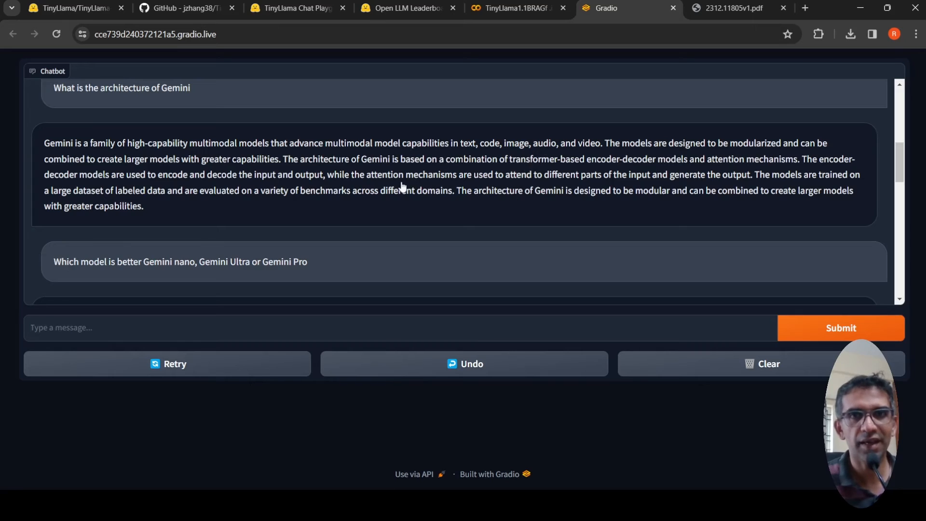
mouse_move(713, 152)
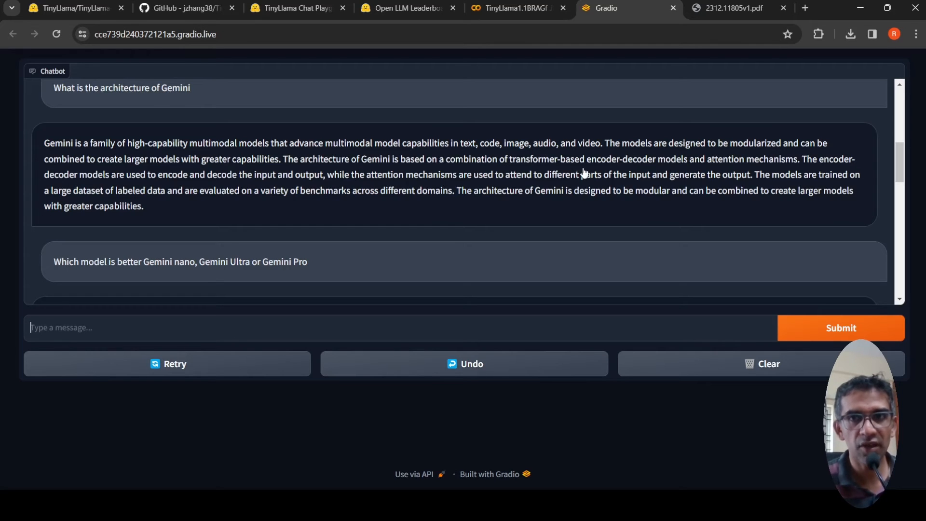
mouse_move(349, 165)
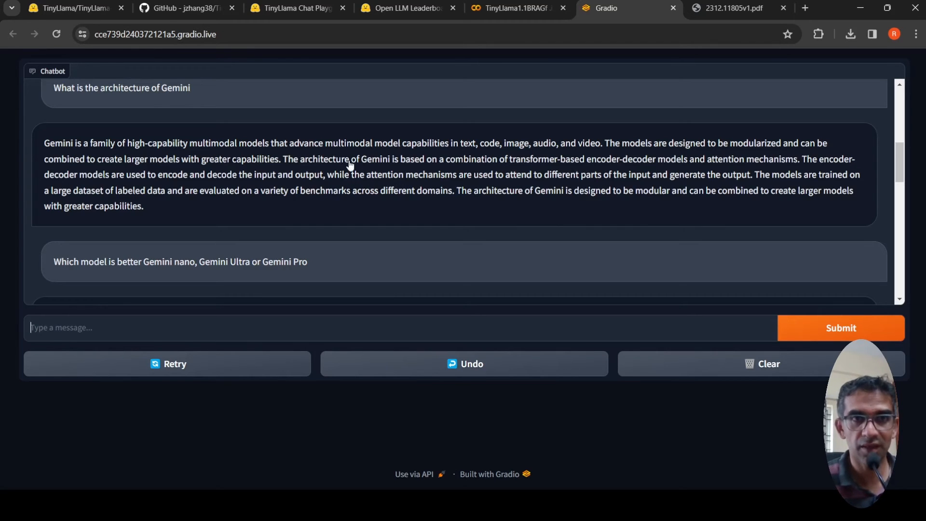
scroll(up, 3)
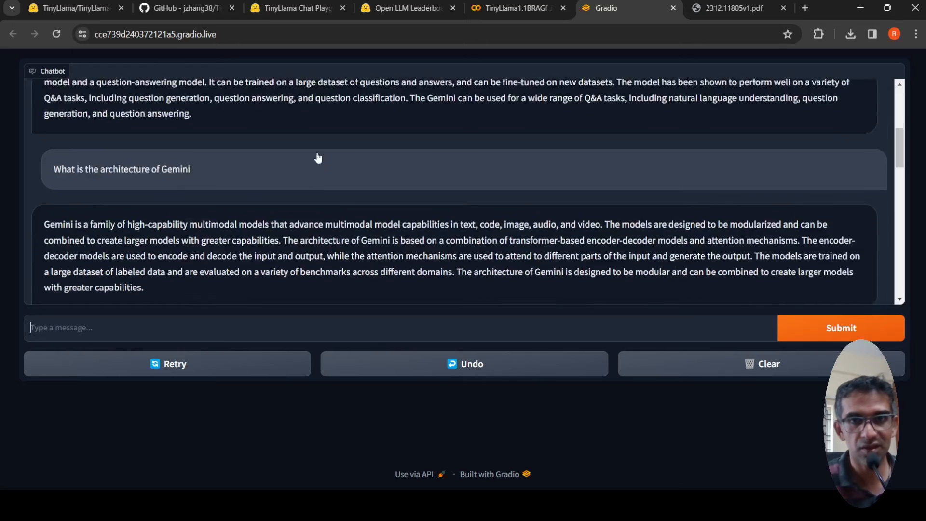
scroll(down, 3)
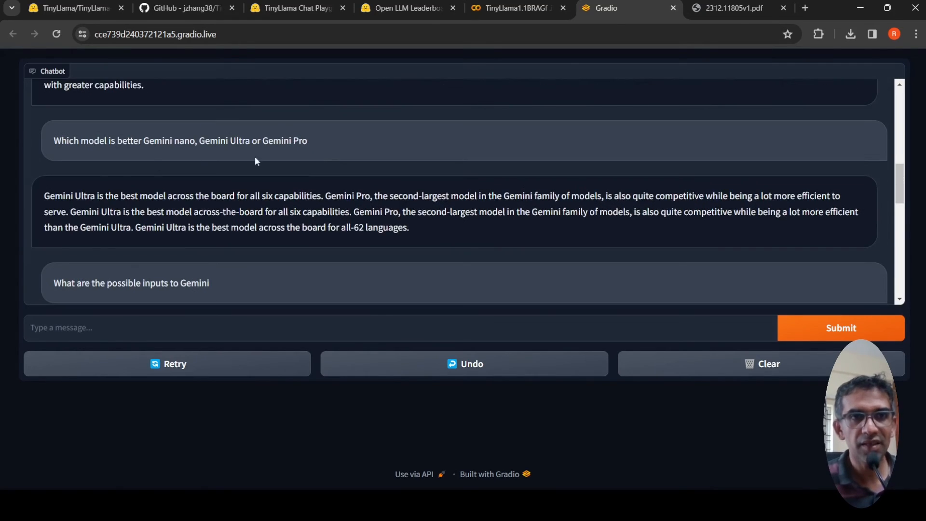
mouse_move(217, 160)
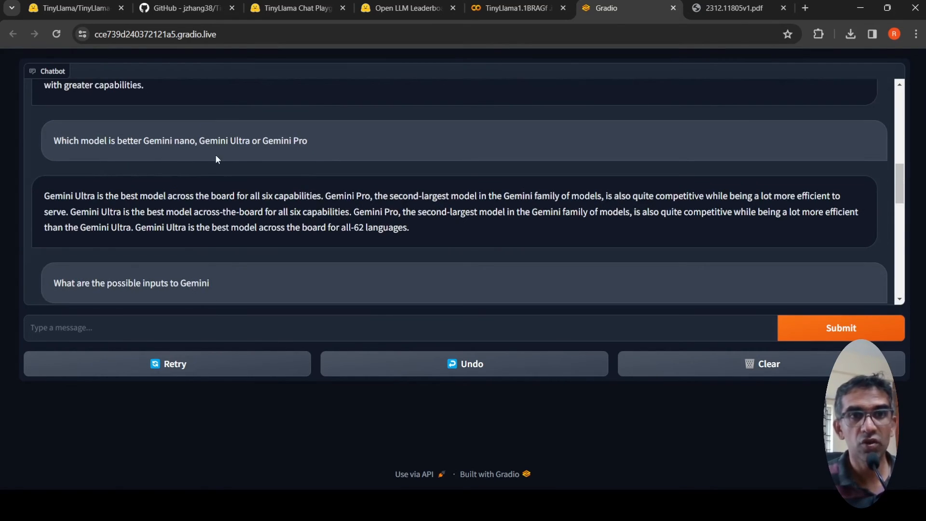
mouse_move(210, 154)
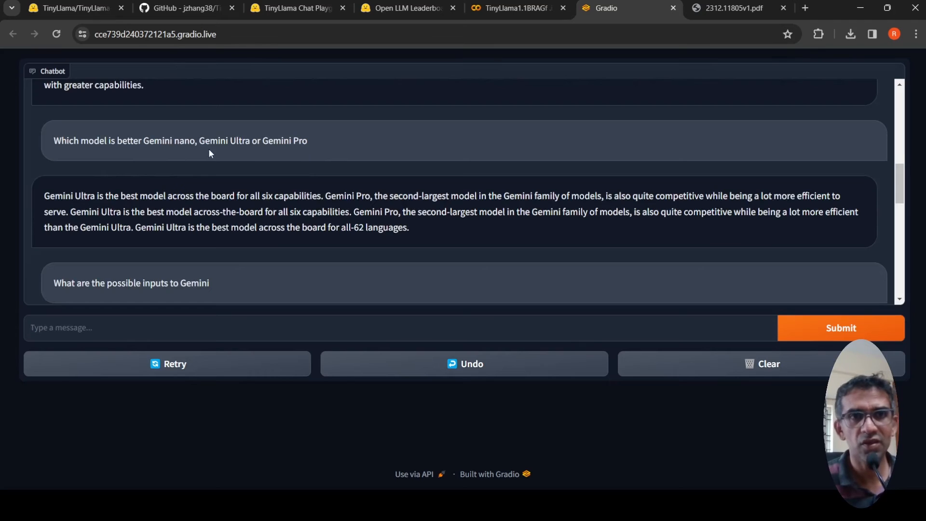
mouse_move(238, 160)
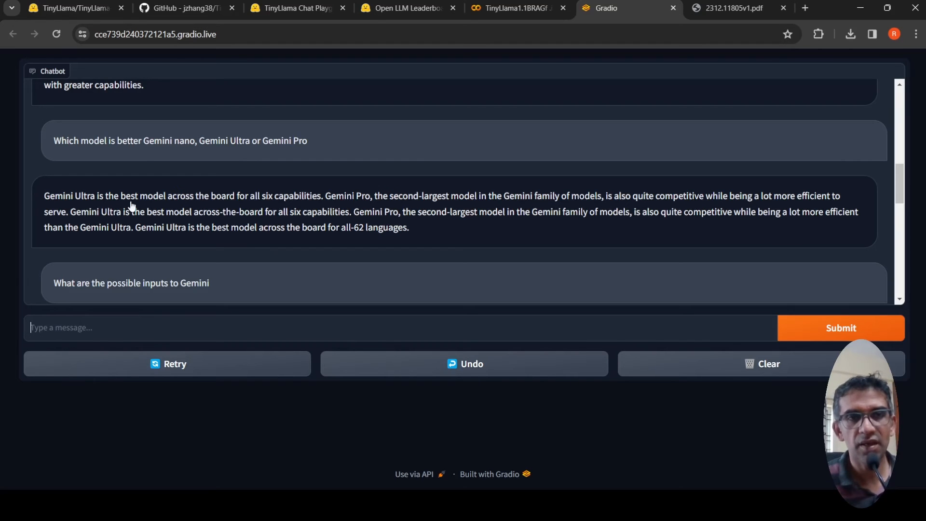
mouse_move(337, 212)
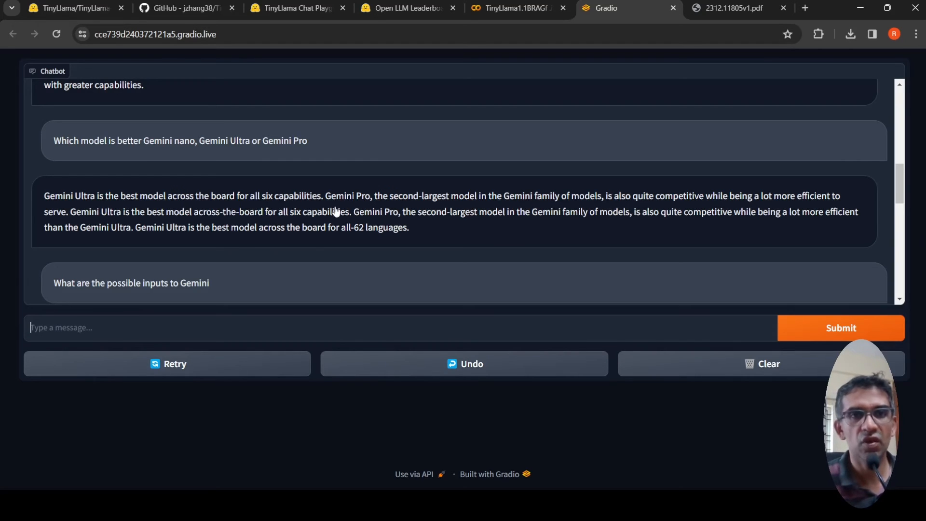
mouse_move(395, 207)
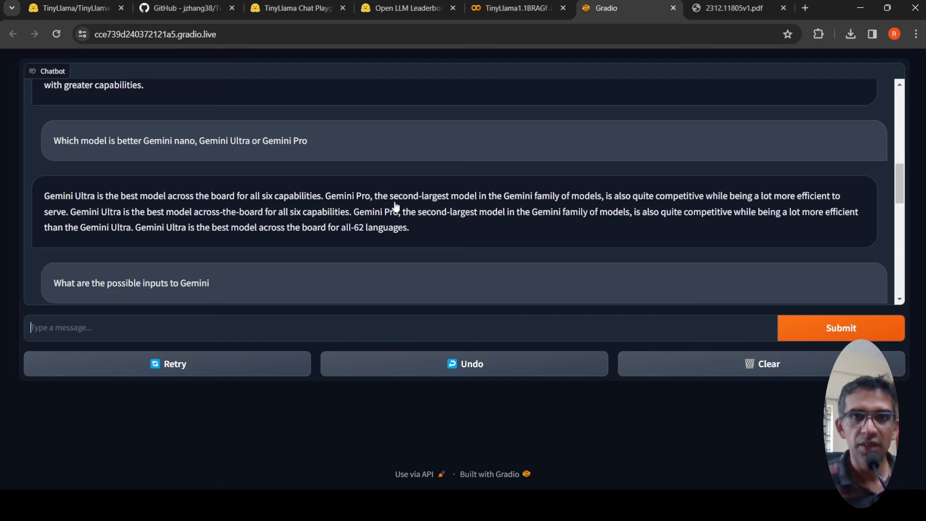
mouse_move(598, 209)
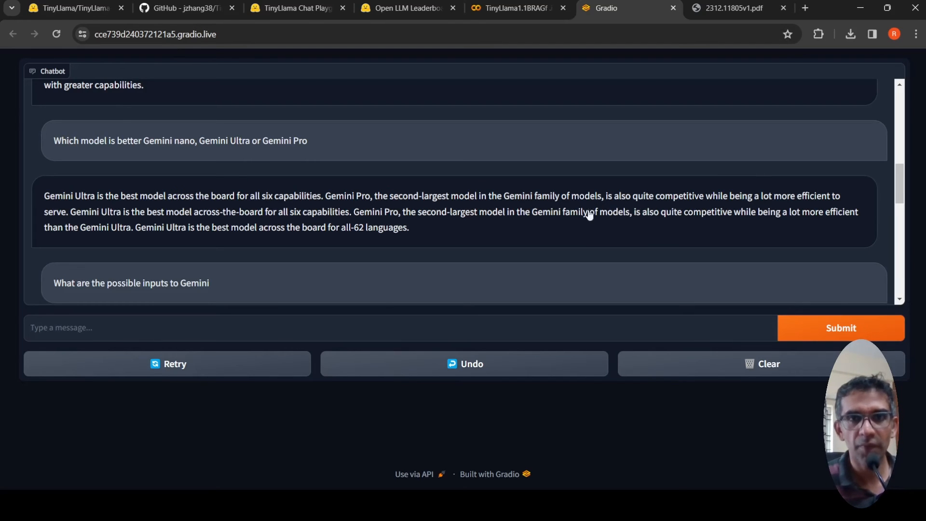
mouse_move(366, 240)
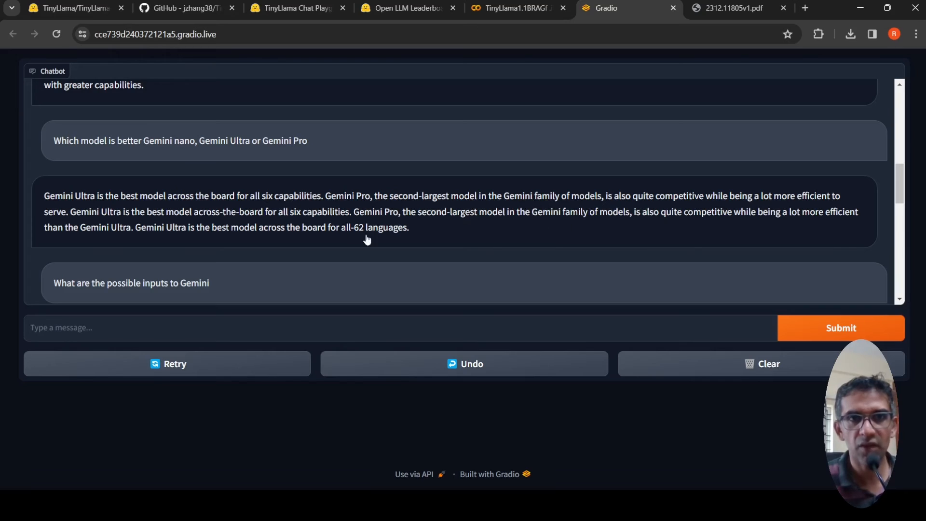
mouse_move(434, 211)
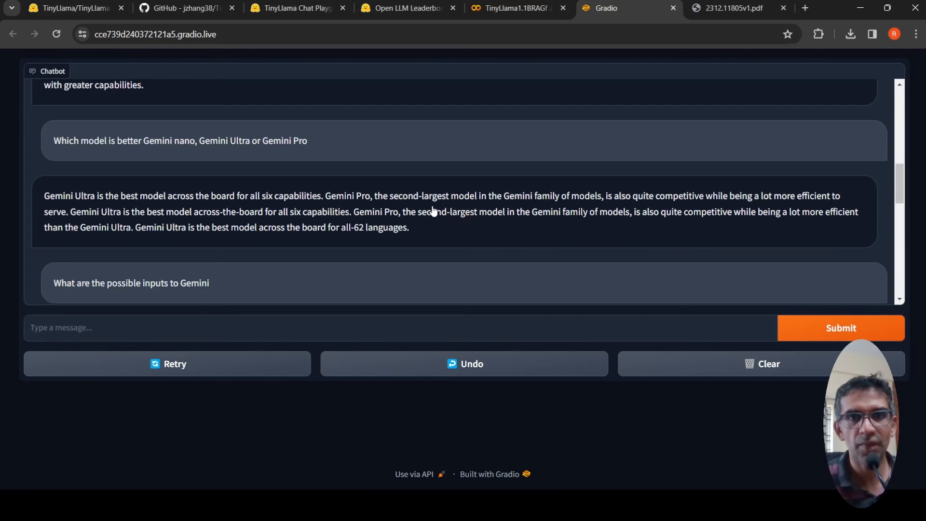
mouse_move(444, 216)
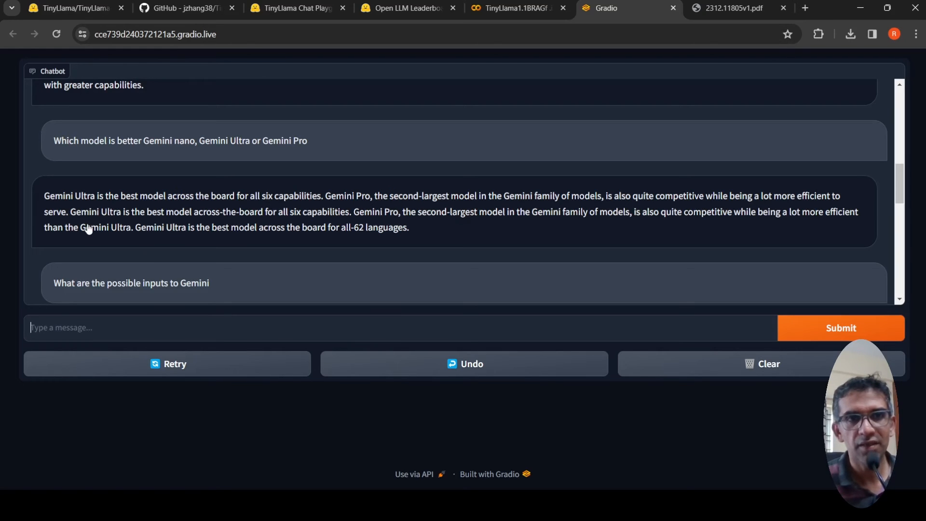
mouse_move(306, 216)
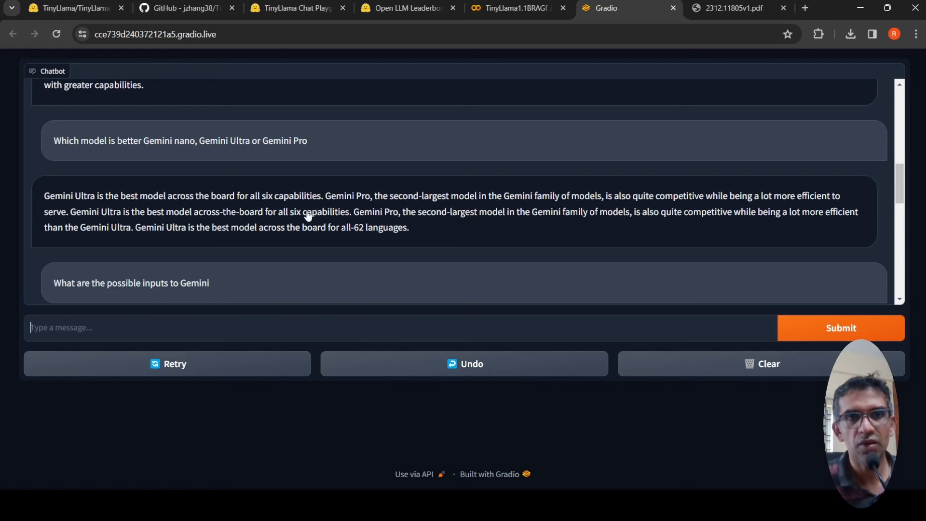
mouse_move(411, 229)
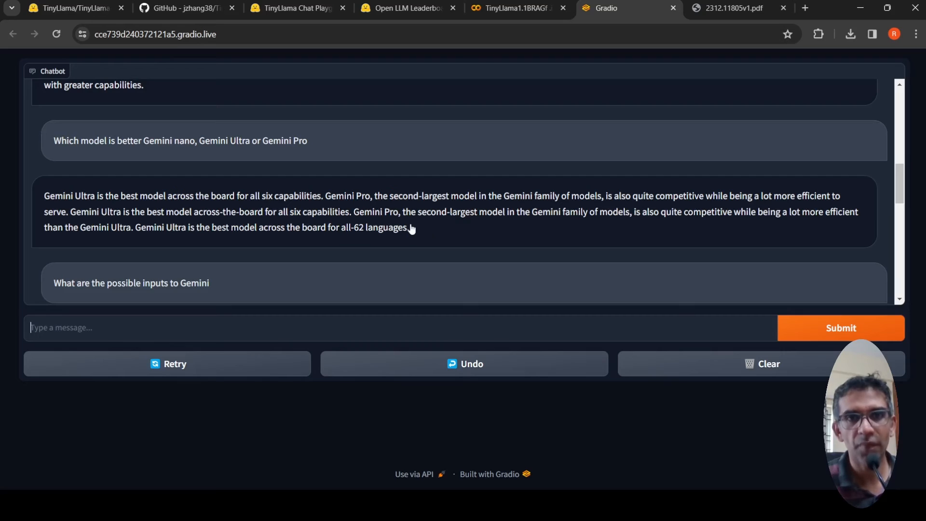
mouse_move(561, 234)
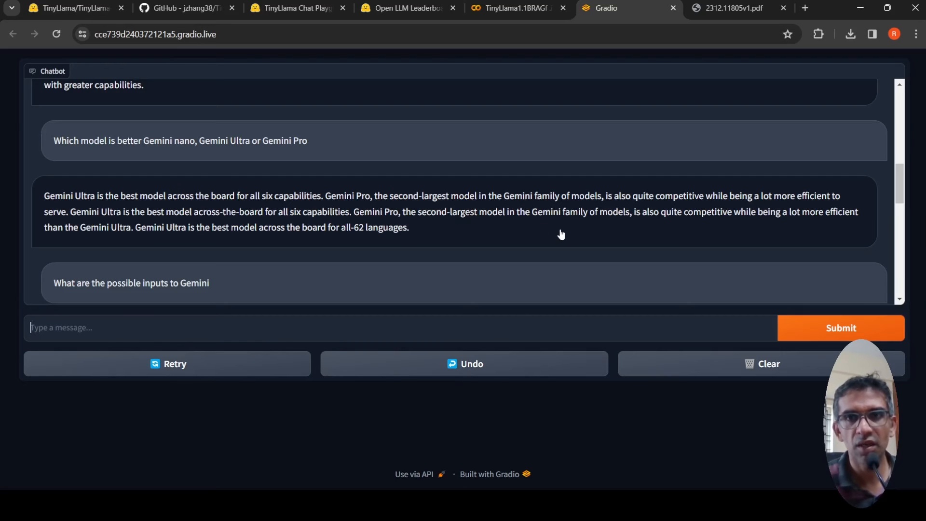
mouse_move(717, 225)
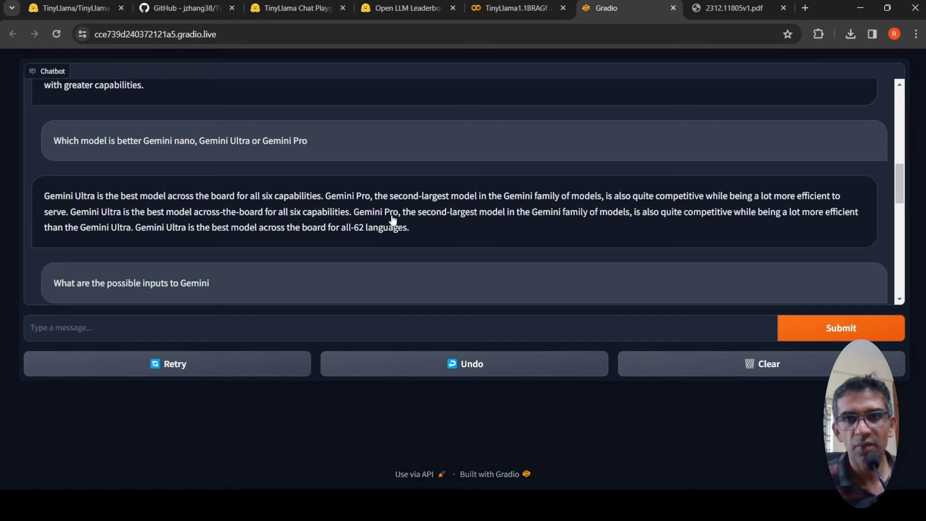
scroll(down, 3)
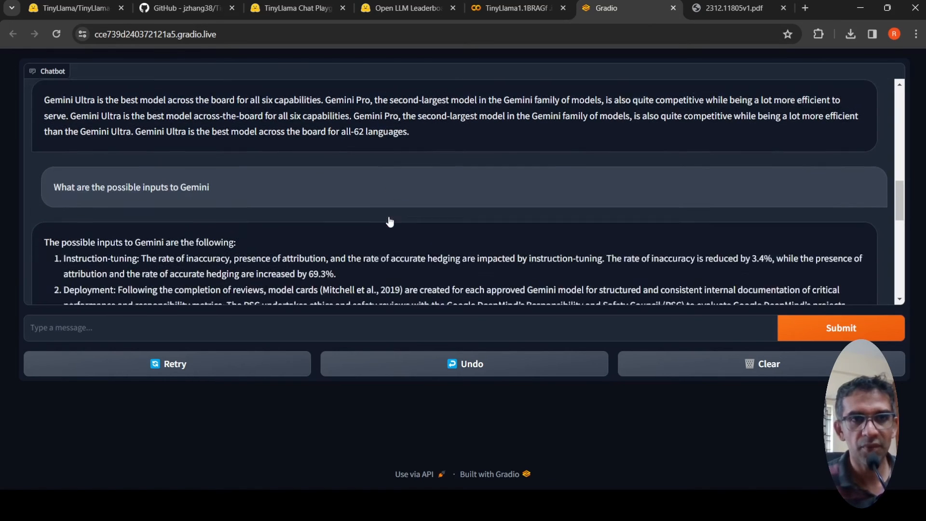
scroll(down, 3)
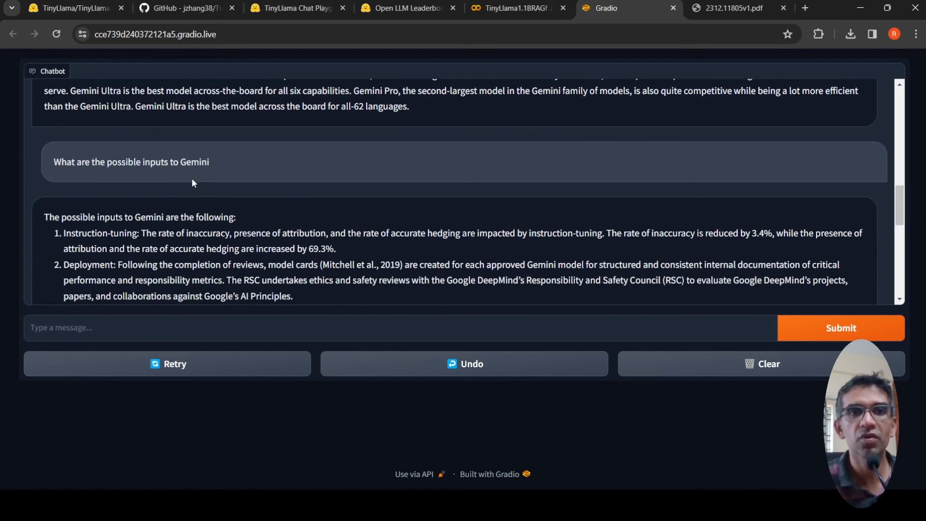
mouse_move(378, 209)
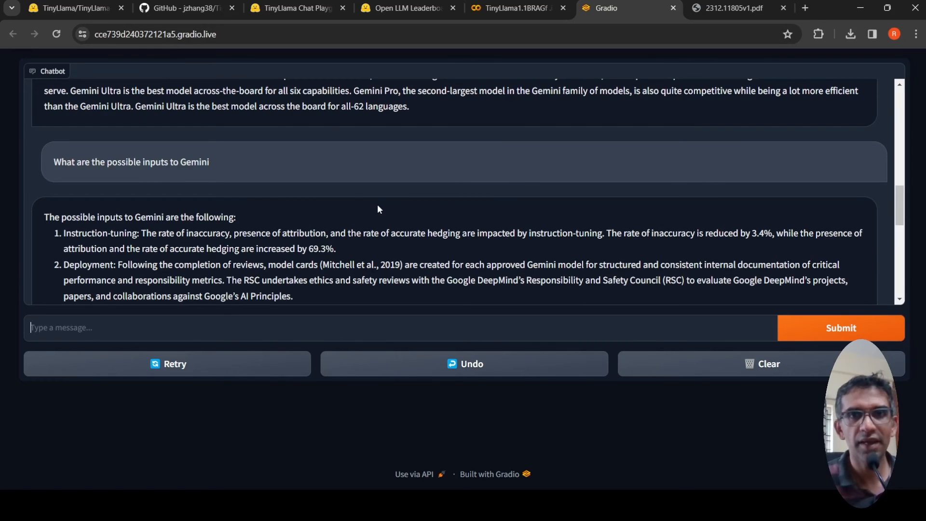
scroll(down, 3)
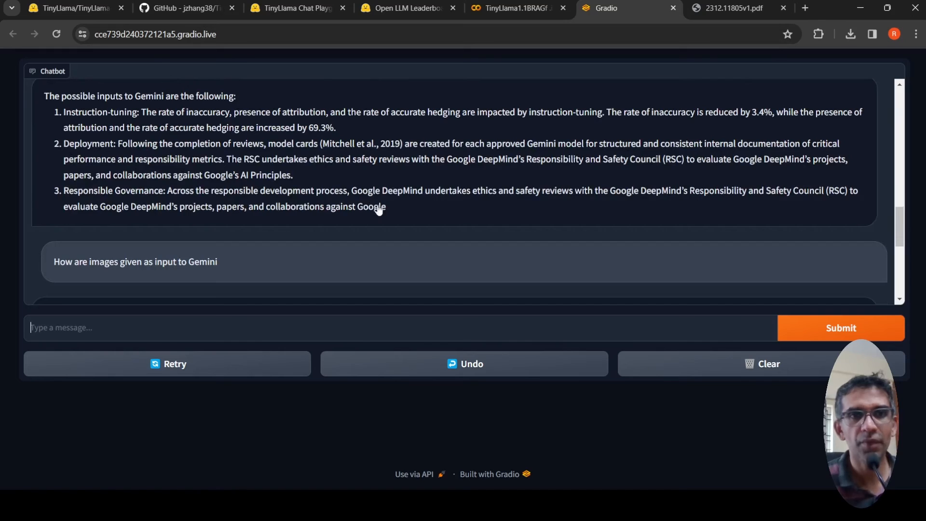
mouse_move(320, 190)
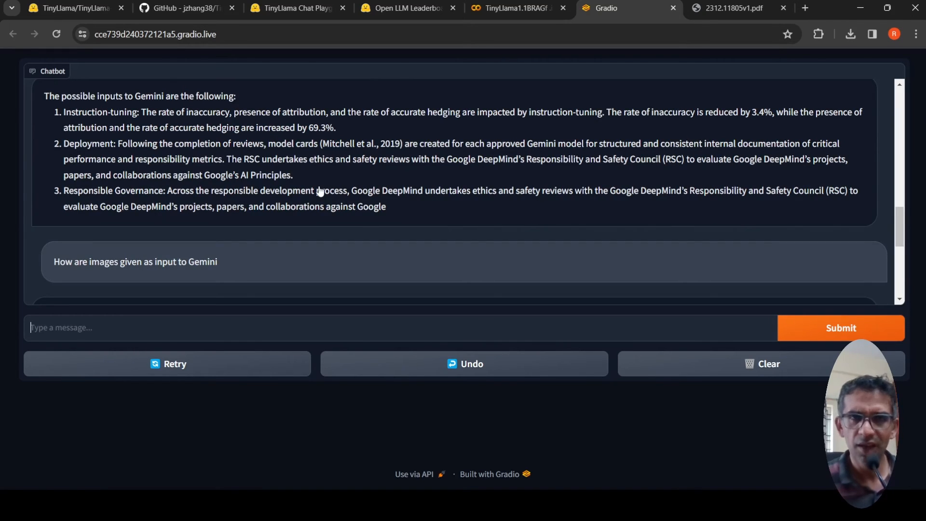
click(517, 8)
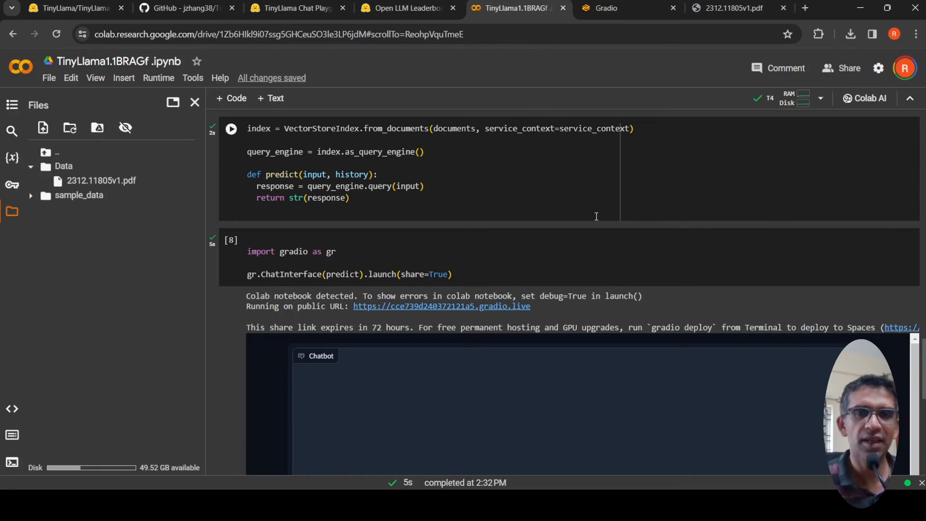
scroll(down, 3)
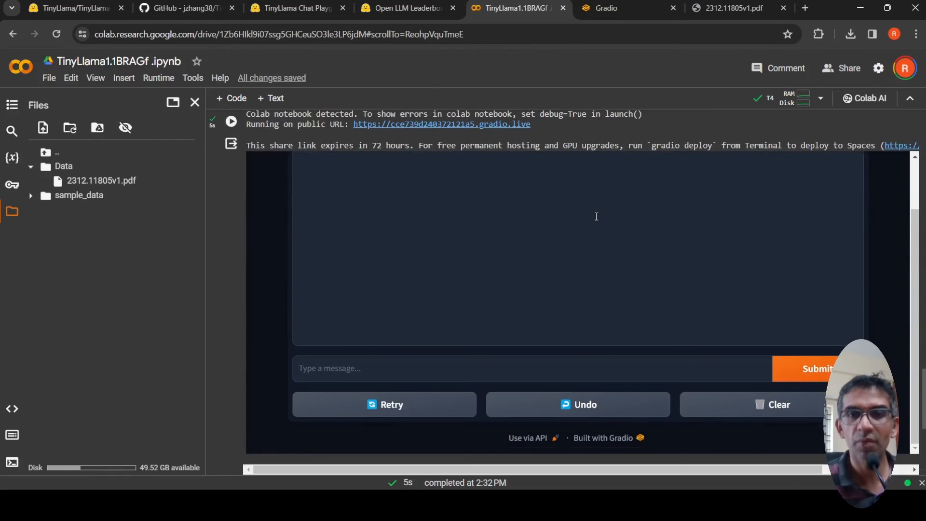
click(603, 8)
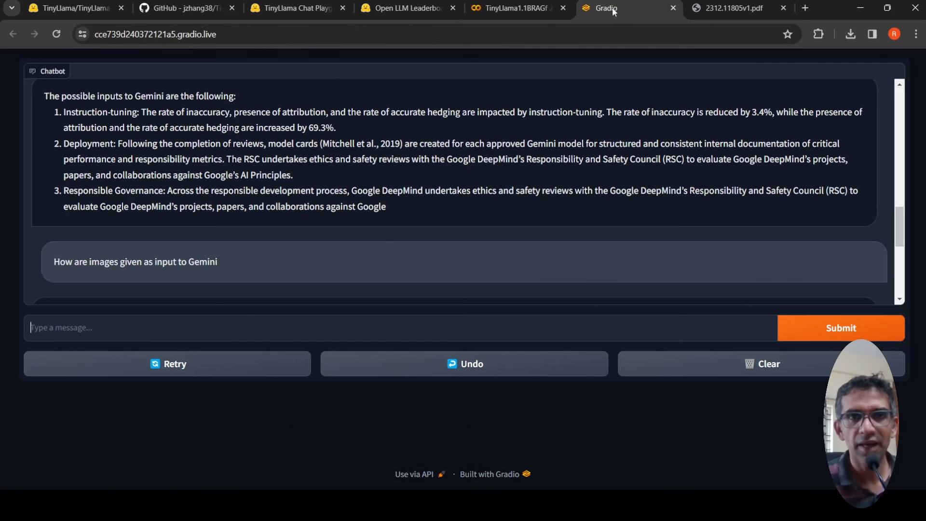
Read the chat's Gemini Ultra versus GPT-4 answer, then switch to the Gemini paper PDF
scroll(down, 3)
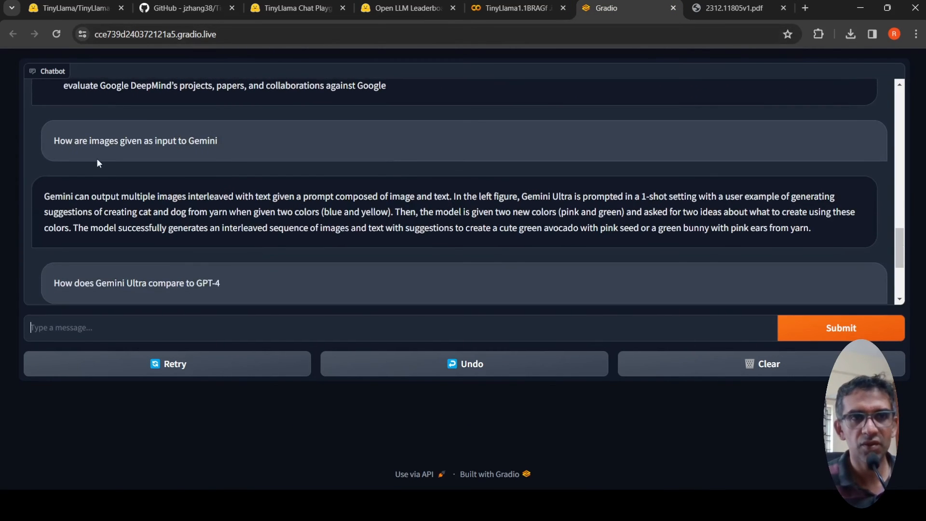
mouse_move(121, 162)
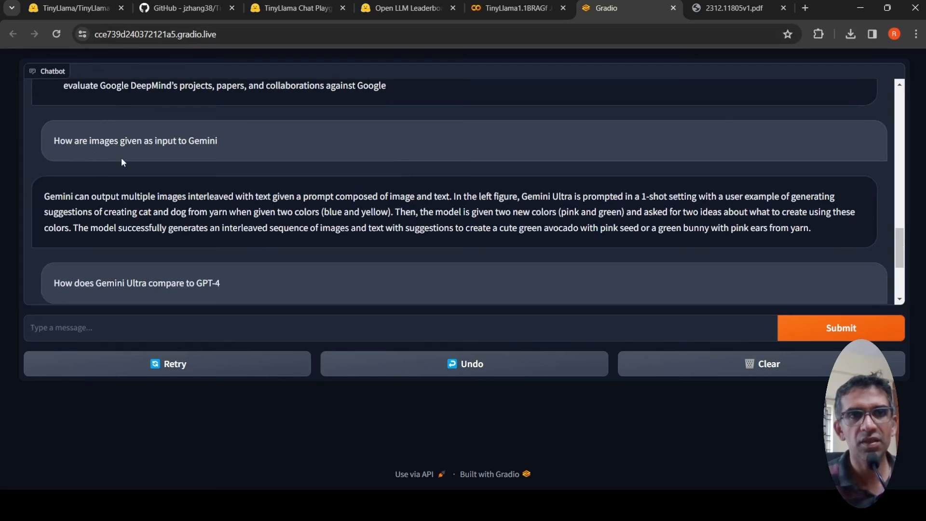
mouse_move(129, 222)
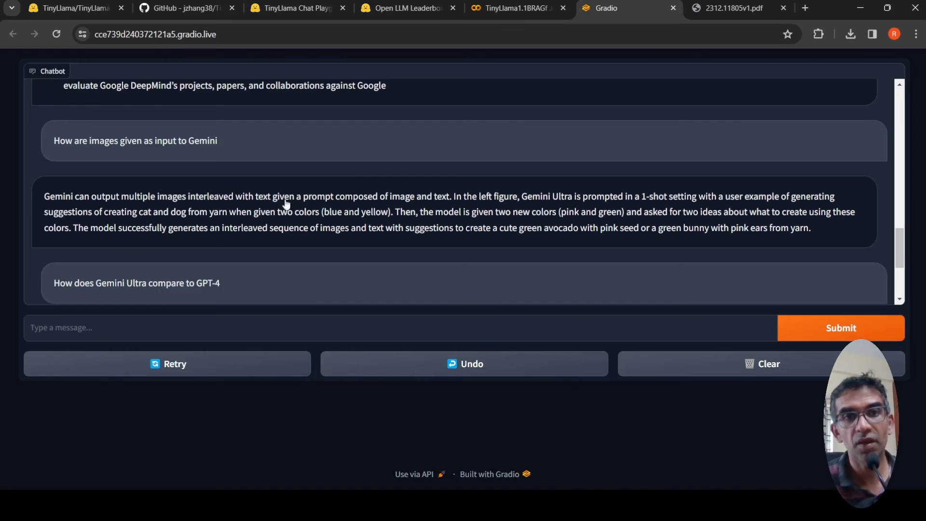
mouse_move(434, 206)
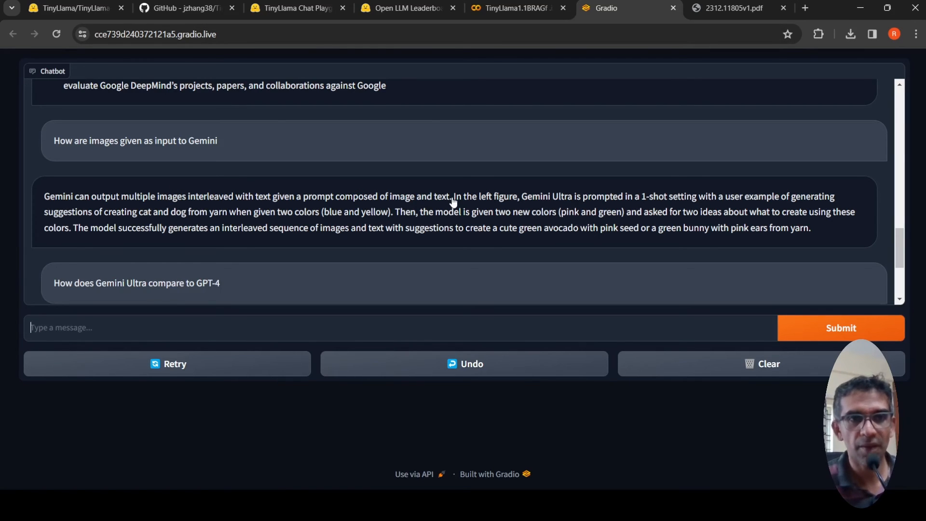
scroll(down, 3)
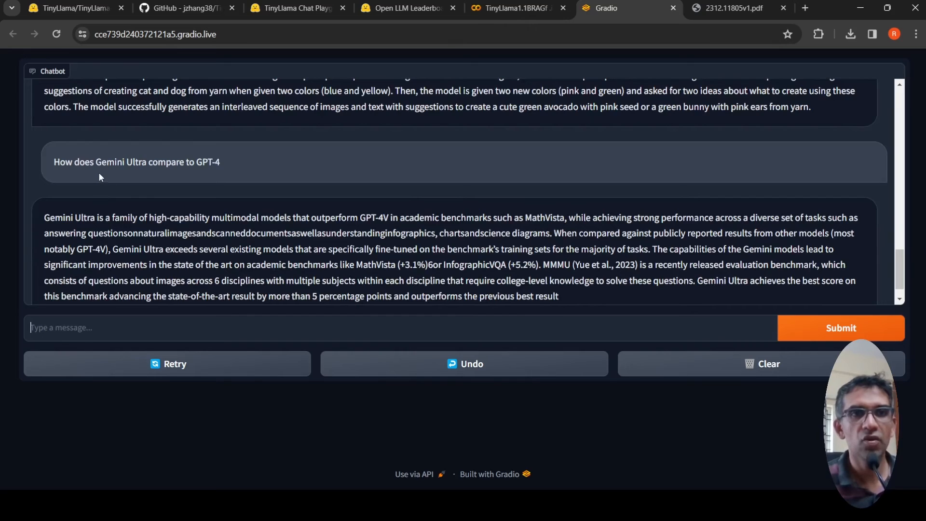
mouse_move(225, 168)
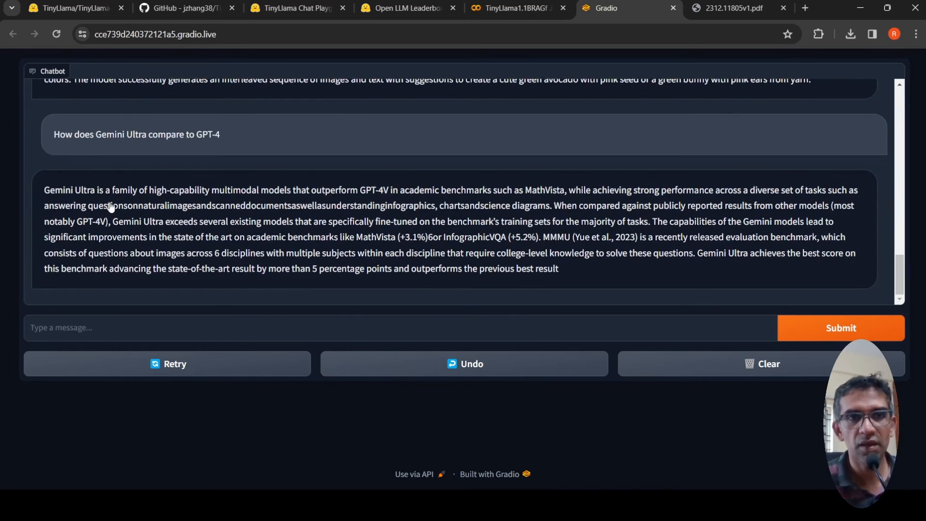
mouse_move(273, 198)
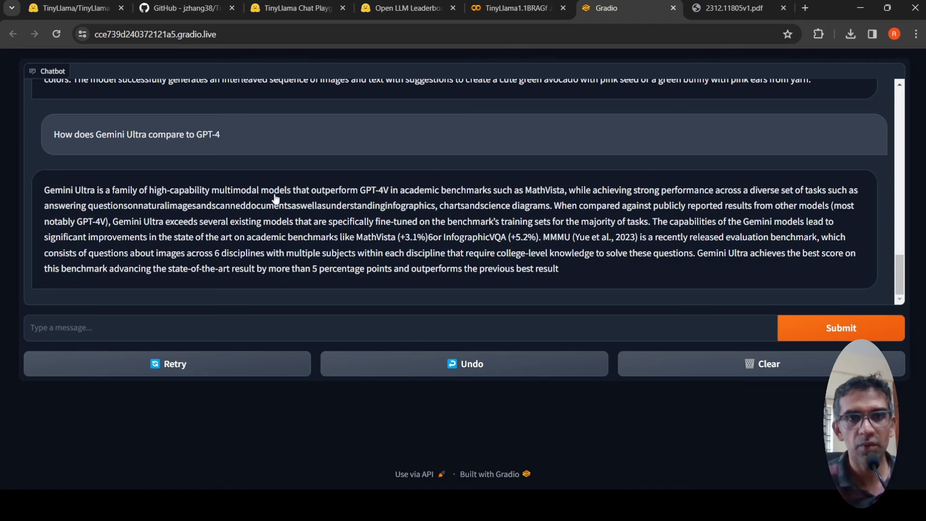
mouse_move(395, 199)
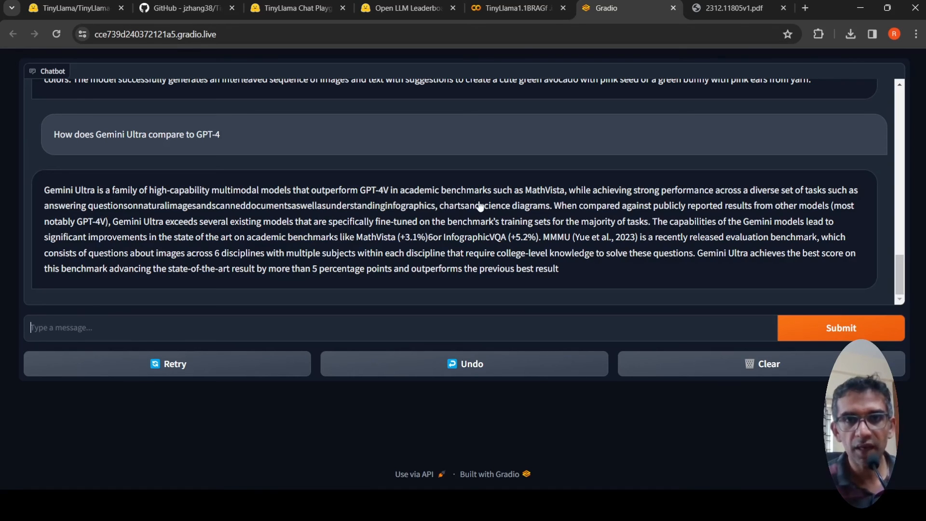
mouse_move(806, 301)
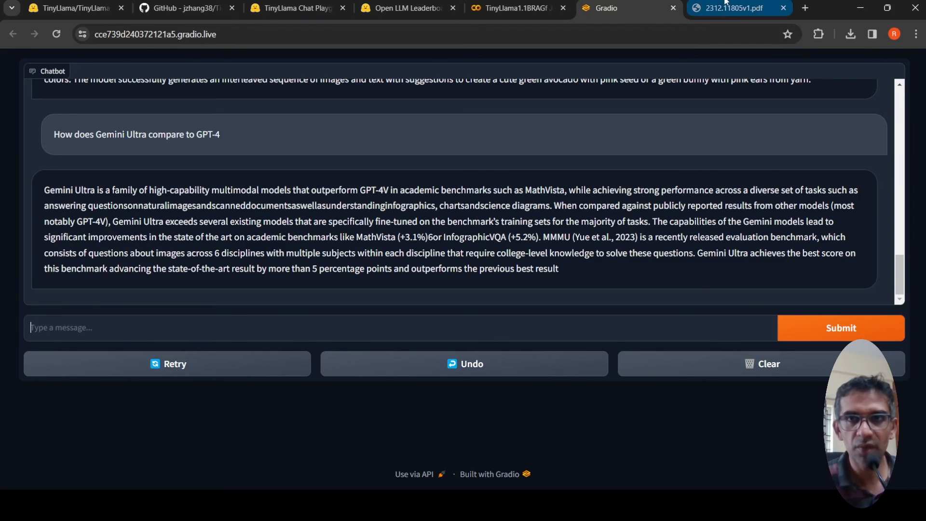
click(739, 7)
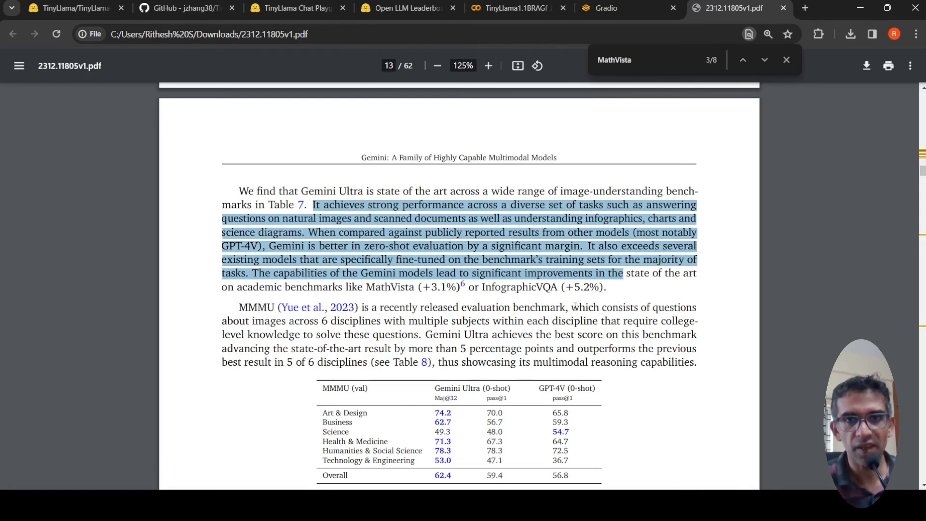
Scroll the paper around page 12–13 and Table 7, then return to the chatbot conversation
scroll(up, 3)
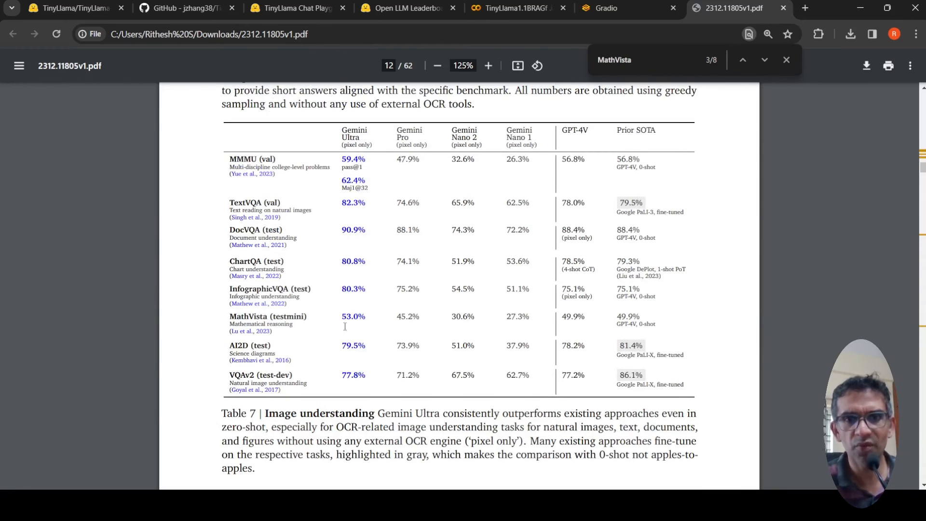
scroll(down, 3)
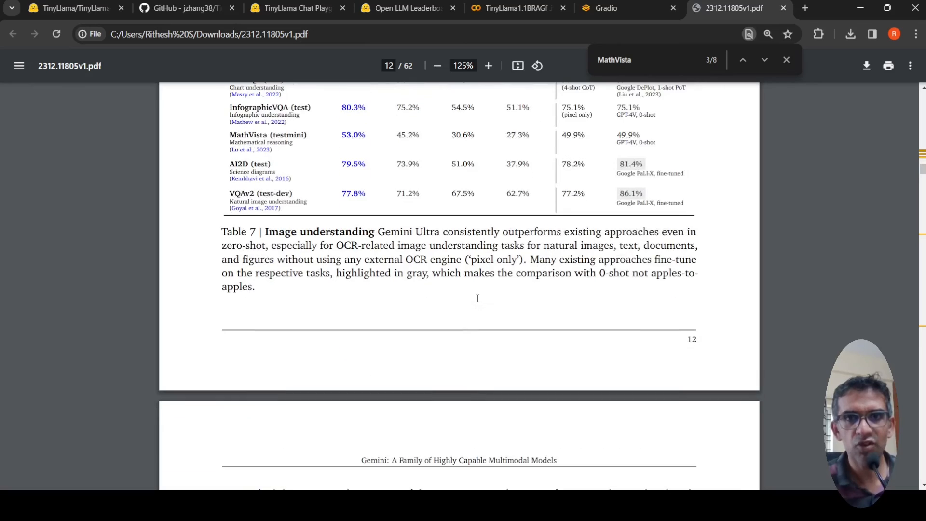
scroll(down, 3)
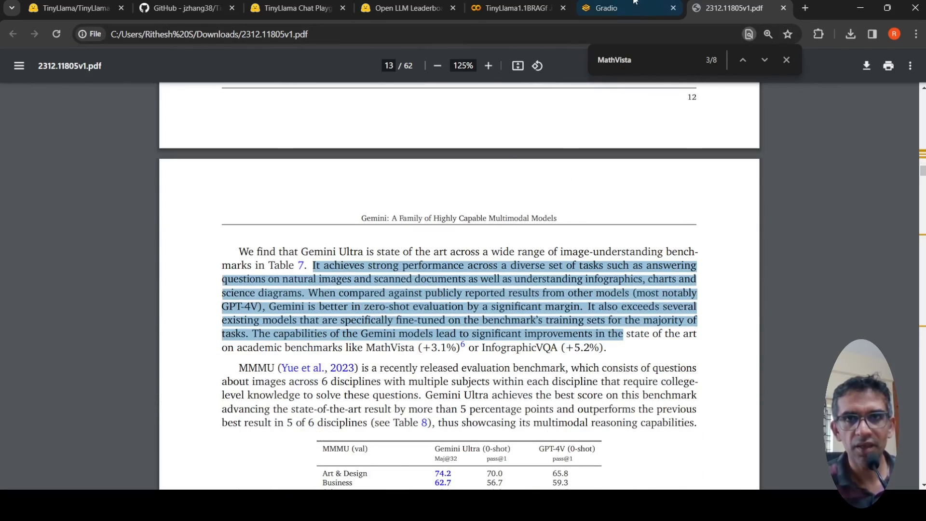
click(604, 8)
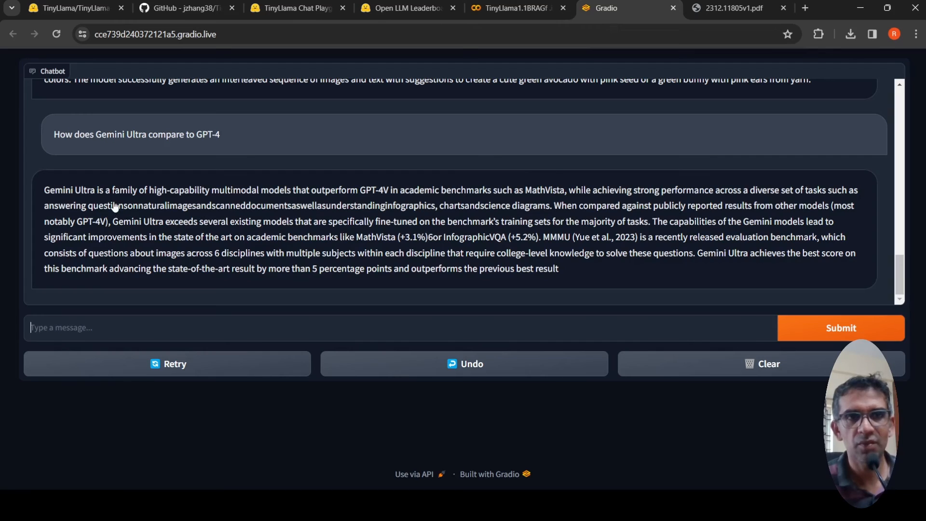
mouse_move(262, 200)
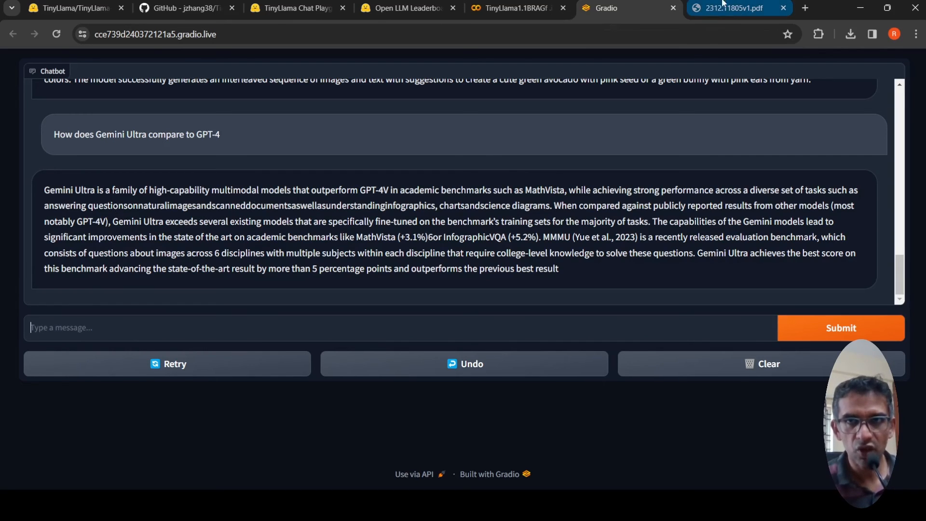
Flip between the paper and the chat once more, scroll the chat to the top, then leave for the model card
click(736, 7)
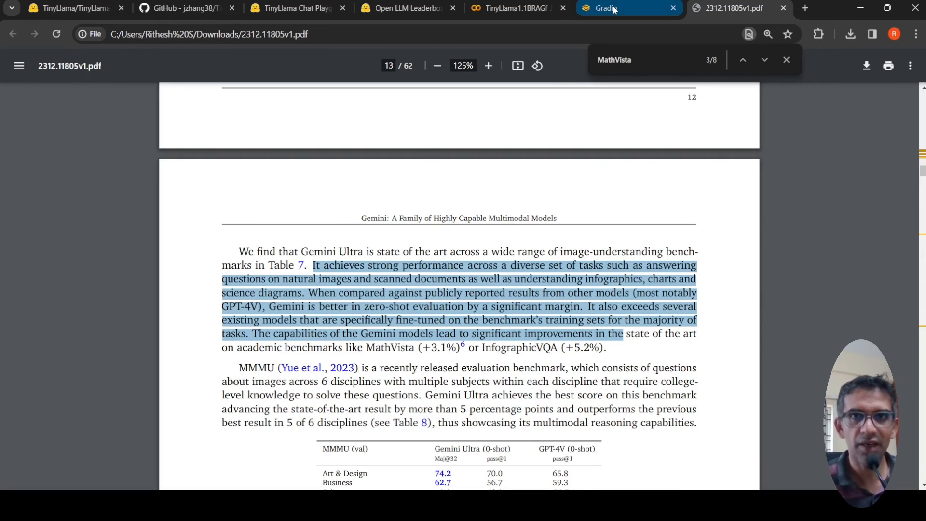
click(628, 7)
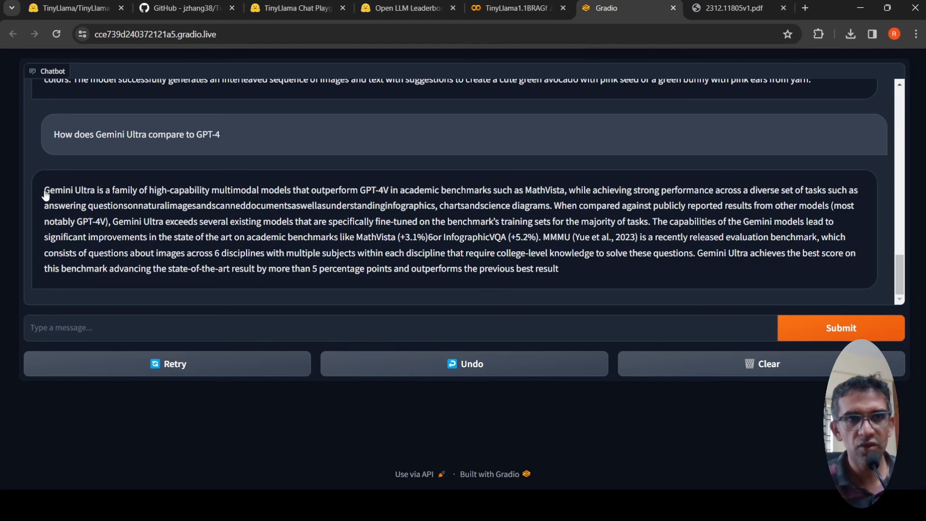
mouse_move(537, 272)
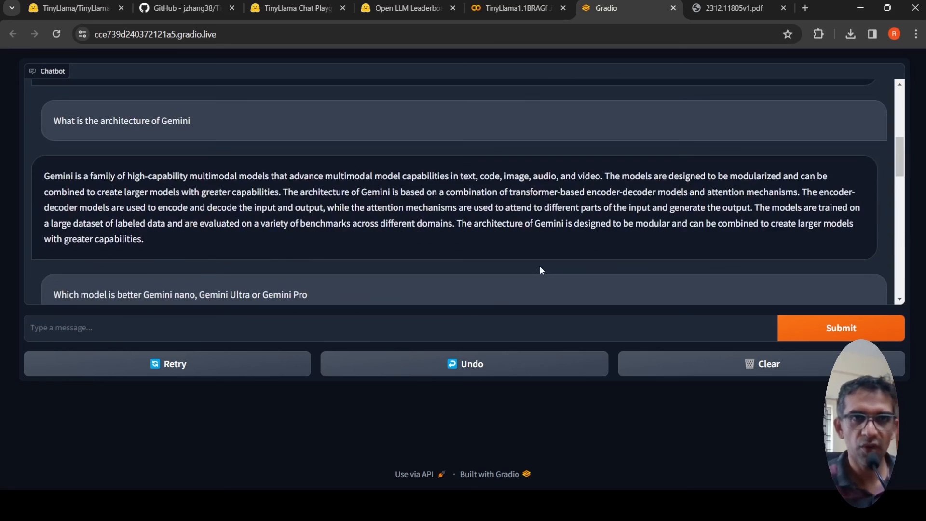
scroll(up, 3)
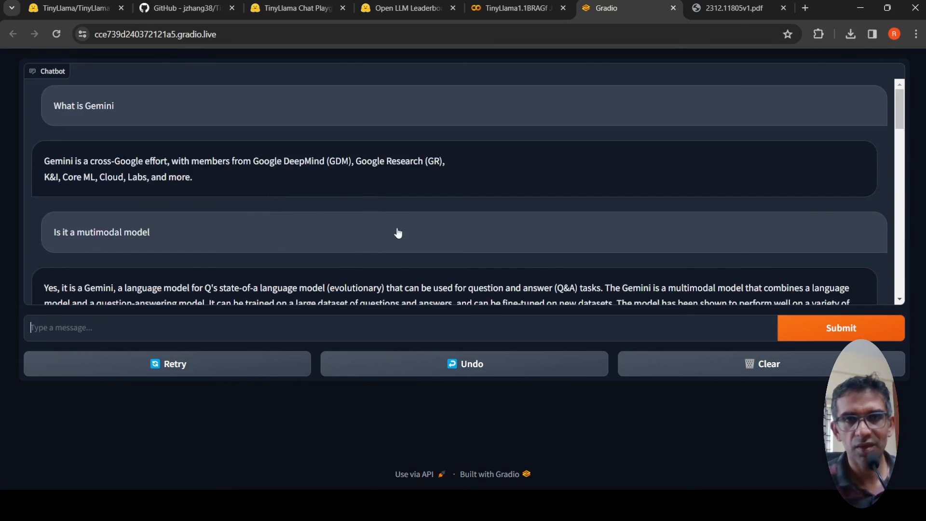
click(71, 8)
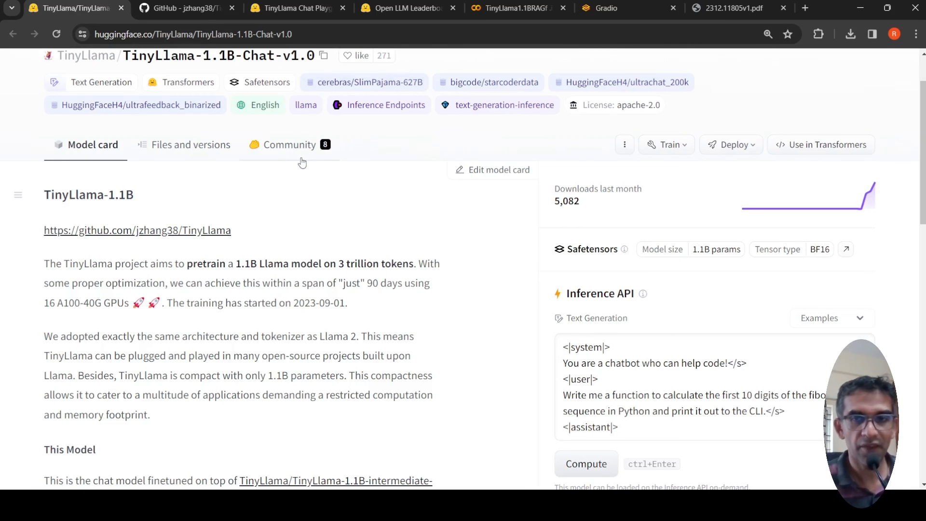
Scroll through the TinyLlama-1.1B-Chat-v1.0 card's description, training recipe and usage code, then head to GitHub
scroll(down, 3)
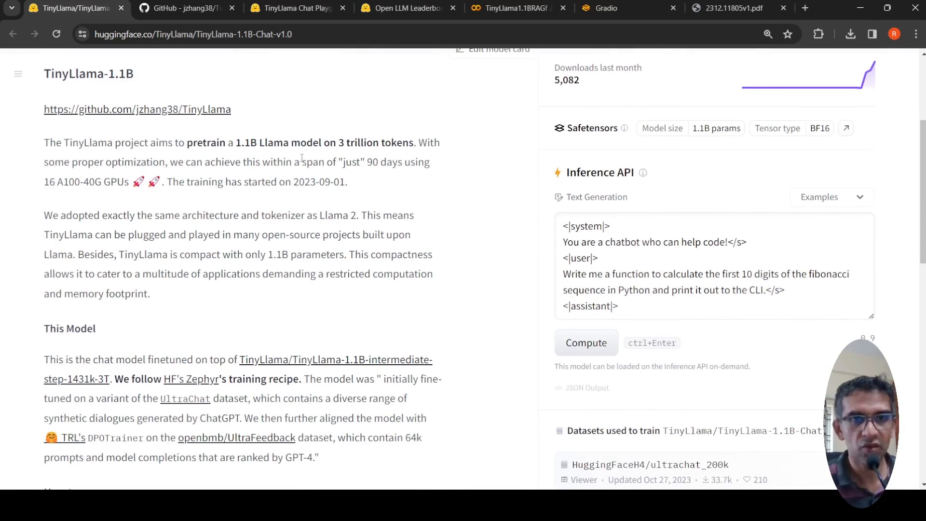
scroll(down, 3)
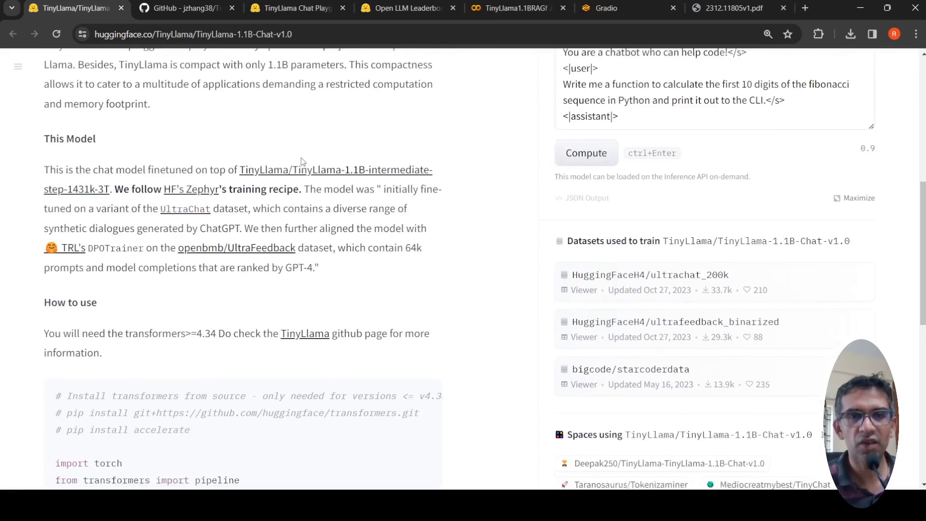
scroll(down, 3)
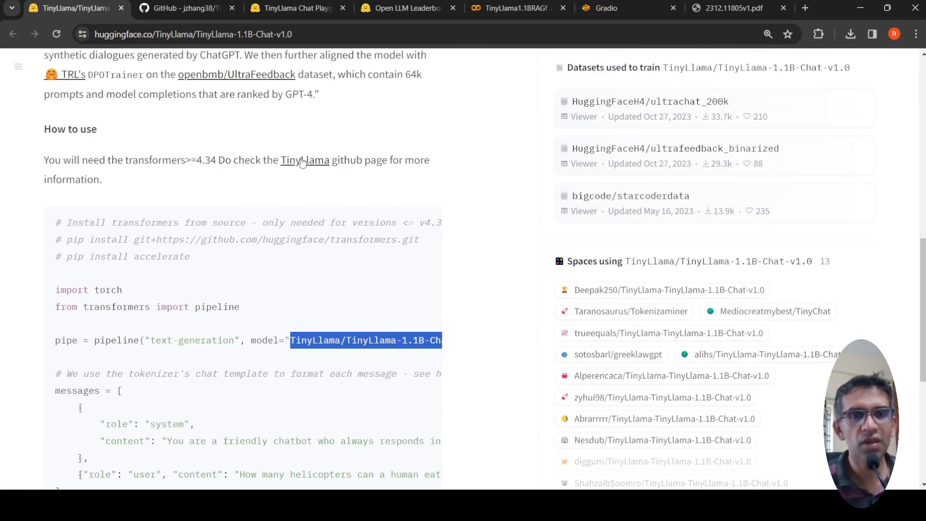
scroll(down, 3)
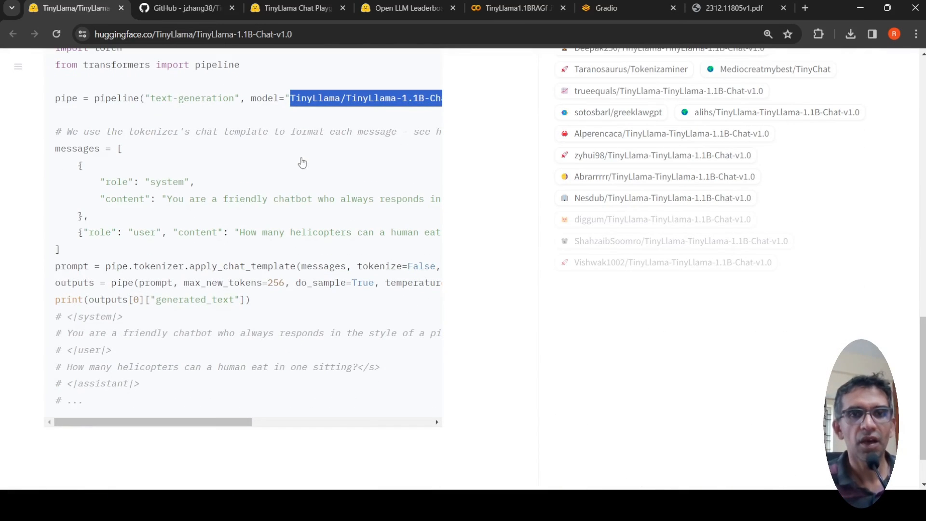
scroll(up, 3)
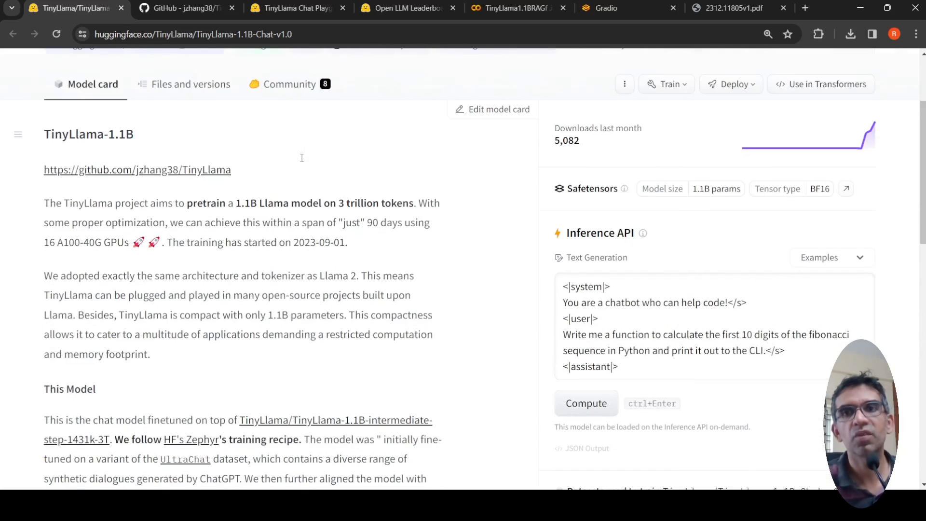
scroll(up, 3)
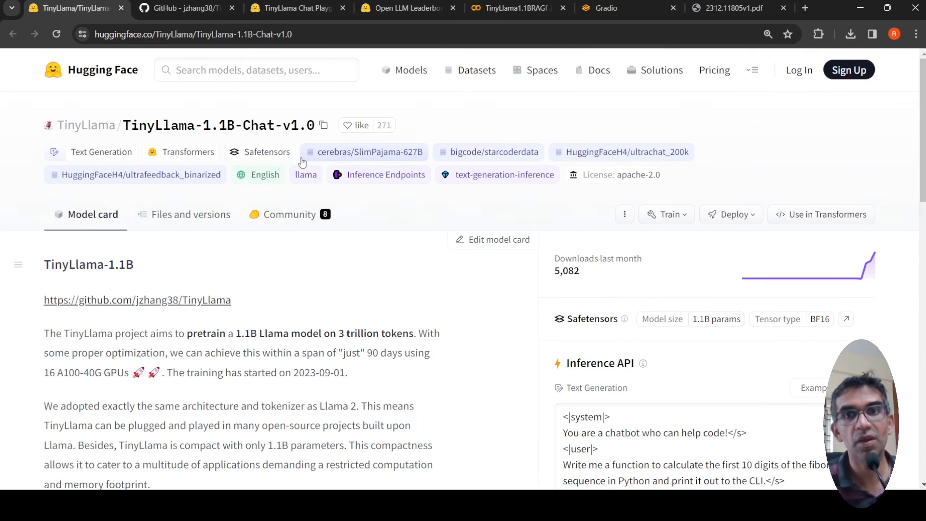
scroll(down, 3)
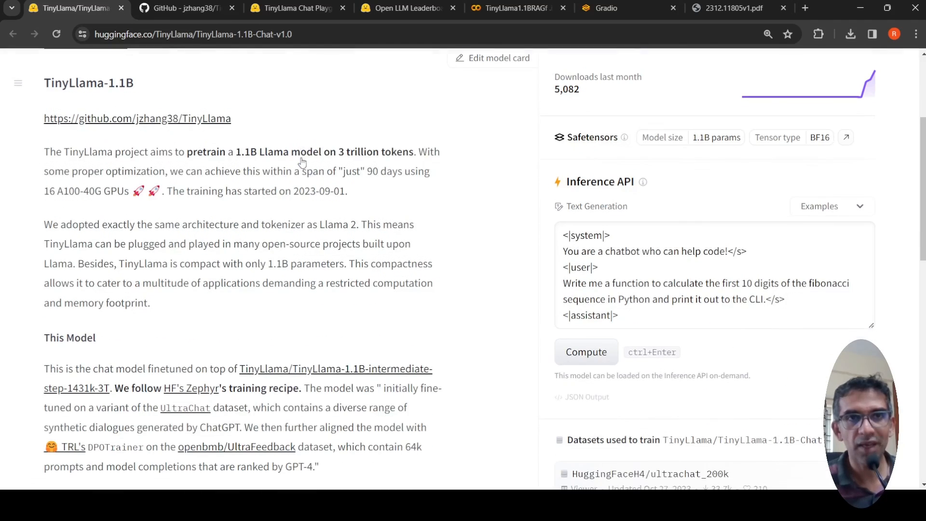
scroll(down, 3)
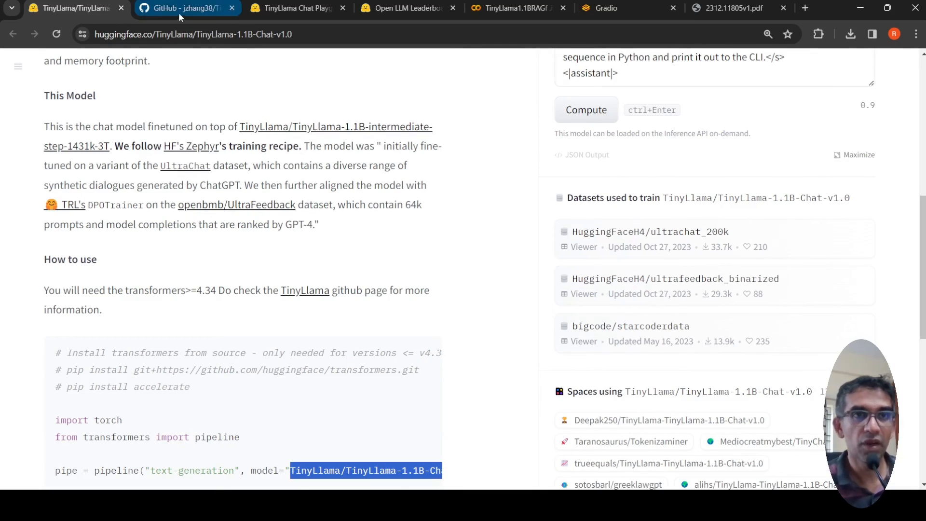
click(187, 8)
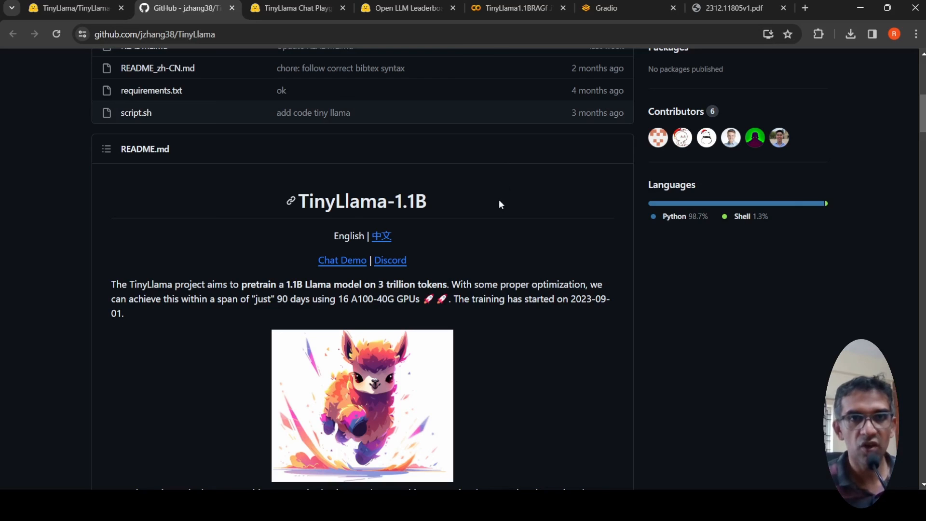
Skim the README news list and release schedule, then return to the Hugging Face model card header
scroll(down, 3)
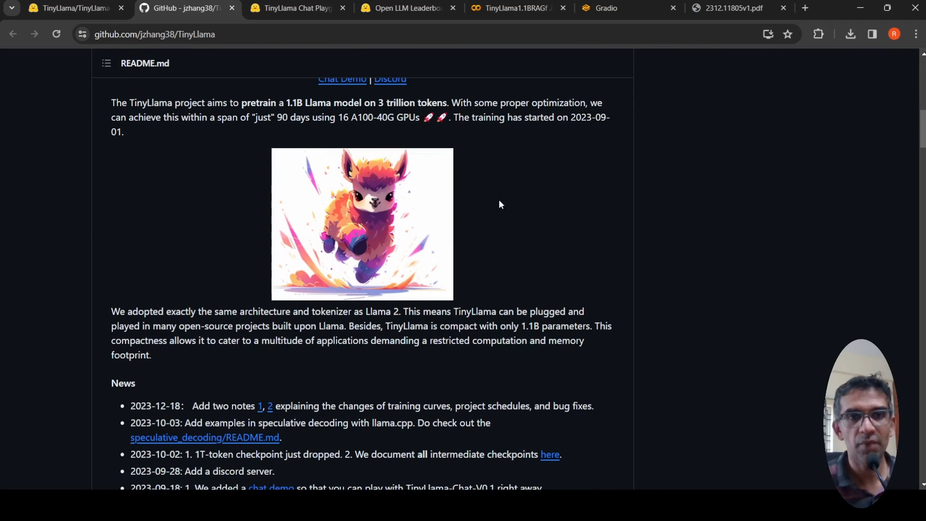
scroll(down, 3)
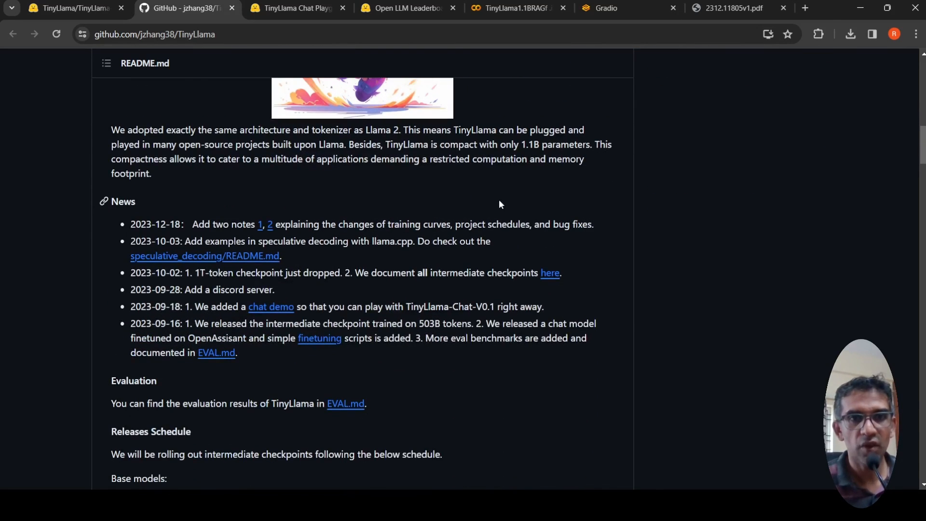
scroll(down, 3)
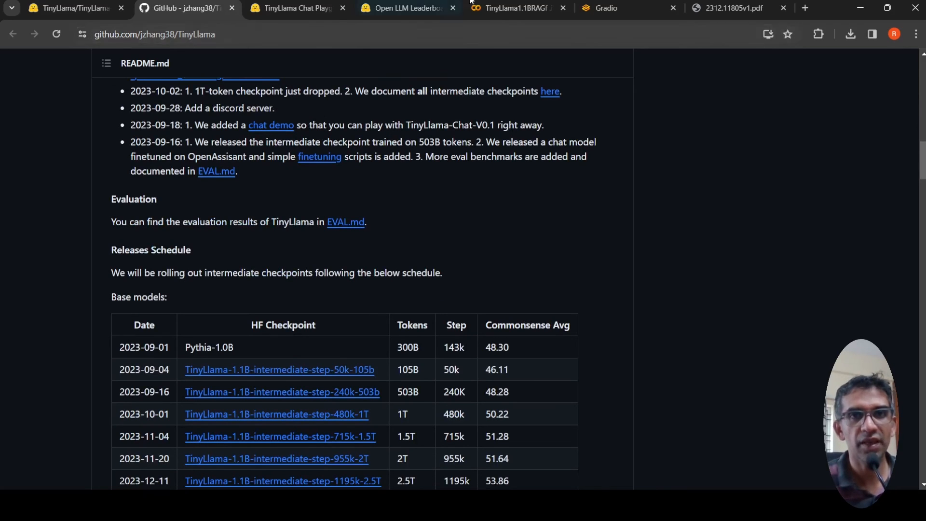
click(71, 8)
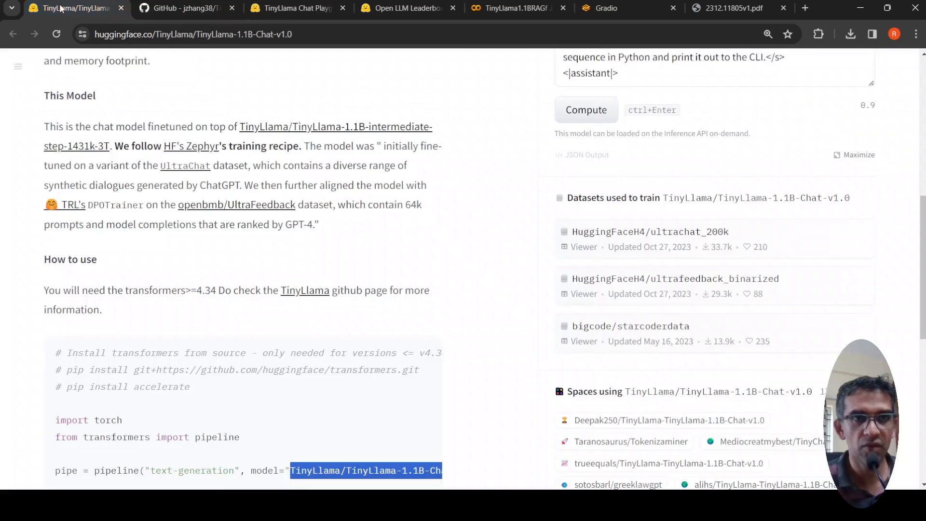
scroll(up, 3)
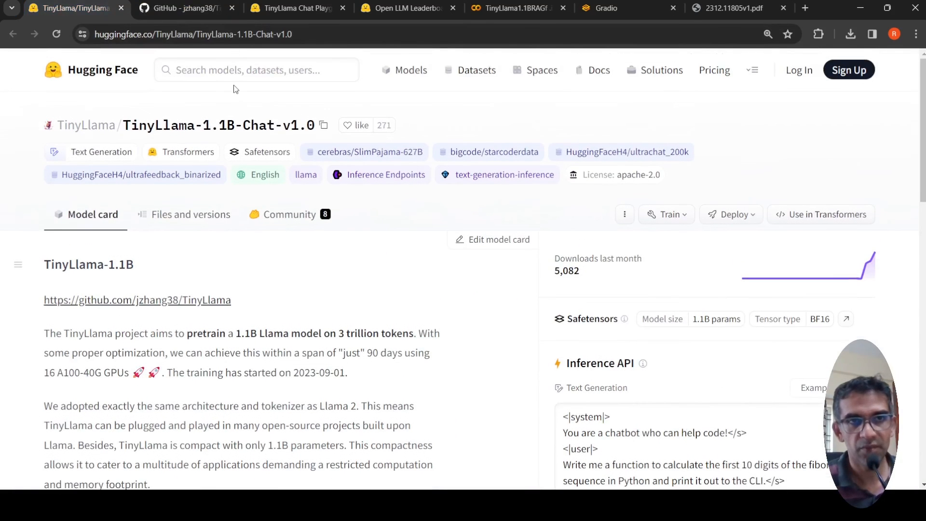
mouse_move(395, 299)
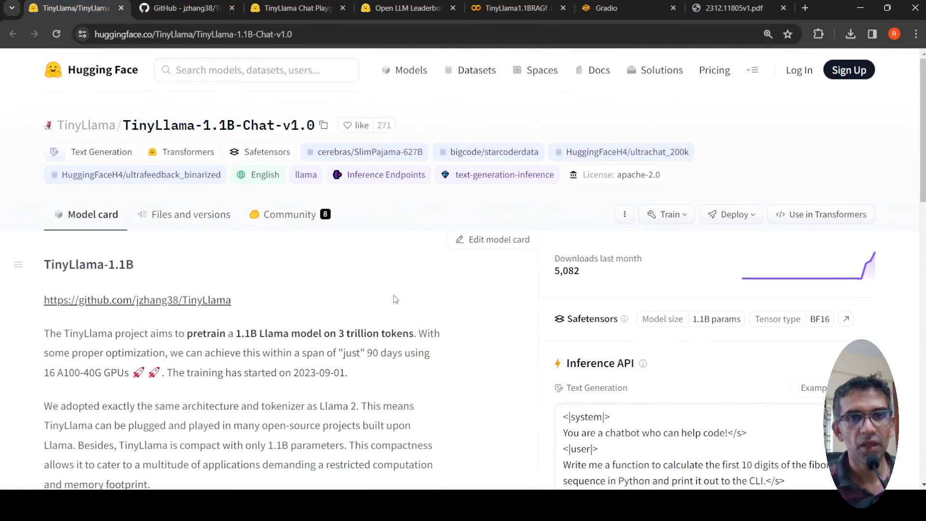